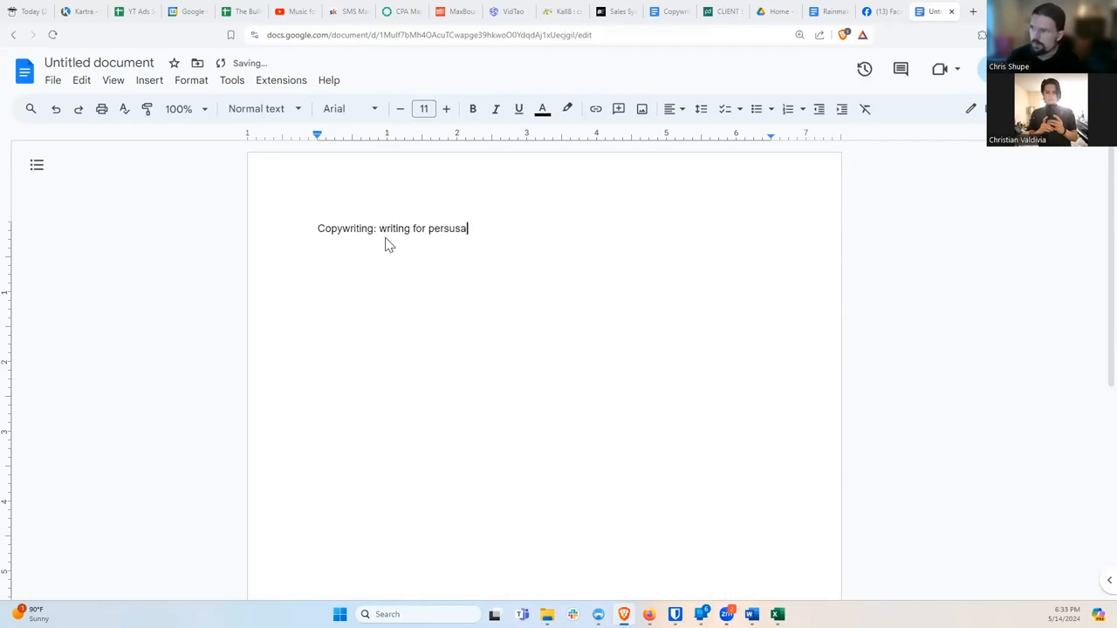
# Step: Complete the heading to read 'Copywriting: writing for persuasion'
pyautogui.write('ion')
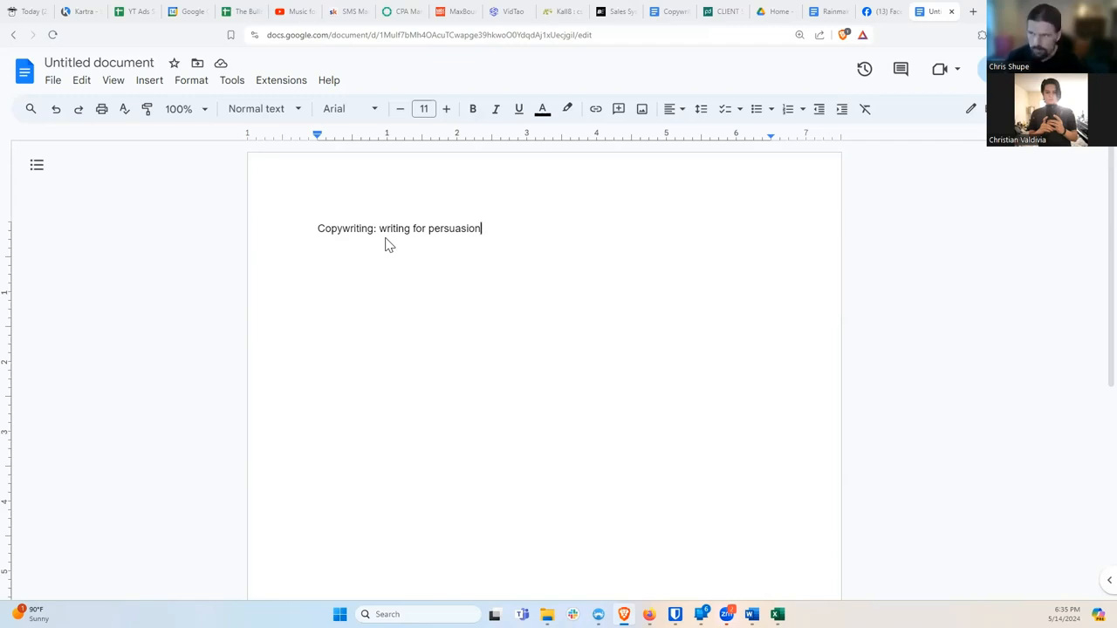
# Step: Add the line 'Principle #1: Easy to Understand' below the title, leaving a new line beneath
pyautogui.press('enter')
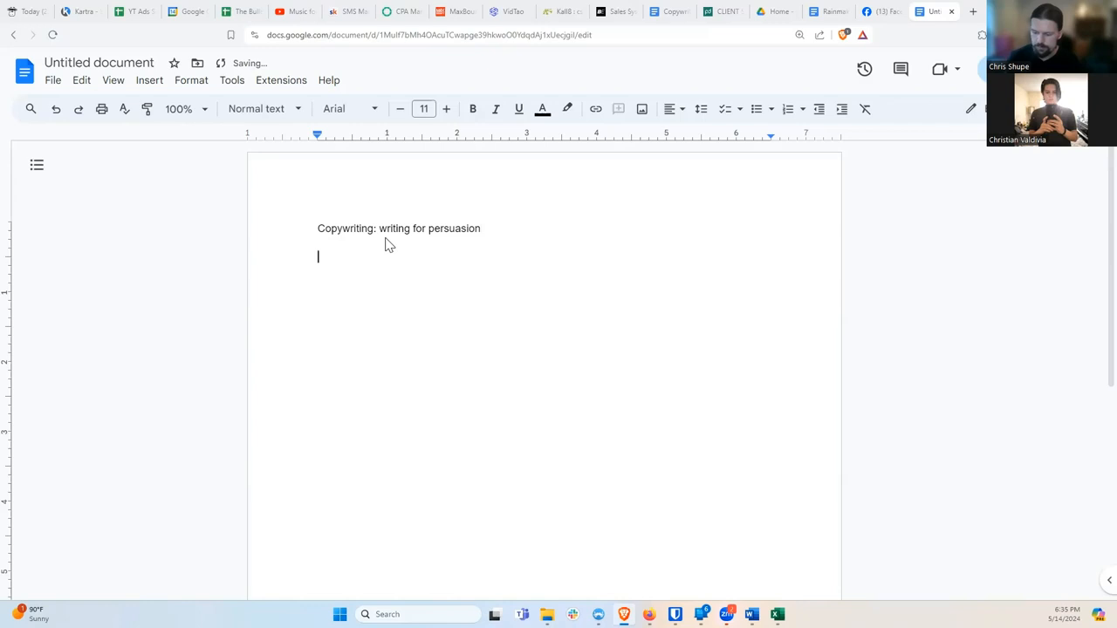
pyautogui.write('Principle #1')
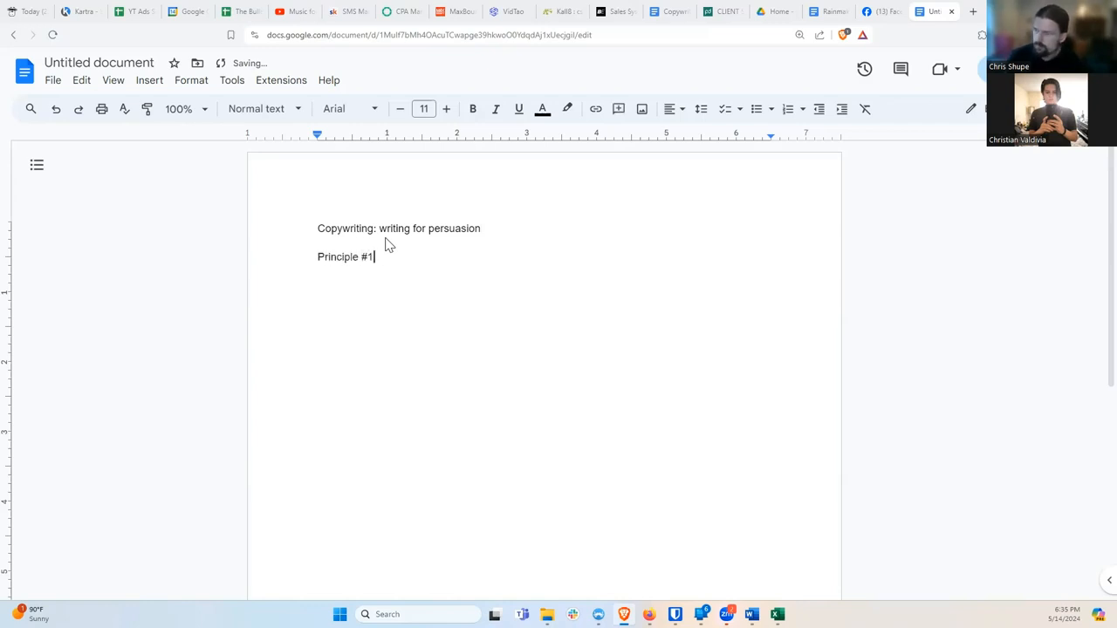
pyautogui.write(': Easty')
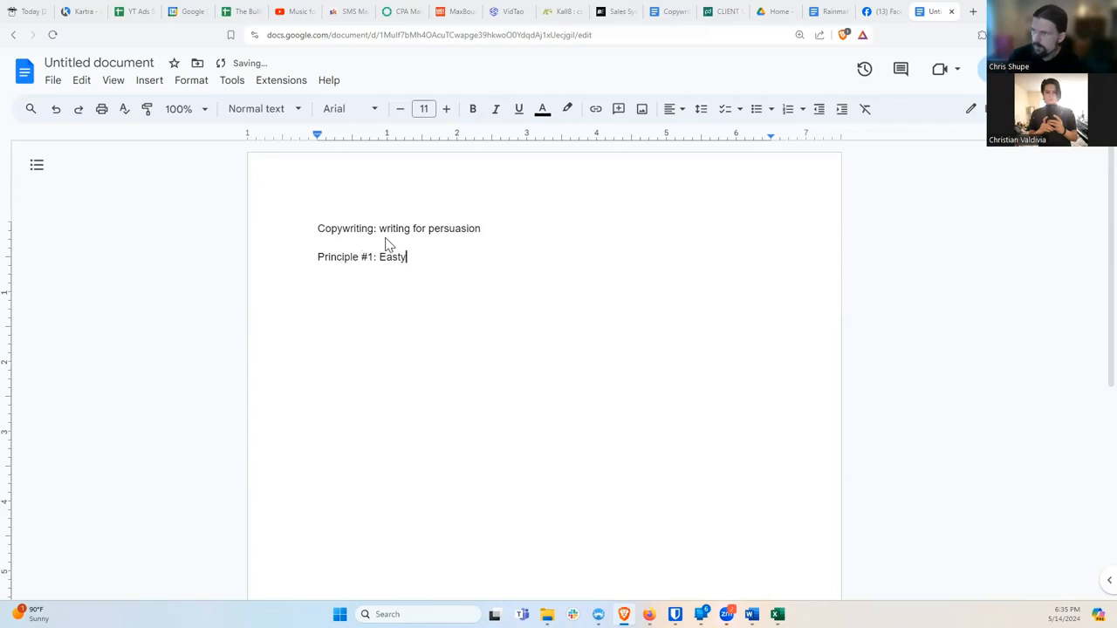
pyautogui.write('to Understand')
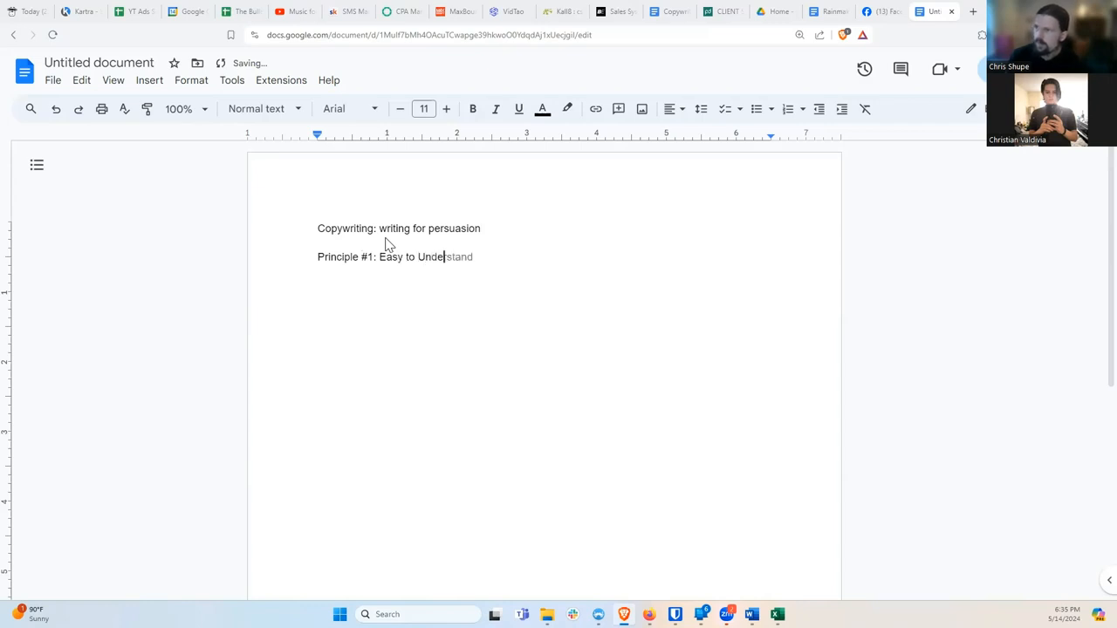
pyautogui.press('enter')
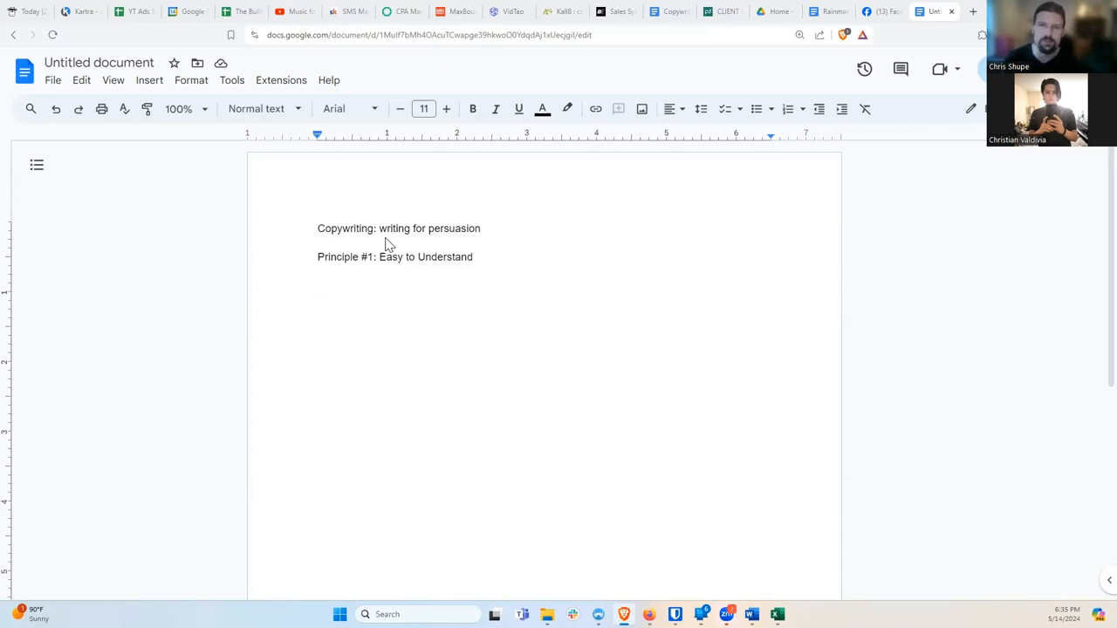
pyautogui.press('enter')
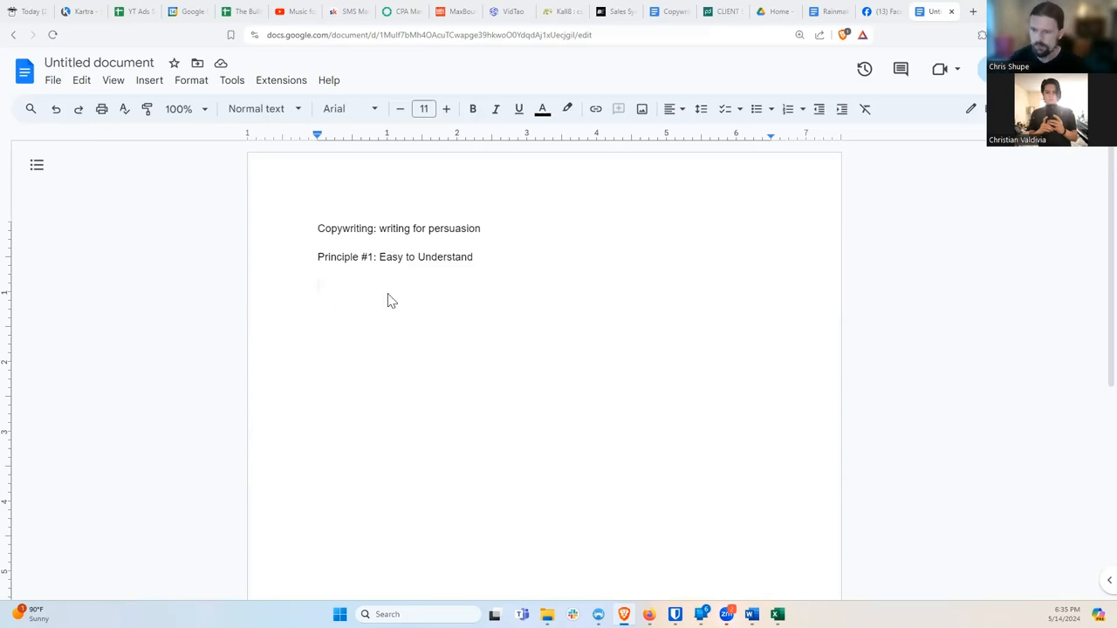
# Step: Write 'Principle #2: Evokes Emotion' as the third line
pyautogui.write('Principle #')
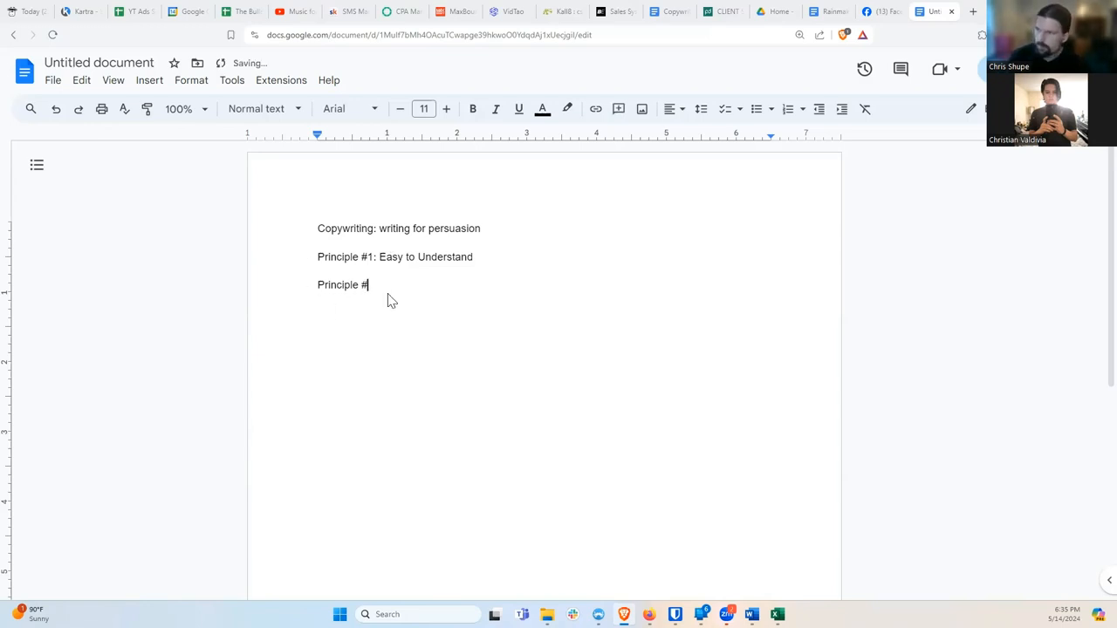
pyautogui.write('2:')
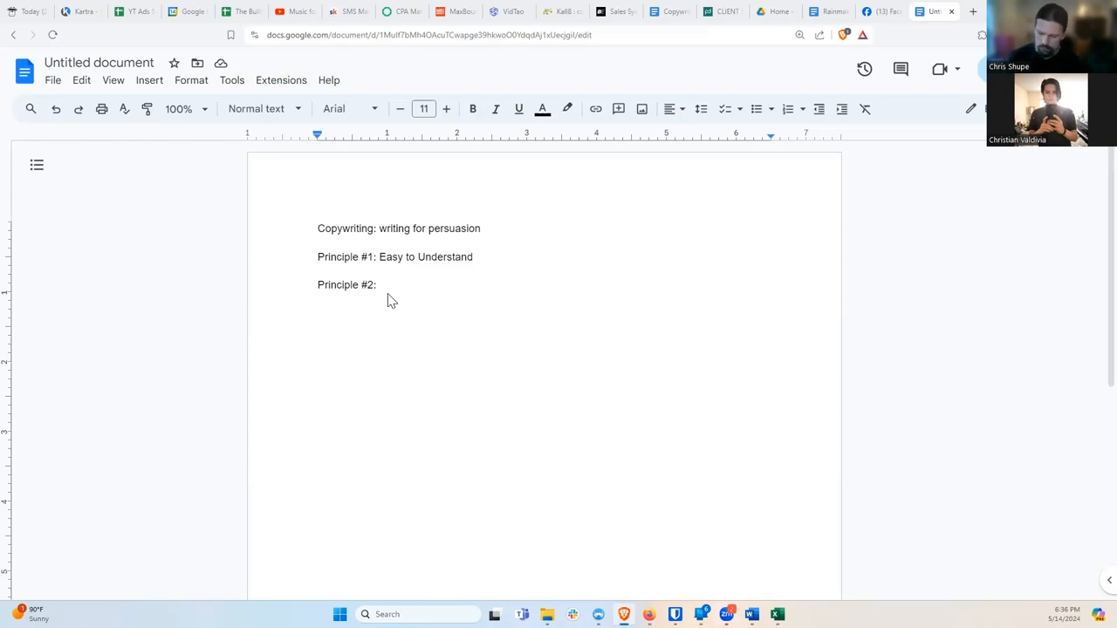
pyautogui.write('Evokes')
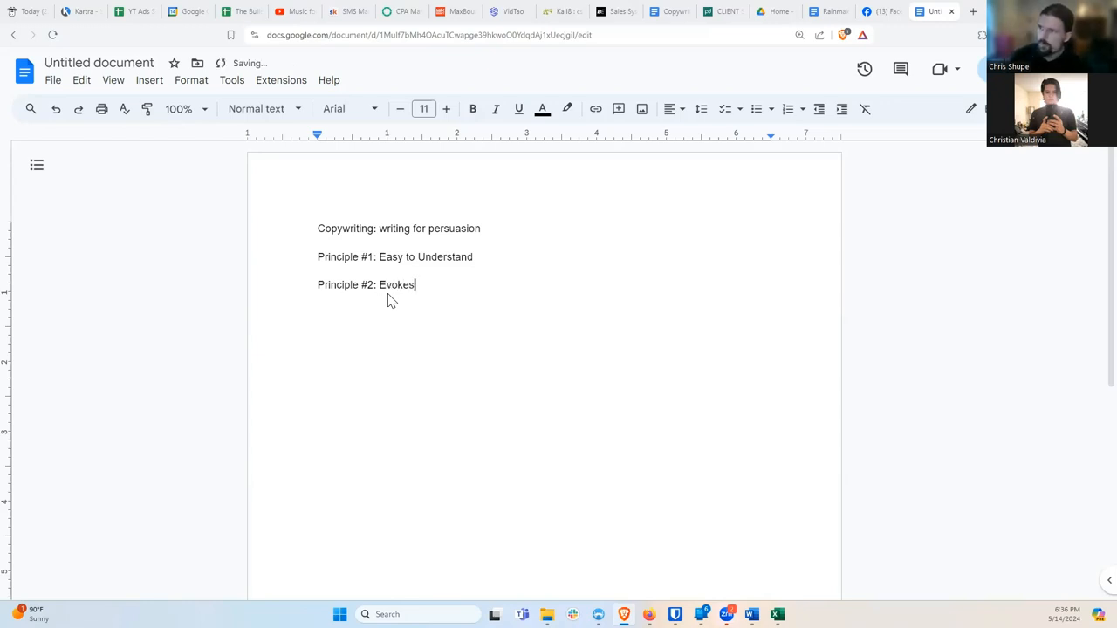
pyautogui.write('Emotion')
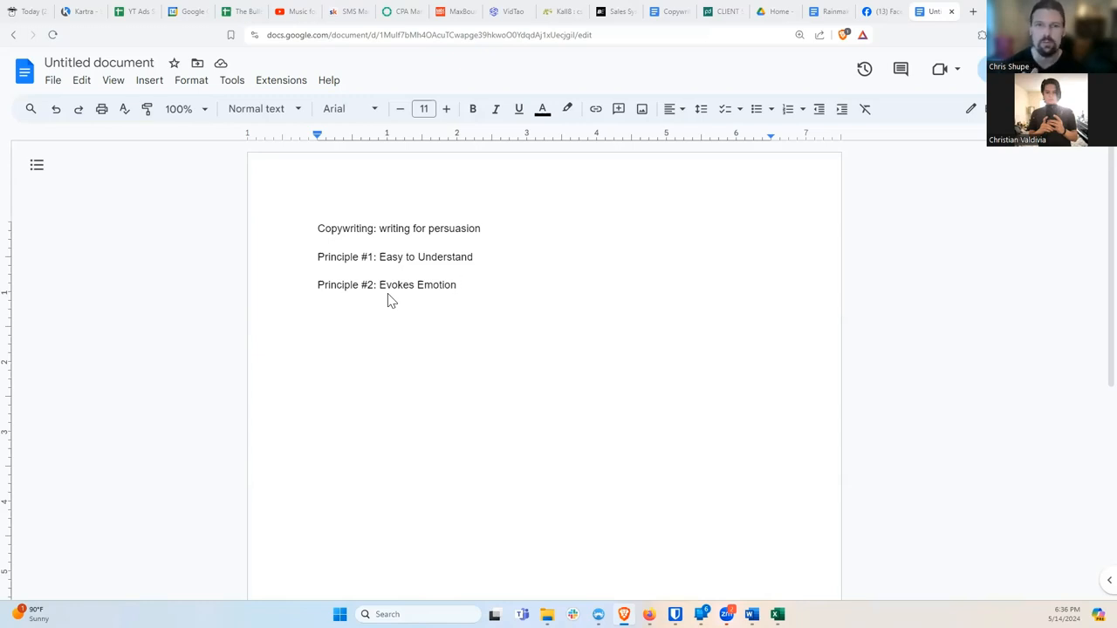
pyautogui.click(455, 284)
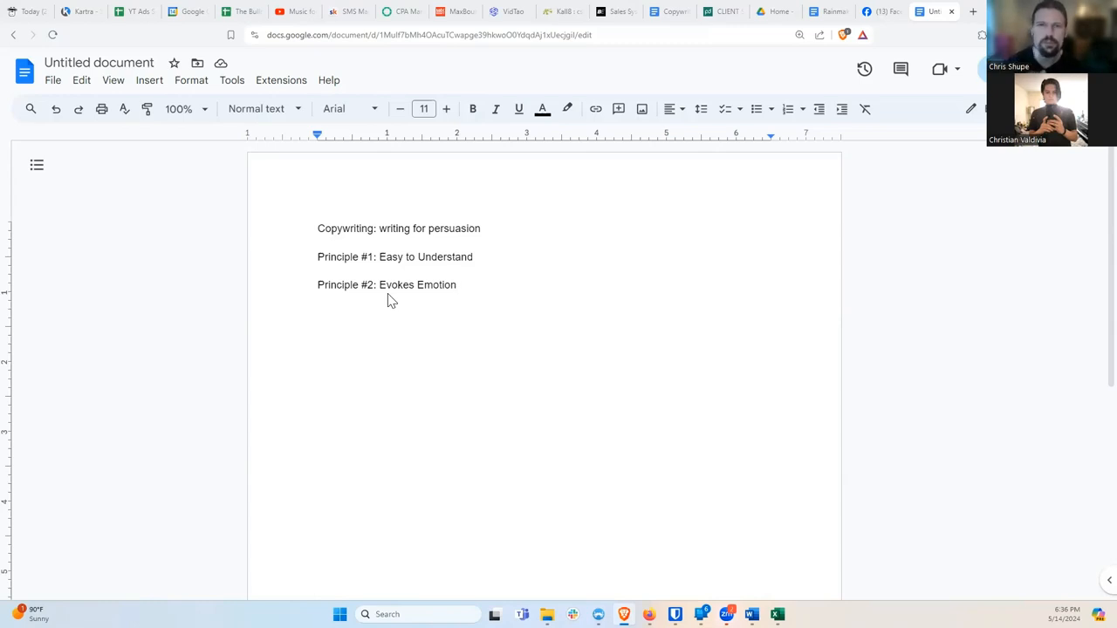
pyautogui.click(456, 284)
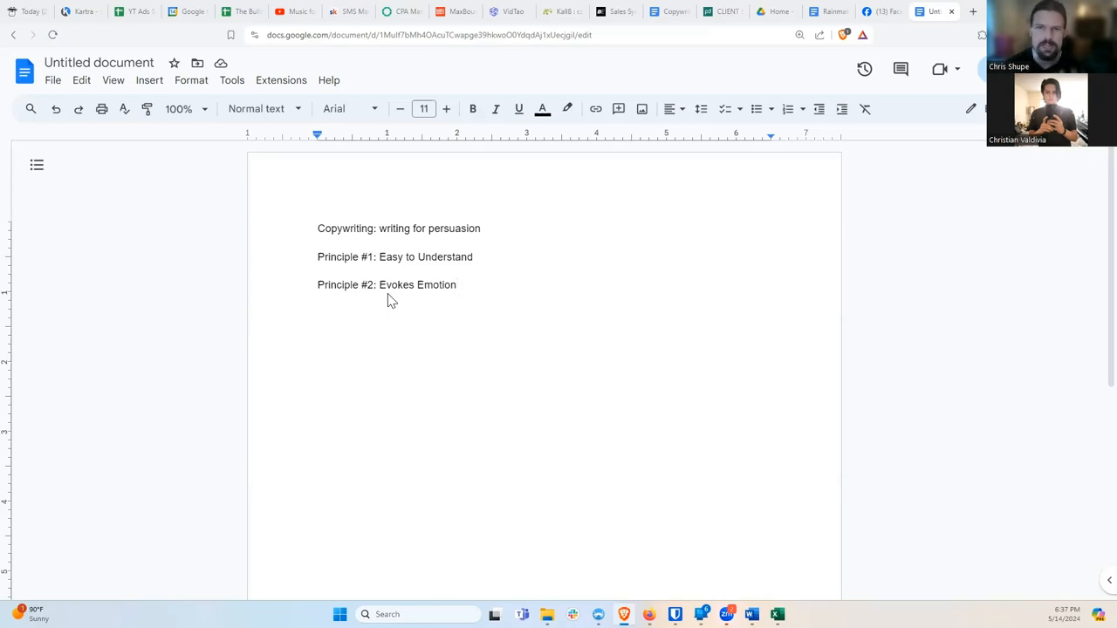
pyautogui.click(457, 285)
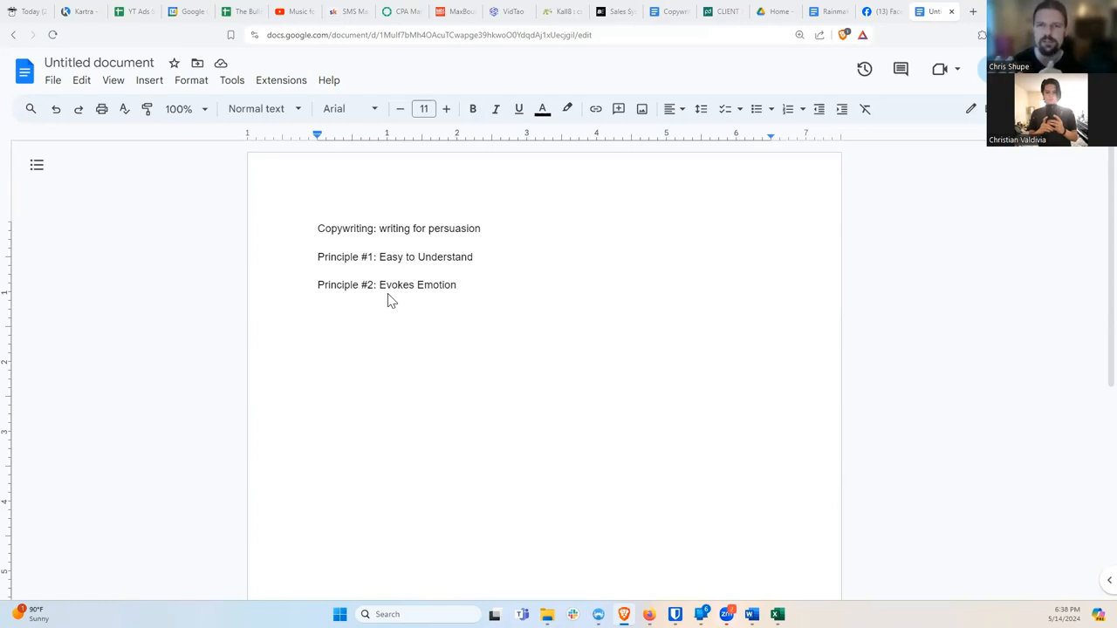
pyautogui.click(455, 284)
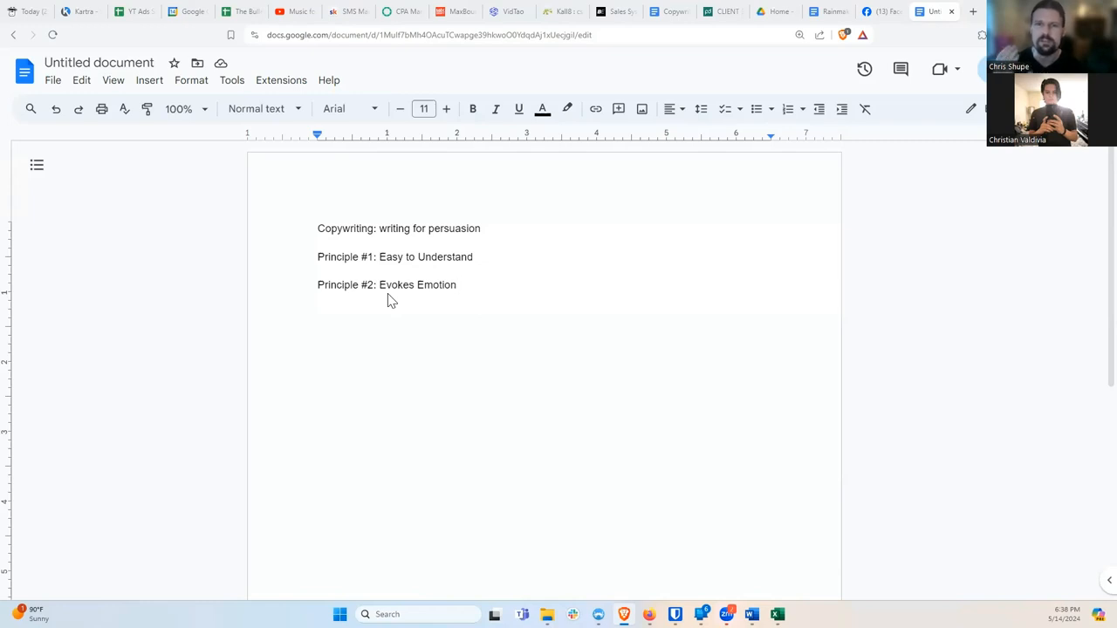
pyautogui.click(456, 285)
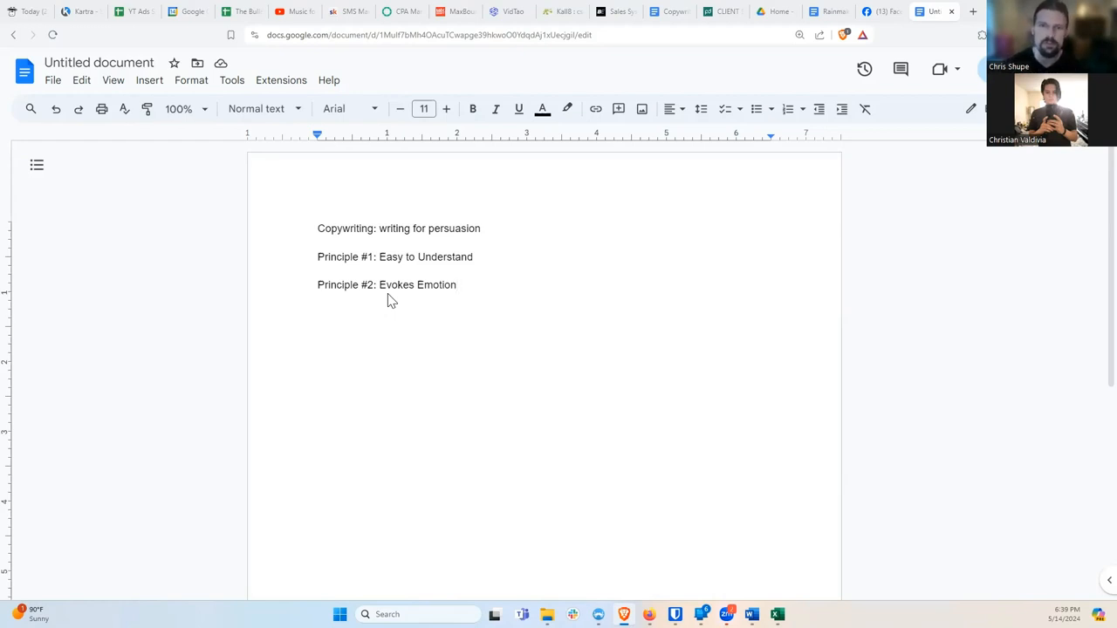
pyautogui.click(455, 284)
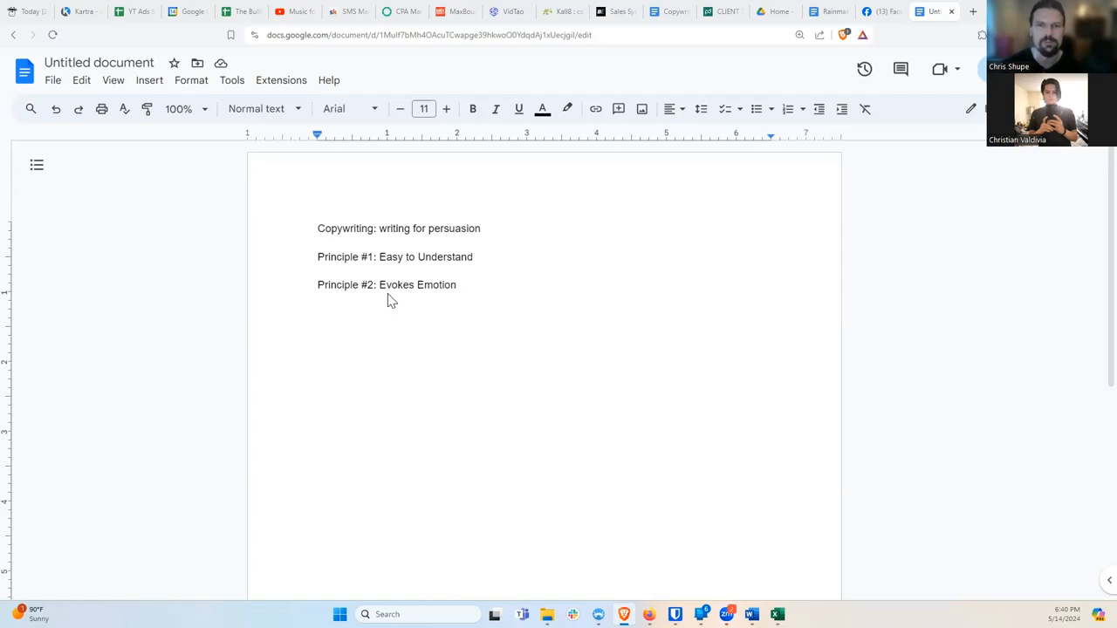
pyautogui.click(457, 285)
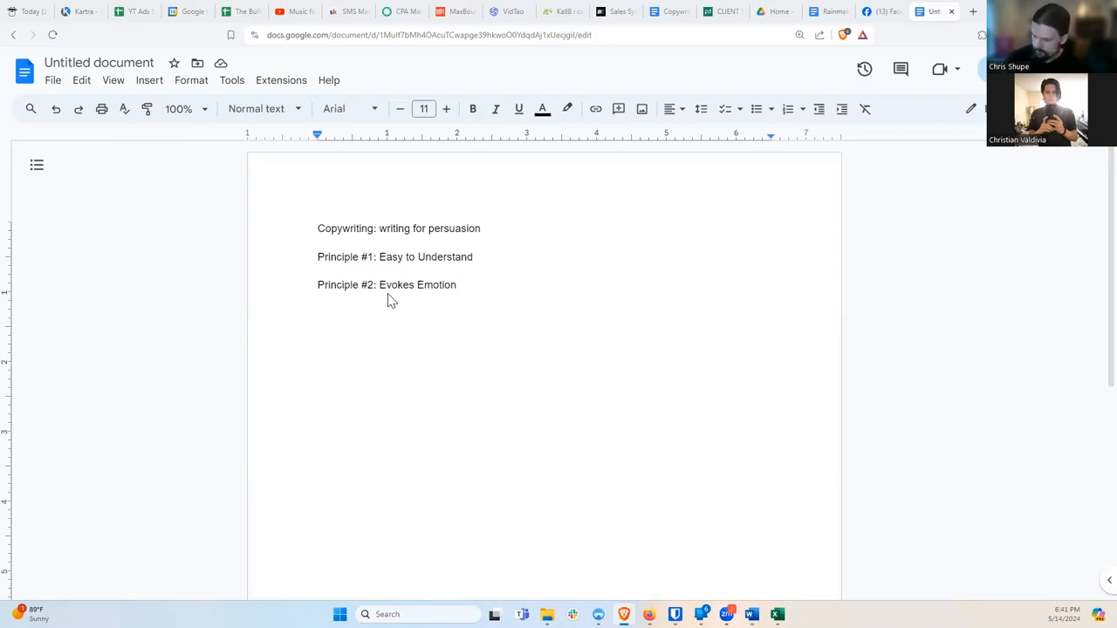
# Step: Add an 'Emotions:' heading with a dash bullet reading 'Towards vs Away From'
pyautogui.write('Emtions')
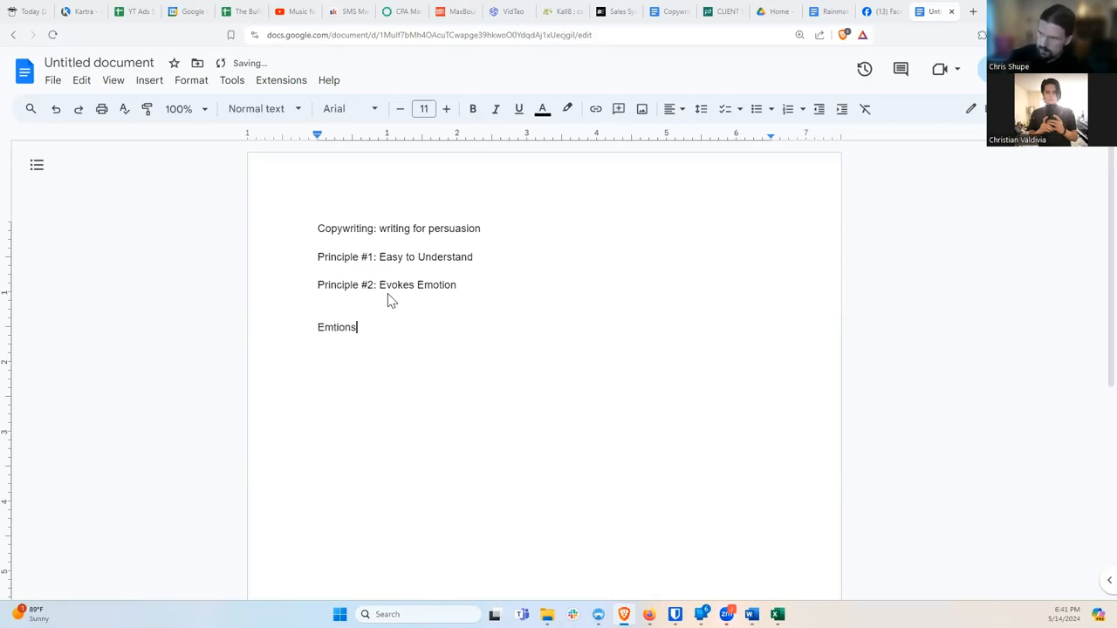
pyautogui.write('Emotions')
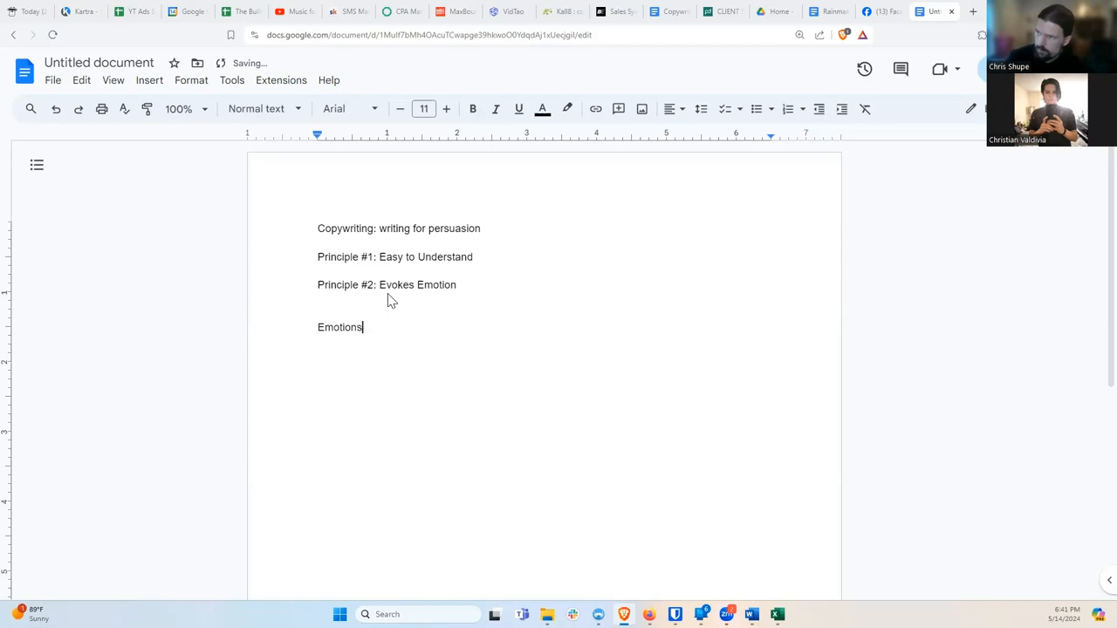
pyautogui.write(':')
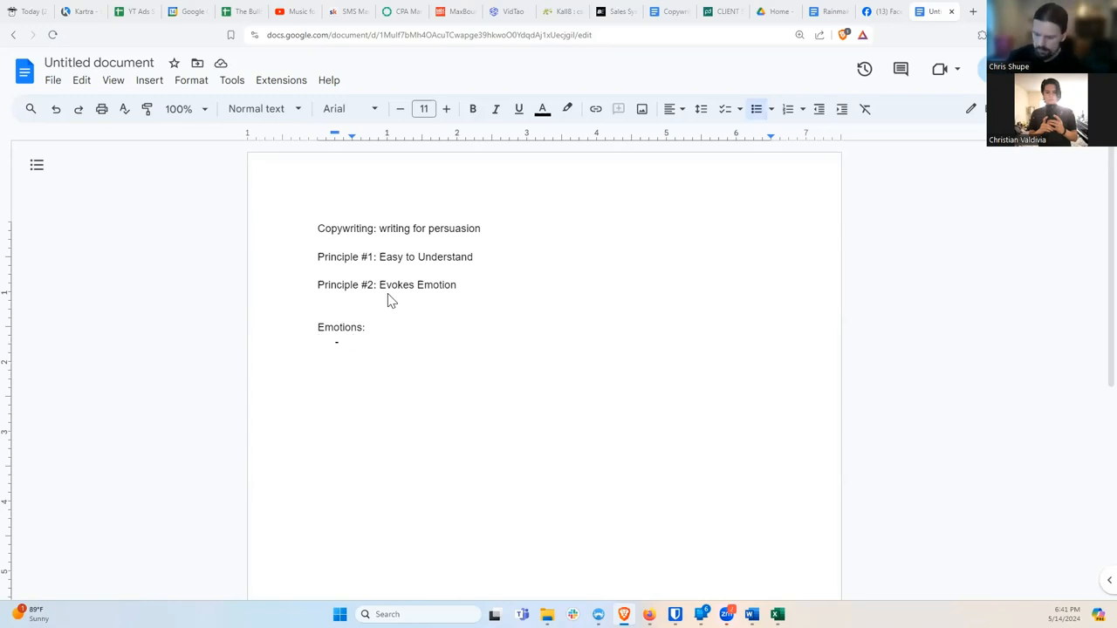
pyautogui.write('Towards')
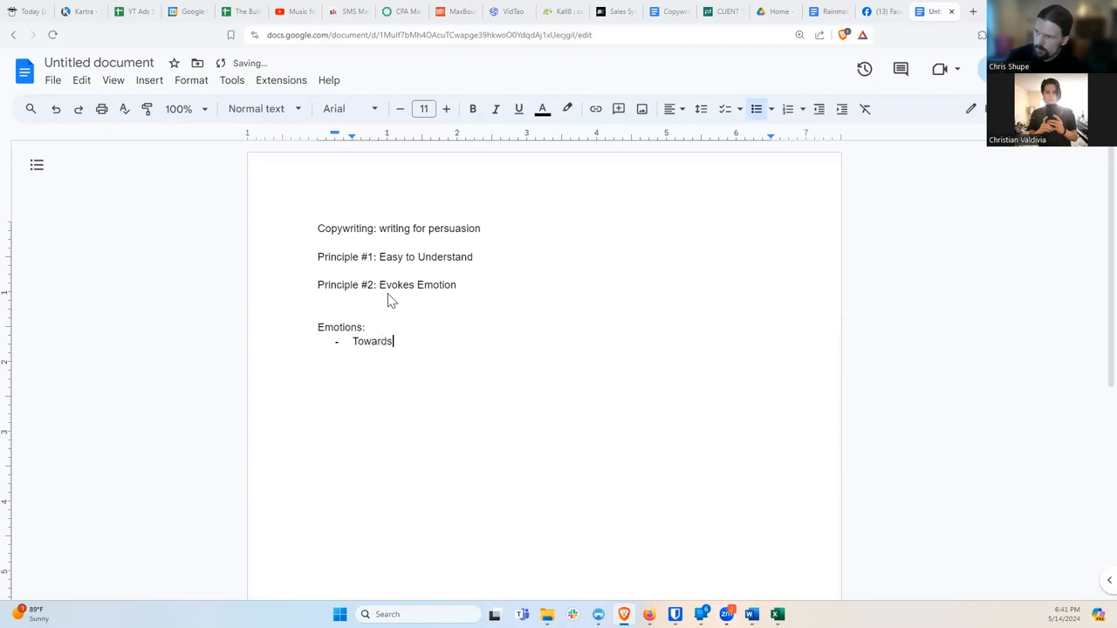
pyautogui.write('vs Away From')
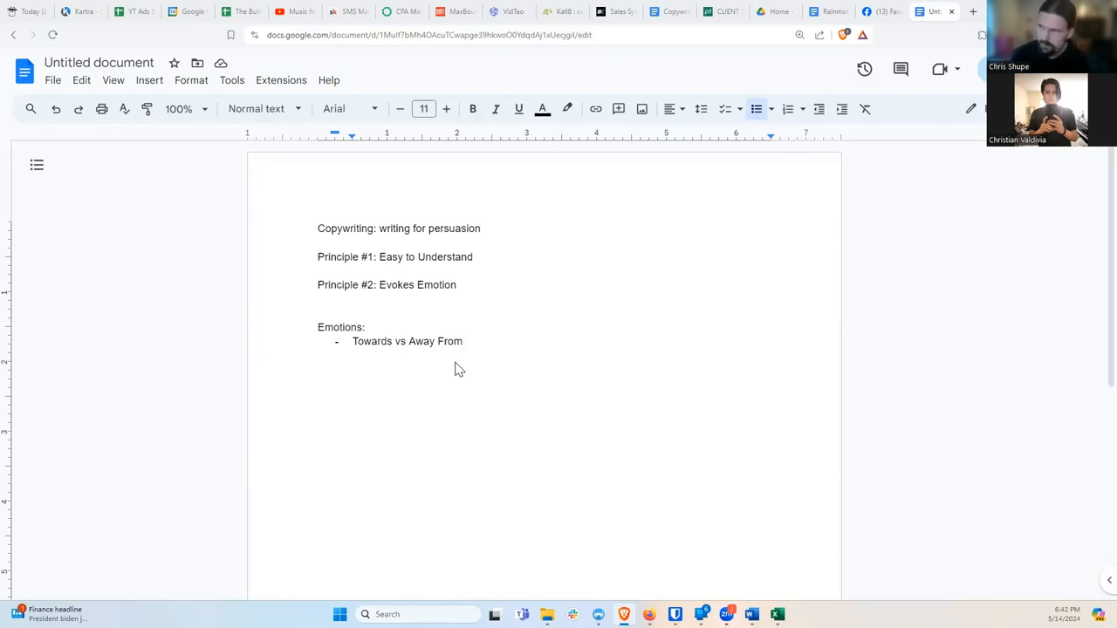
# Step: Add the bullet 'Desire = Towards + Away From' under the emotions list
pyautogui.press('enter')
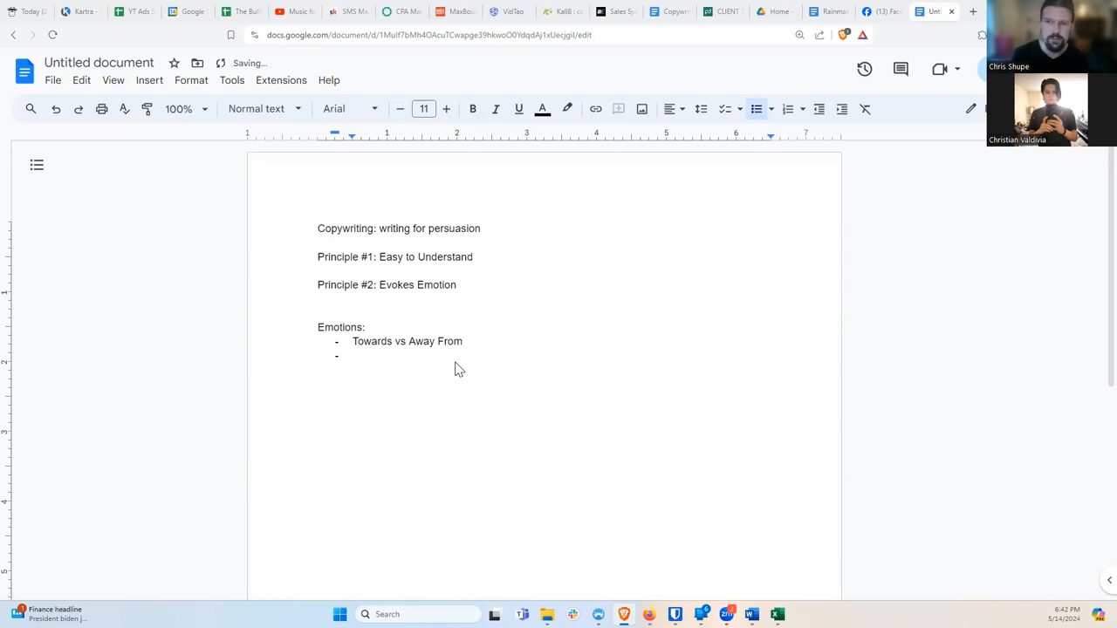
pyautogui.write('Desire = T')
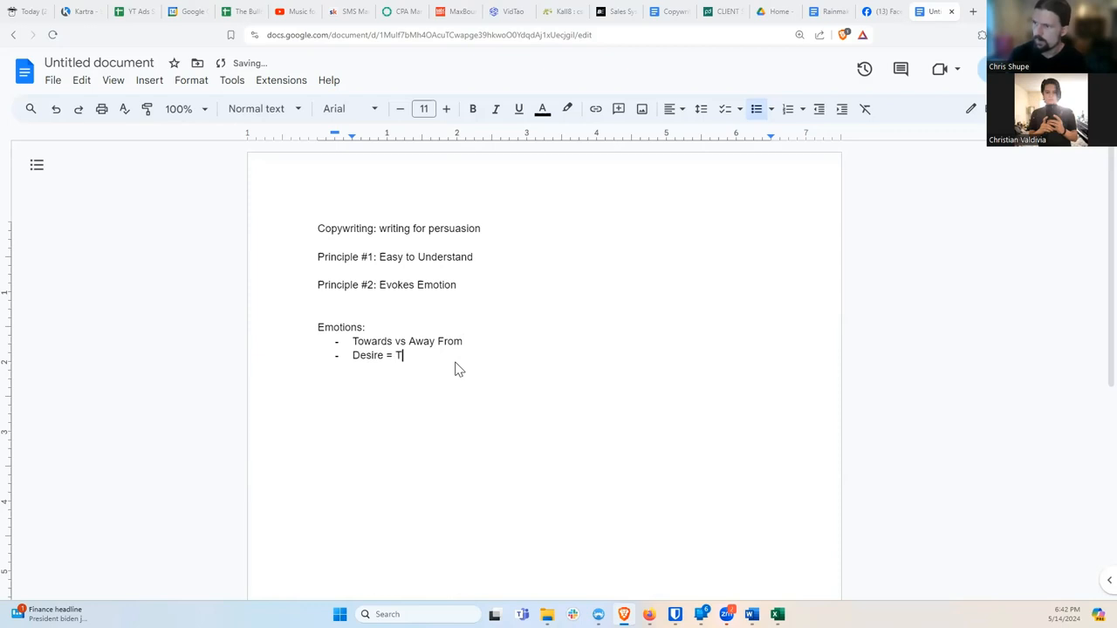
pyautogui.write('owards + A')
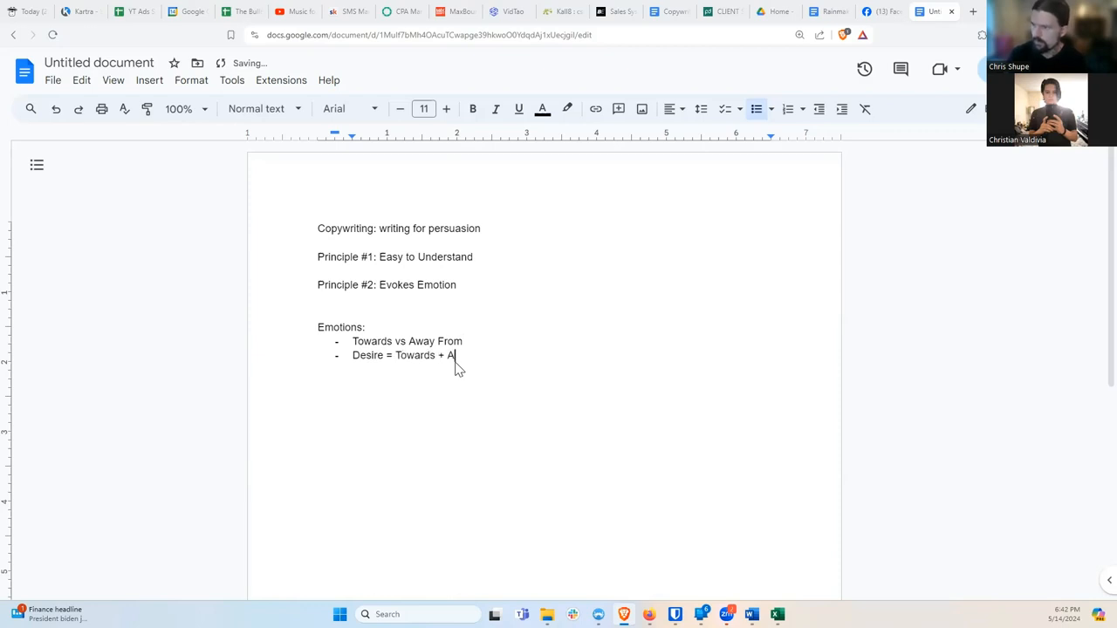
pyautogui.write('way From')
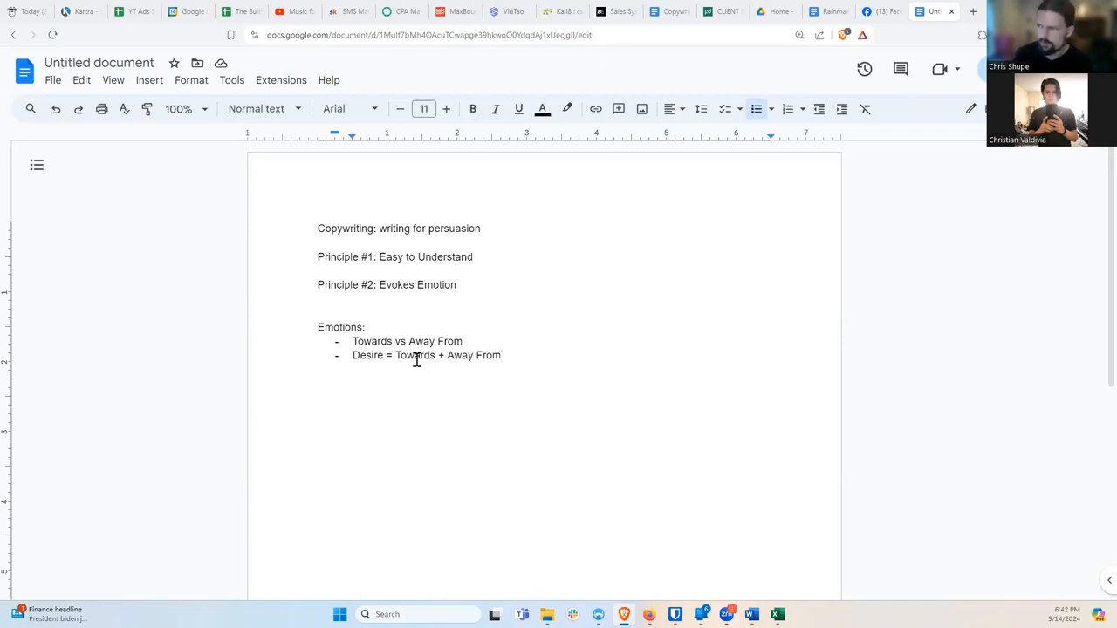
pyautogui.moveTo(449, 358)
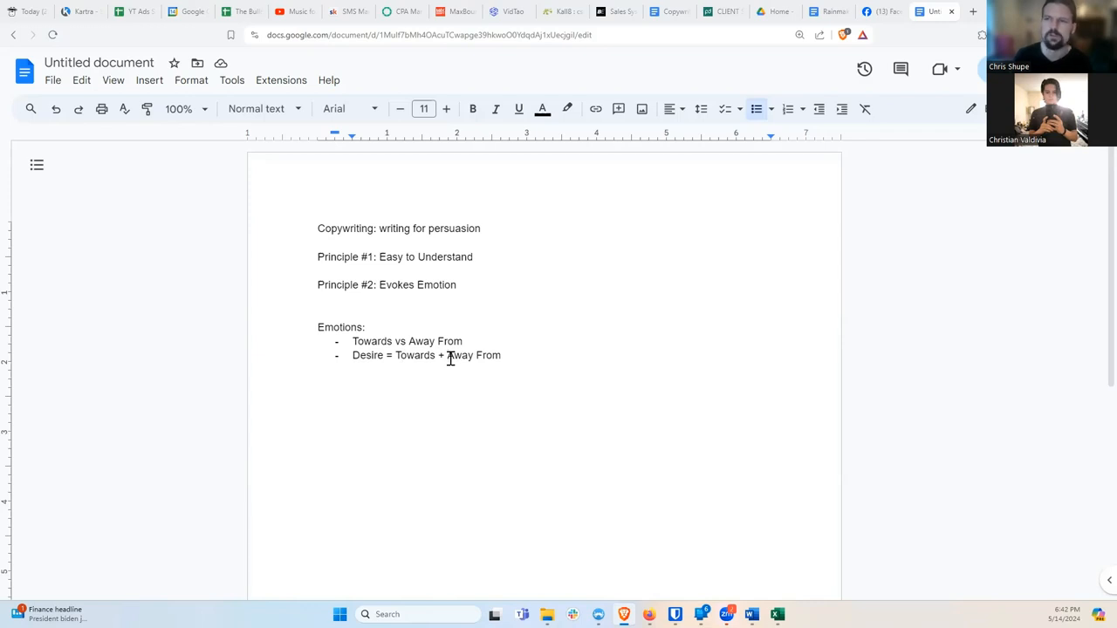
pyautogui.moveTo(402, 355)
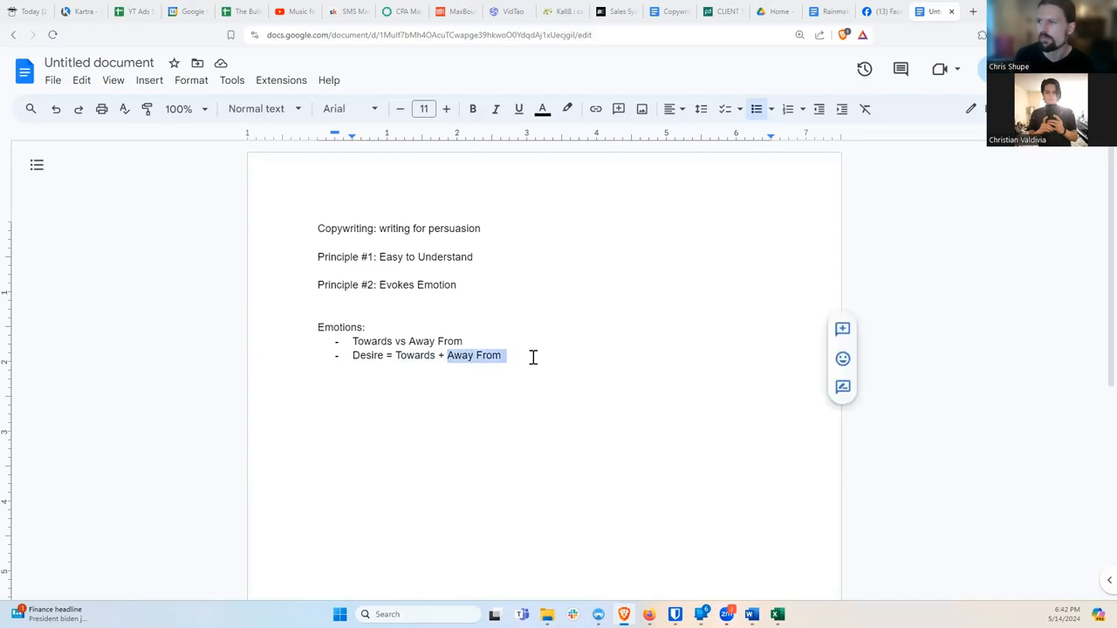
pyautogui.click(390, 372)
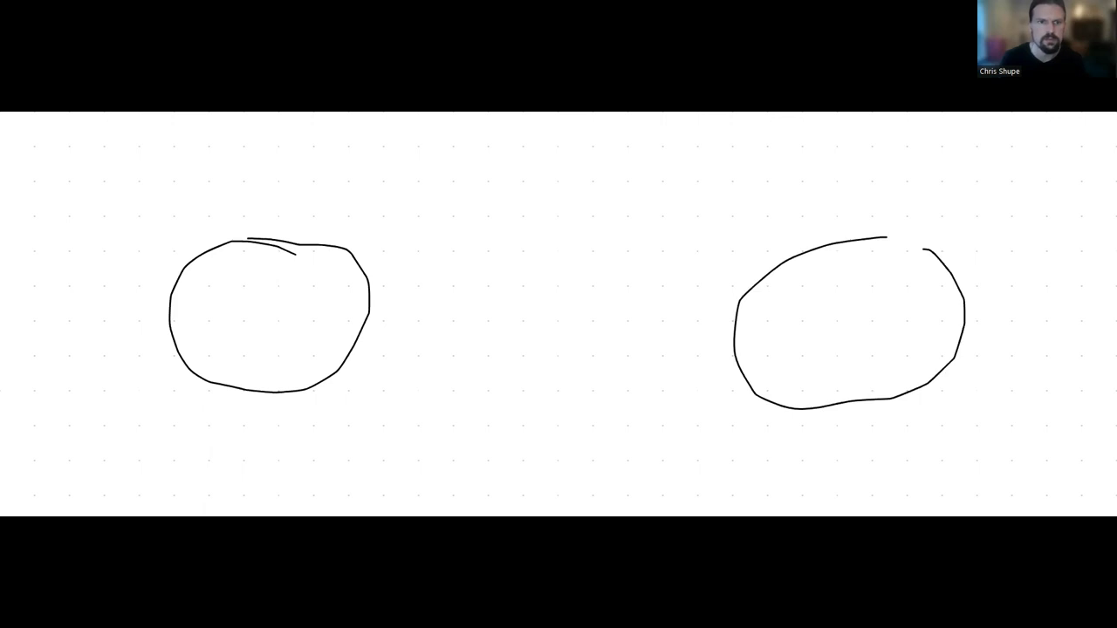
# Step: Label the whiteboard circles Hell and Heaven and draw a bridge linking them
pyautogui.moveTo(207, 283); pyautogui.dragTo(207, 347)
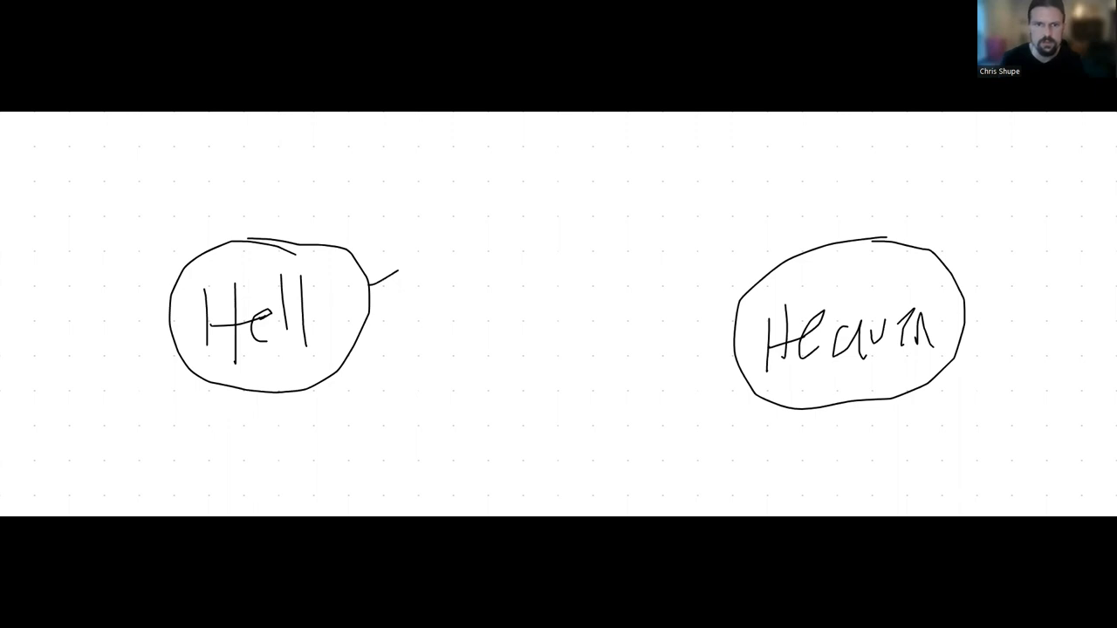
pyautogui.moveTo(375, 262); pyautogui.dragTo(759, 262)
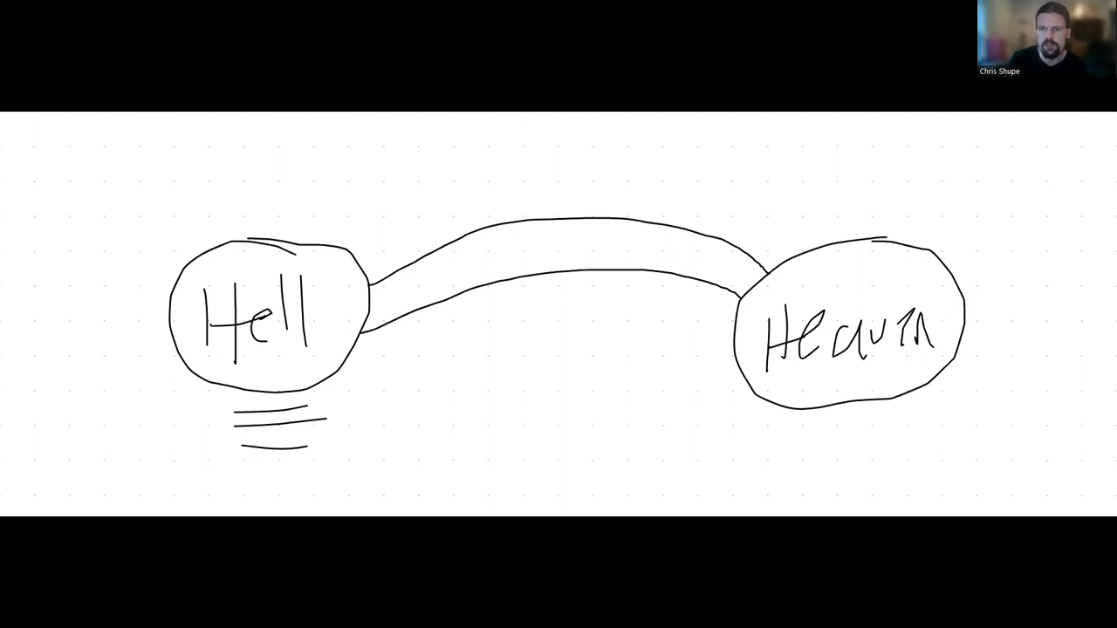
pyautogui.moveTo(785, 417); pyautogui.dragTo(921, 428)
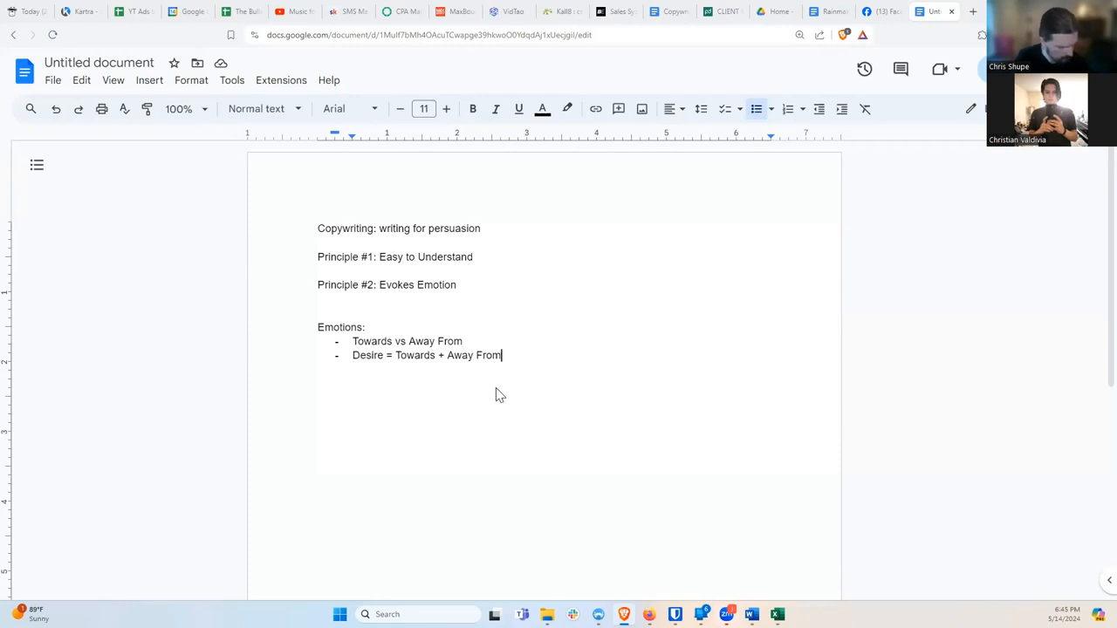
pyautogui.moveTo(485, 394)
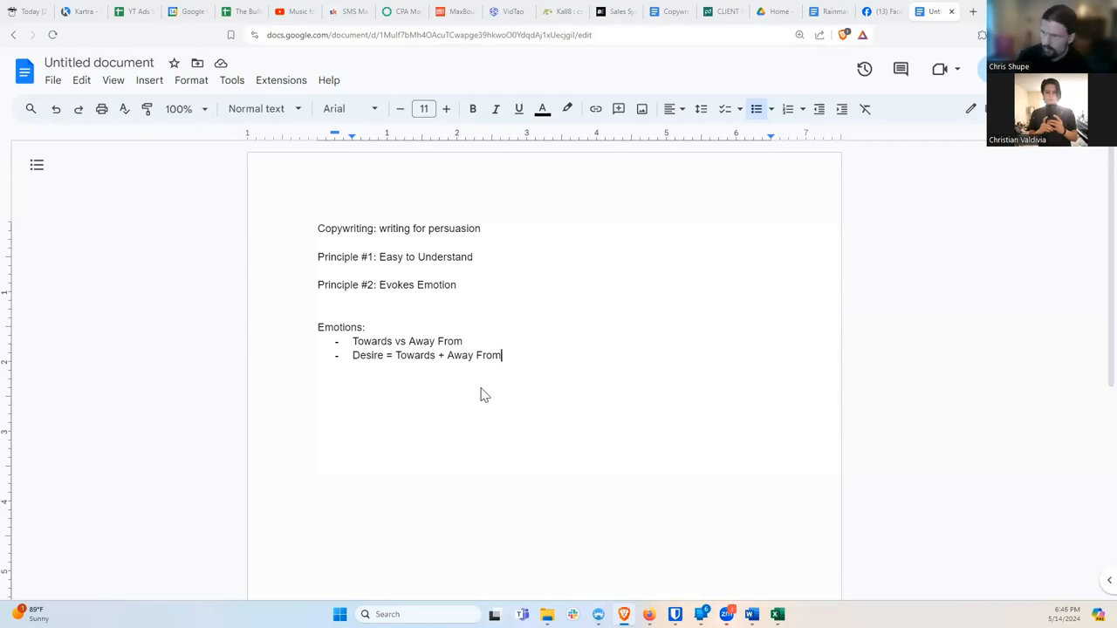
# Step: Add the bullet 'Toward (if you do this, you will feel…)' with a first sub-bullet 'Happiness'
pyautogui.write('Toward')
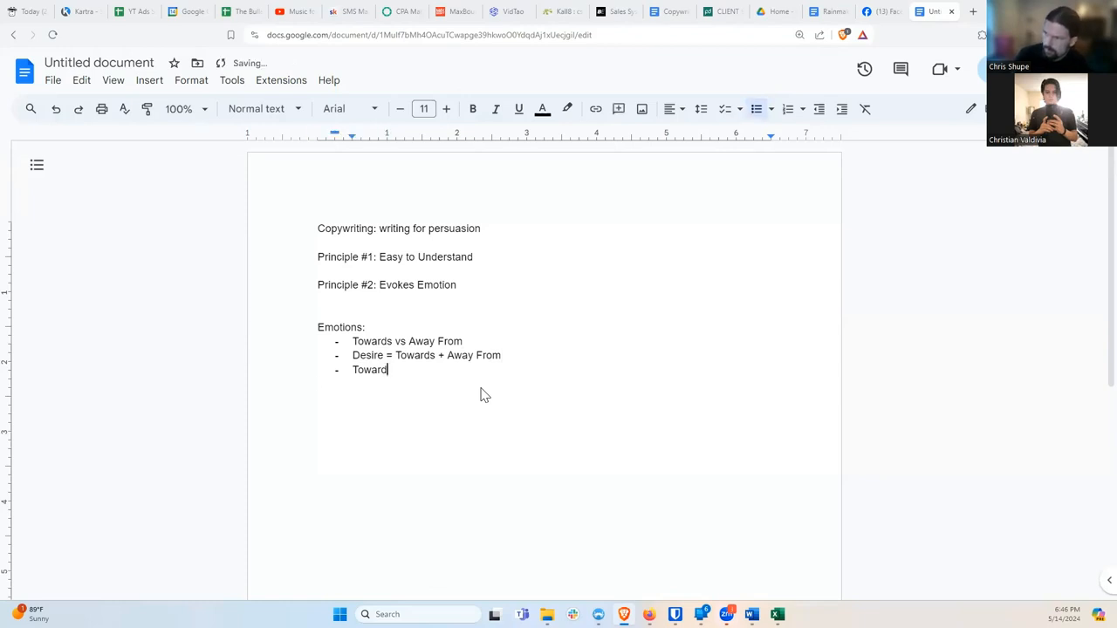
pyautogui.write('(if you do this, you will feel…')
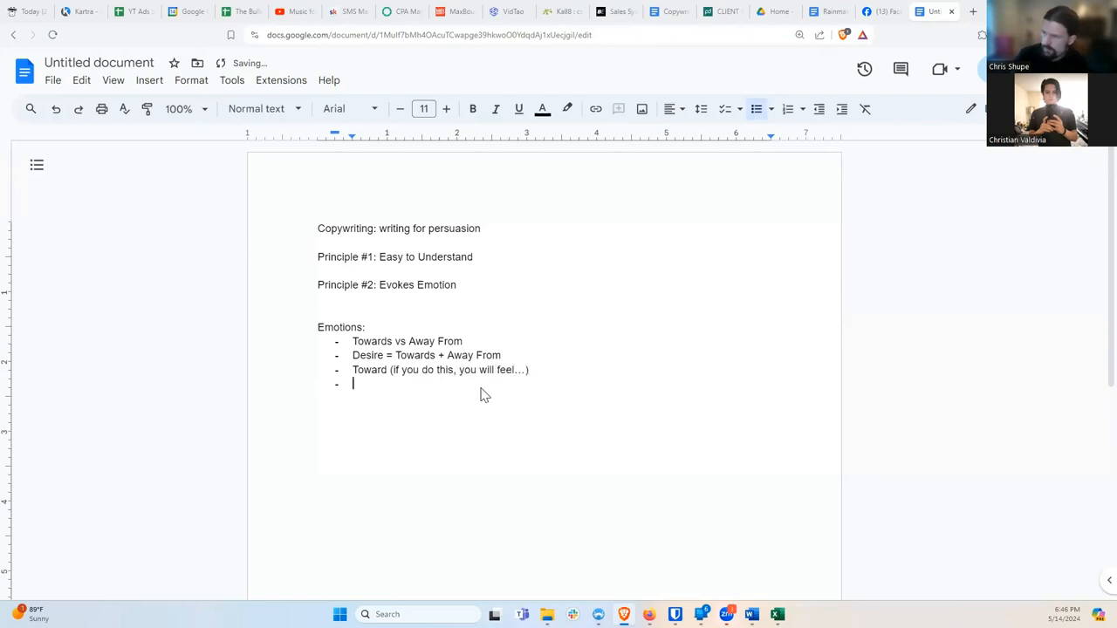
pyautogui.write('Happiness')
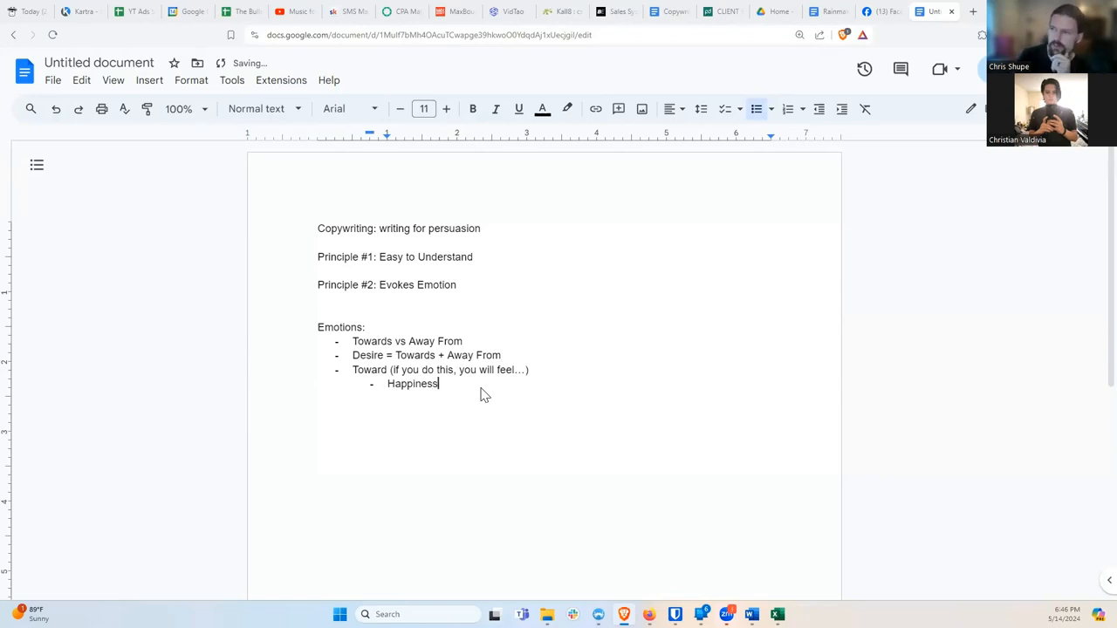
# Step: List Excitement, Confidence, Pride and Security as sub-bullets under Toward
pyautogui.press('enter')
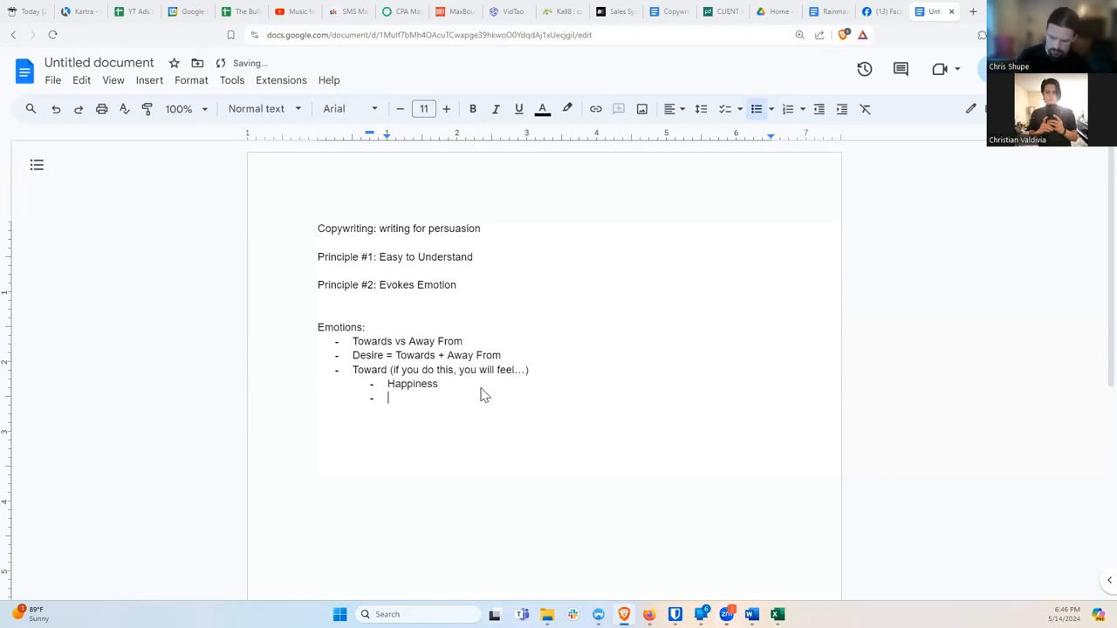
pyautogui.write('Excitement')
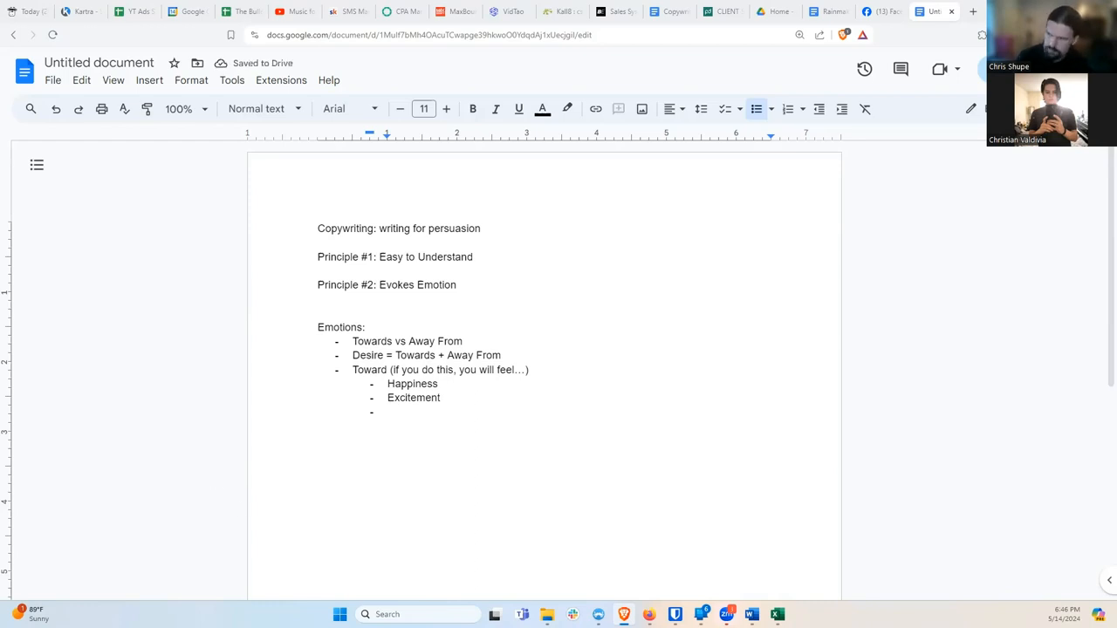
pyautogui.write('Confidence')
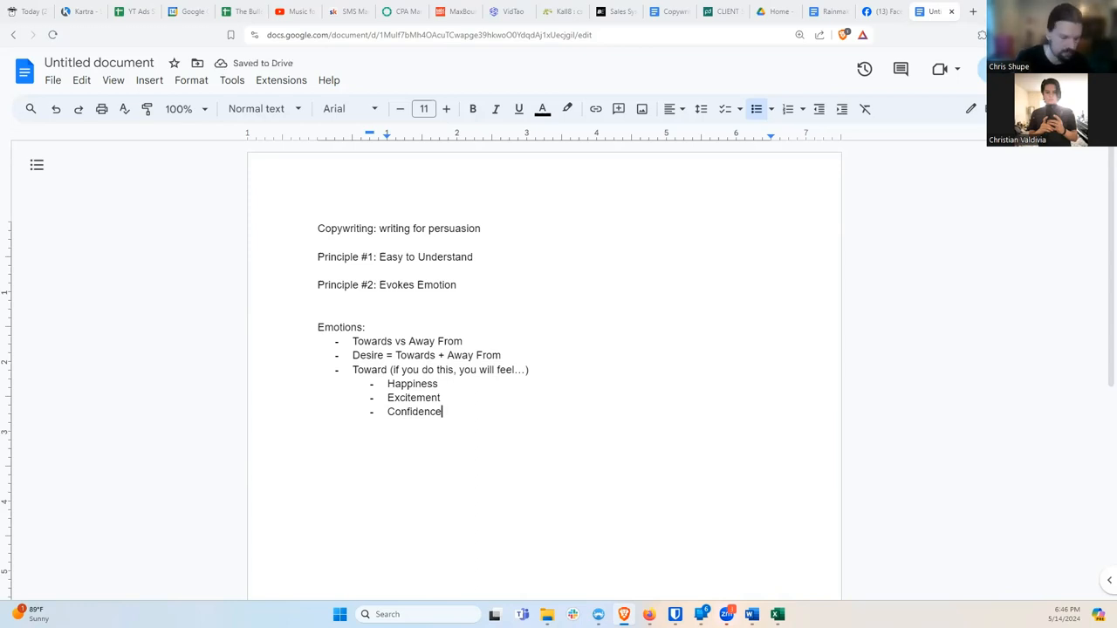
pyautogui.write('Pride')
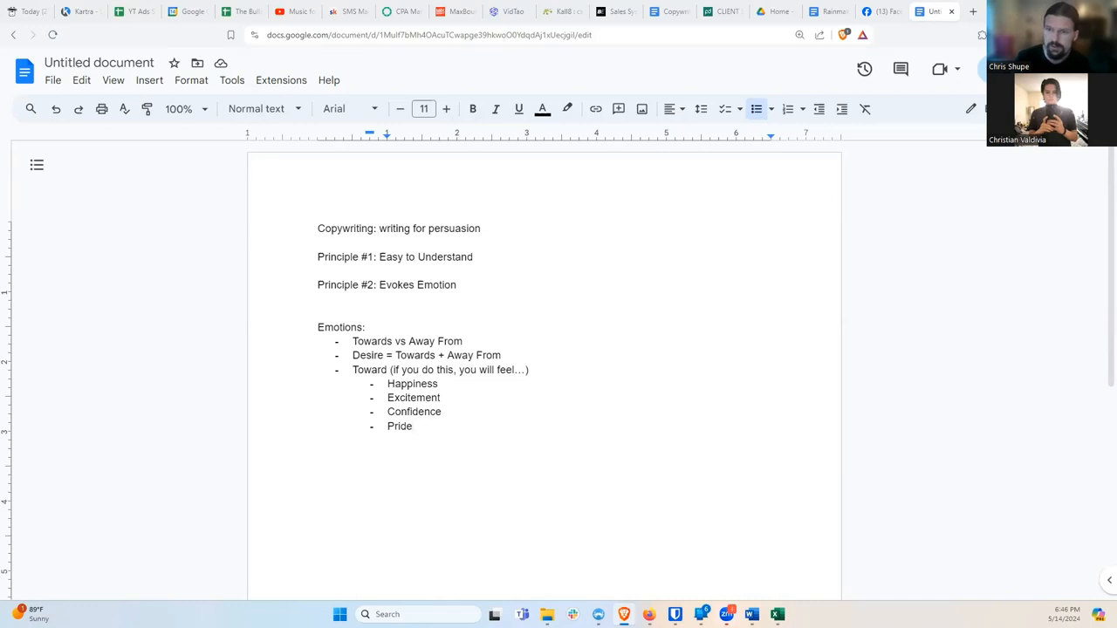
pyautogui.press('enter')
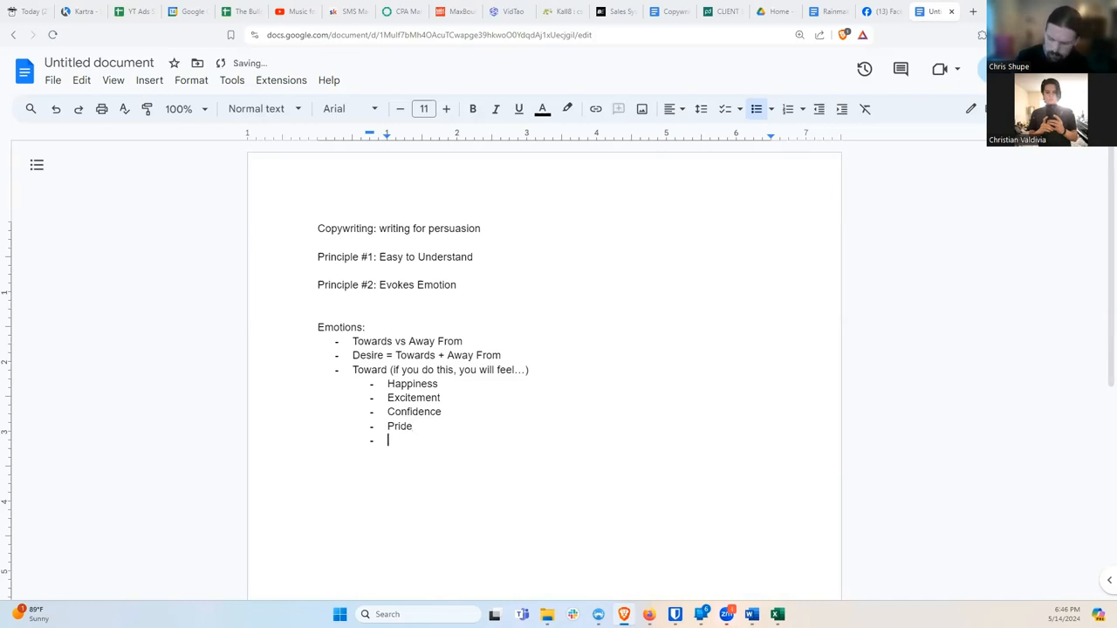
pyautogui.write('Security')
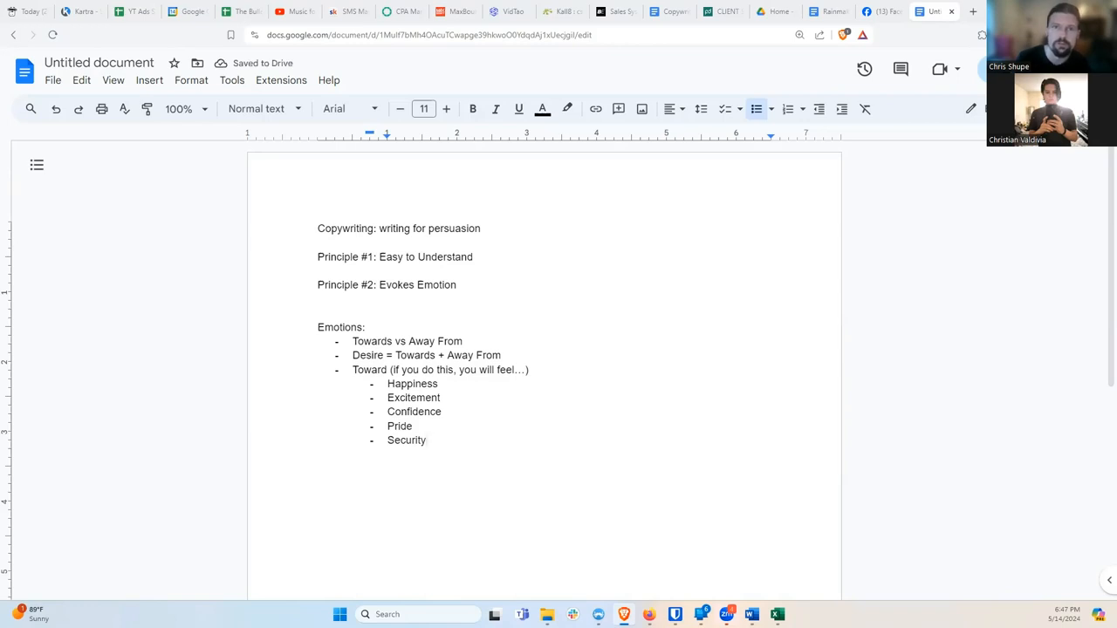
# Step: Finish the Toward feelings with Hope, Freedom and Love, then start a new top-level bullet
pyautogui.press('enter')
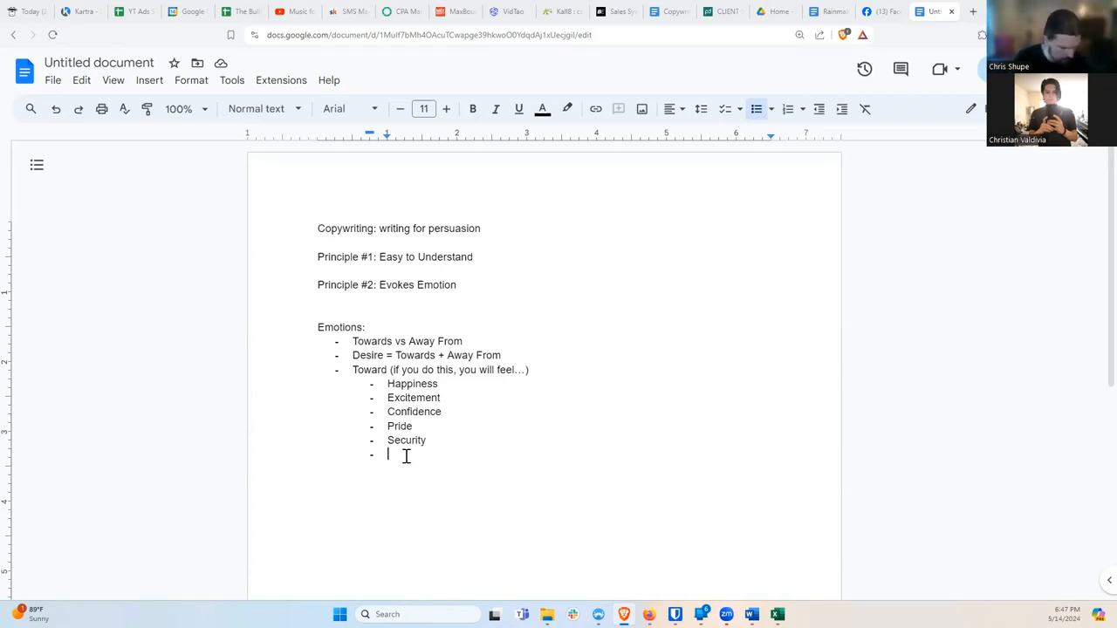
pyautogui.write('Hope')
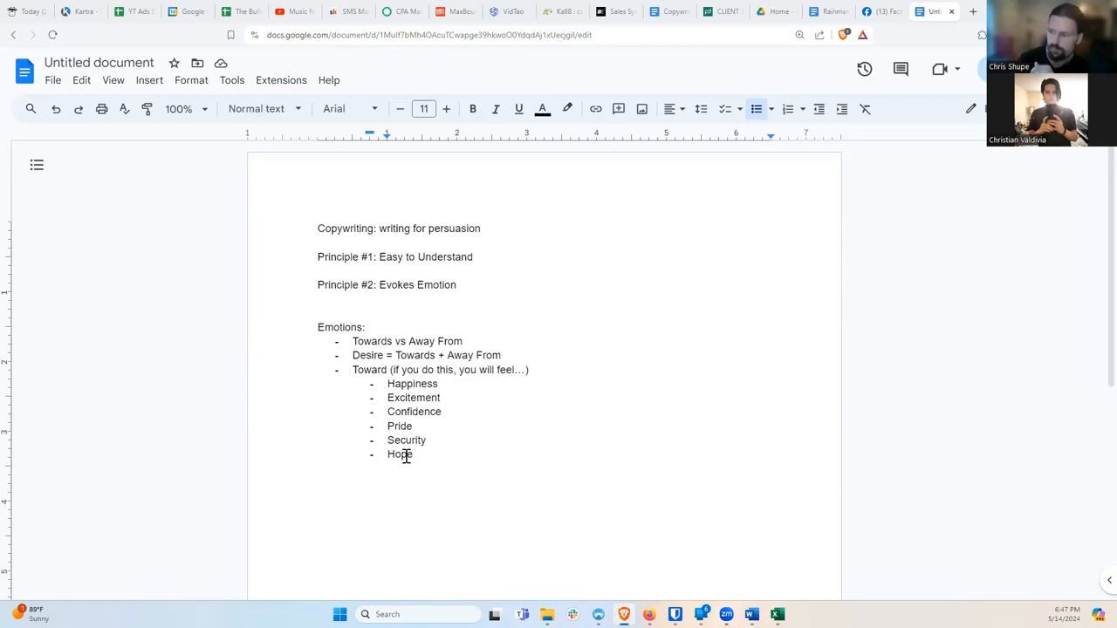
pyautogui.press('enter')
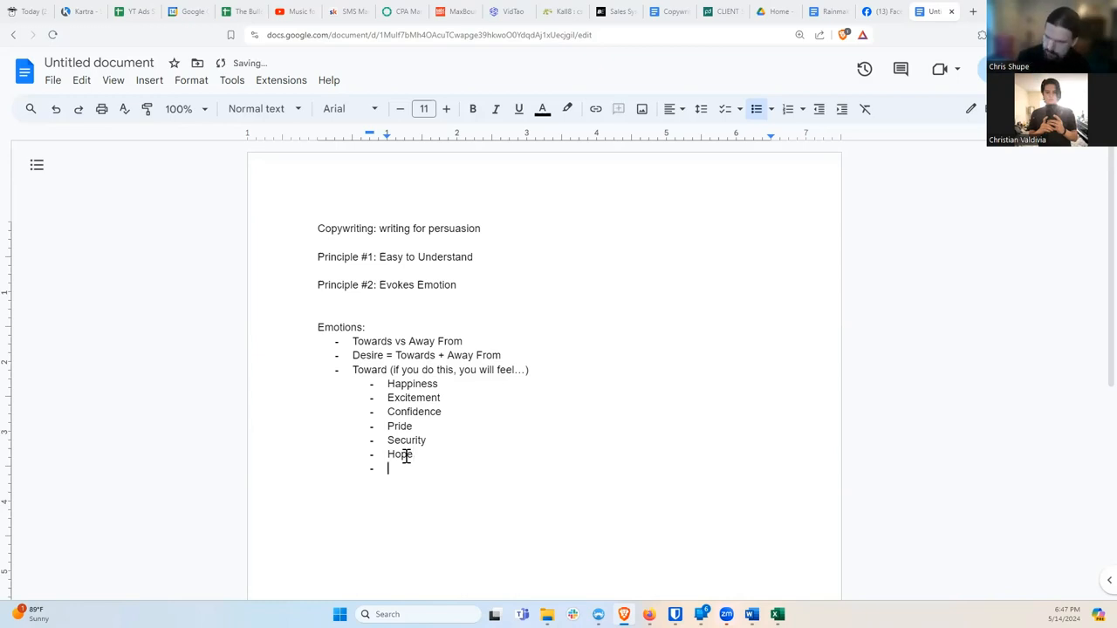
pyautogui.write('Freedom')
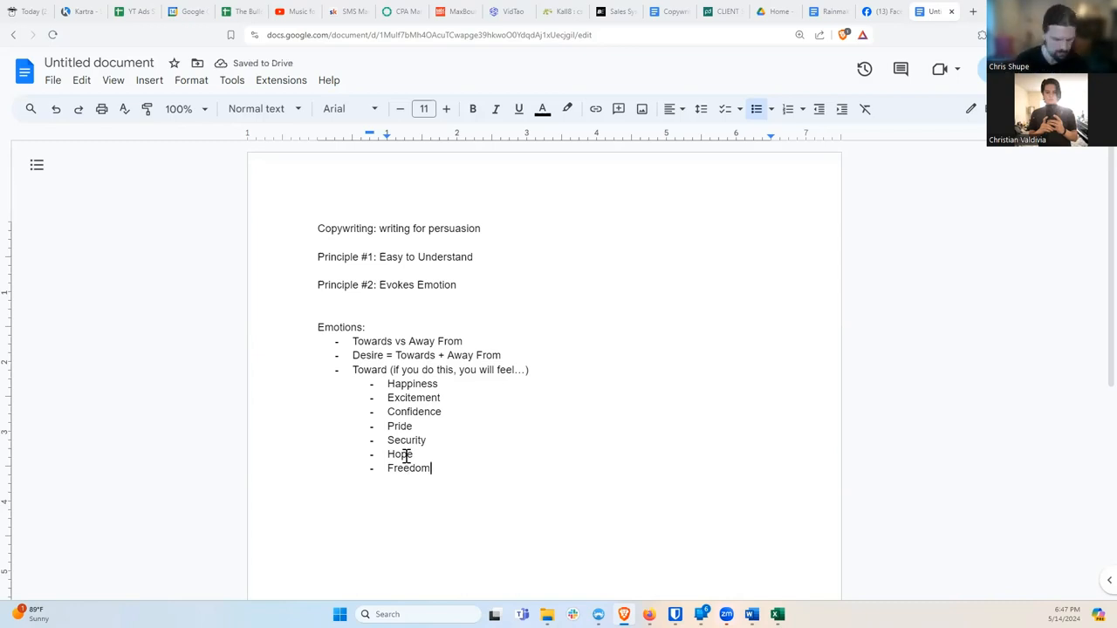
pyautogui.write('Lov')
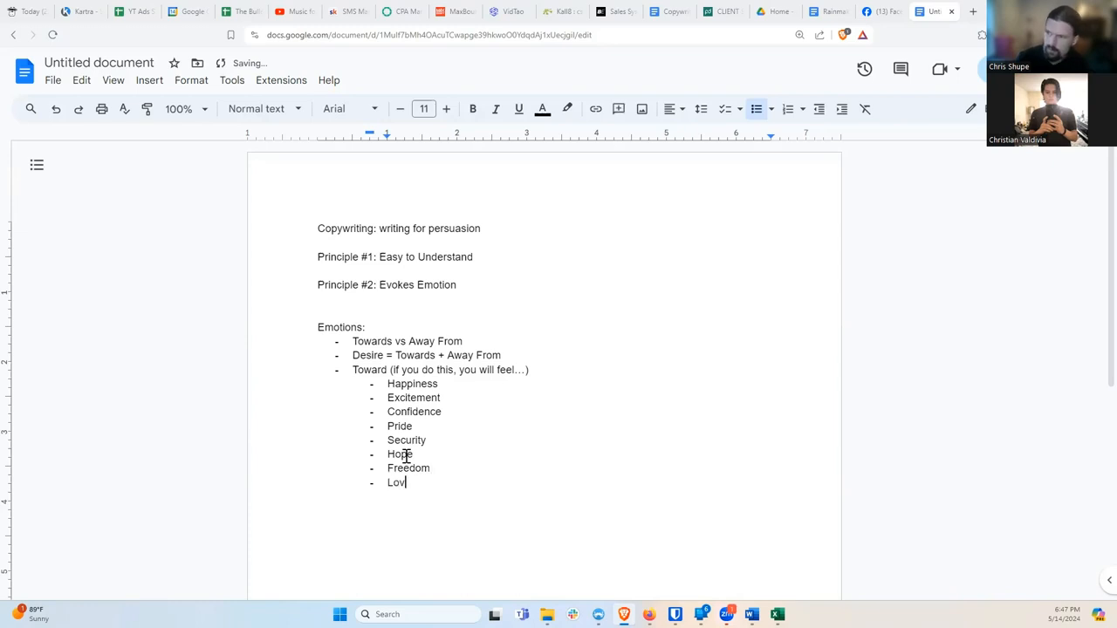
pyautogui.write('e')
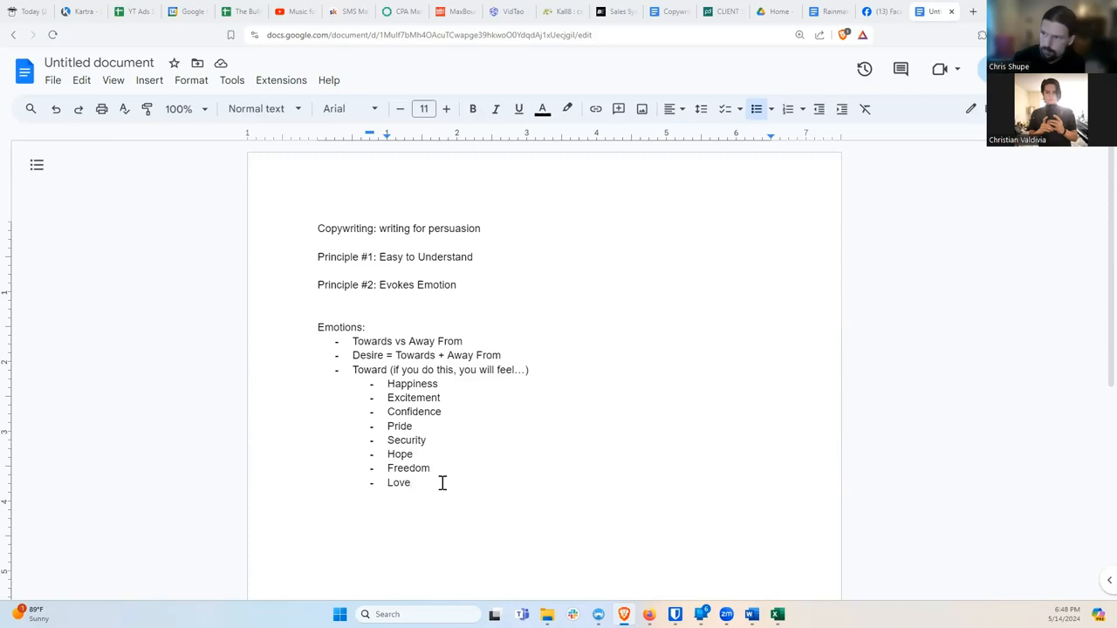
pyautogui.press('enter')
pyautogui.write('Away From (if')
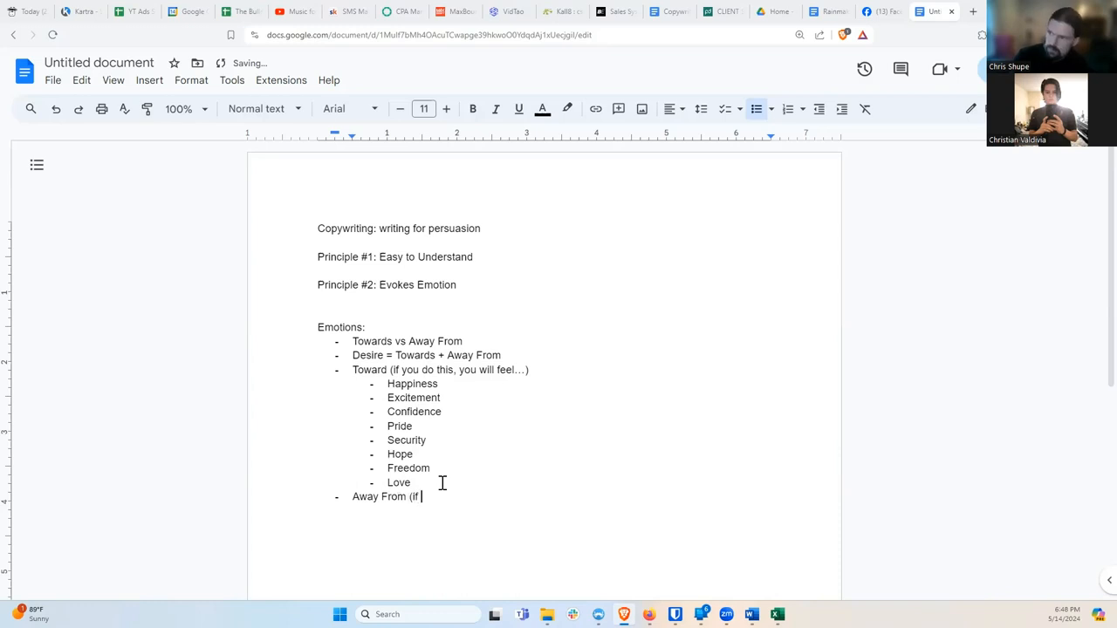
# Step: Write the bullet 'Away From (if you do this, it will save you from…)' with an empty sub-bullet beneath
pyautogui.write('you do X')
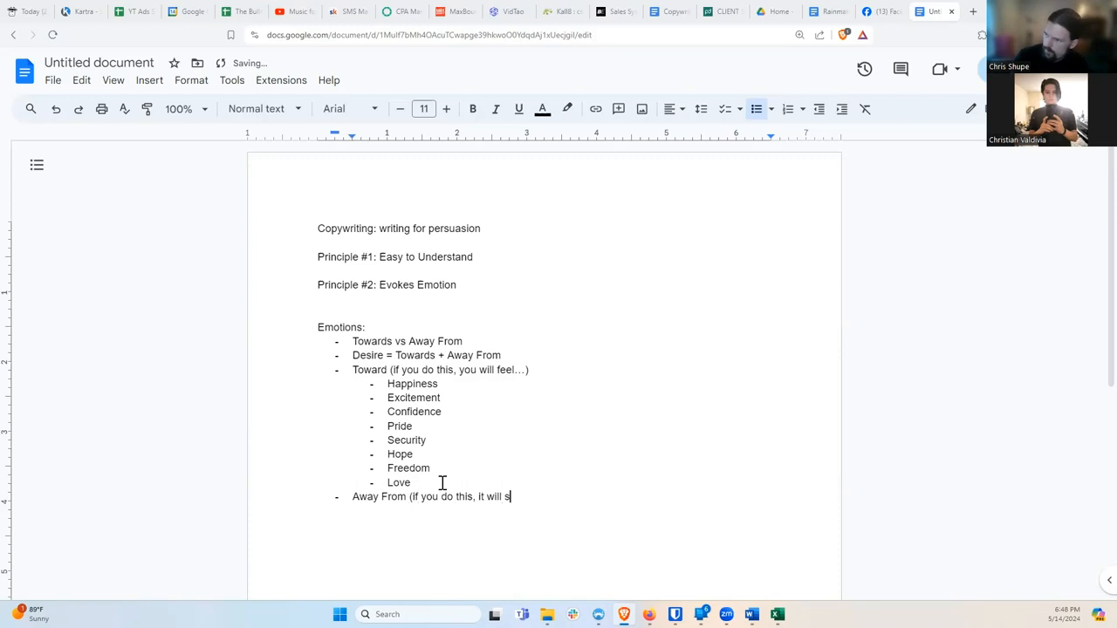
pyautogui.write('ave you from…)')
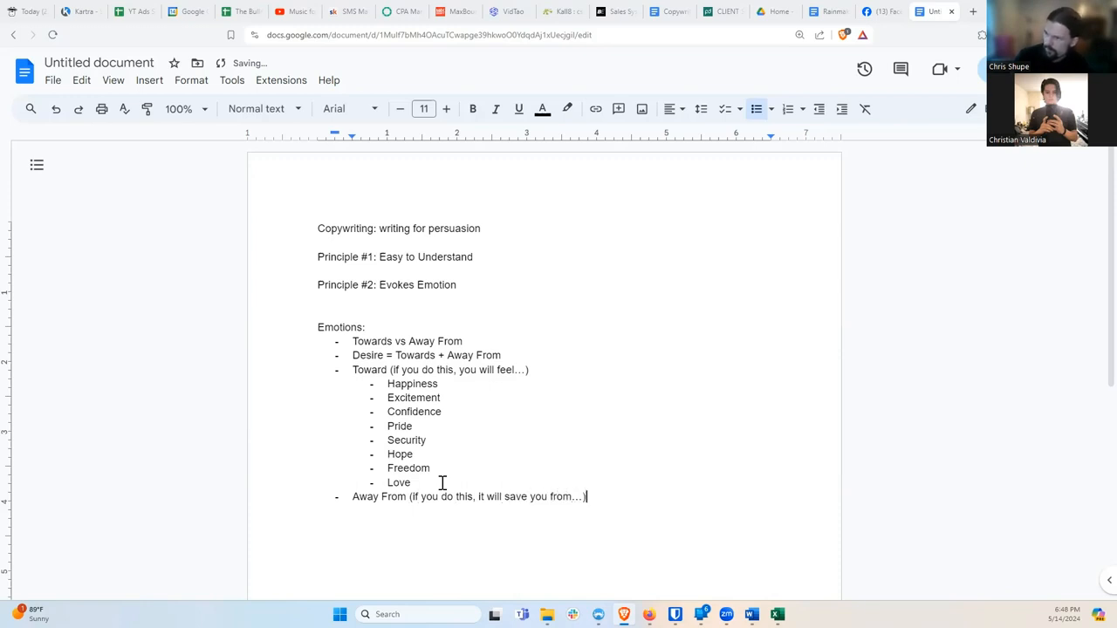
pyautogui.press('enter')
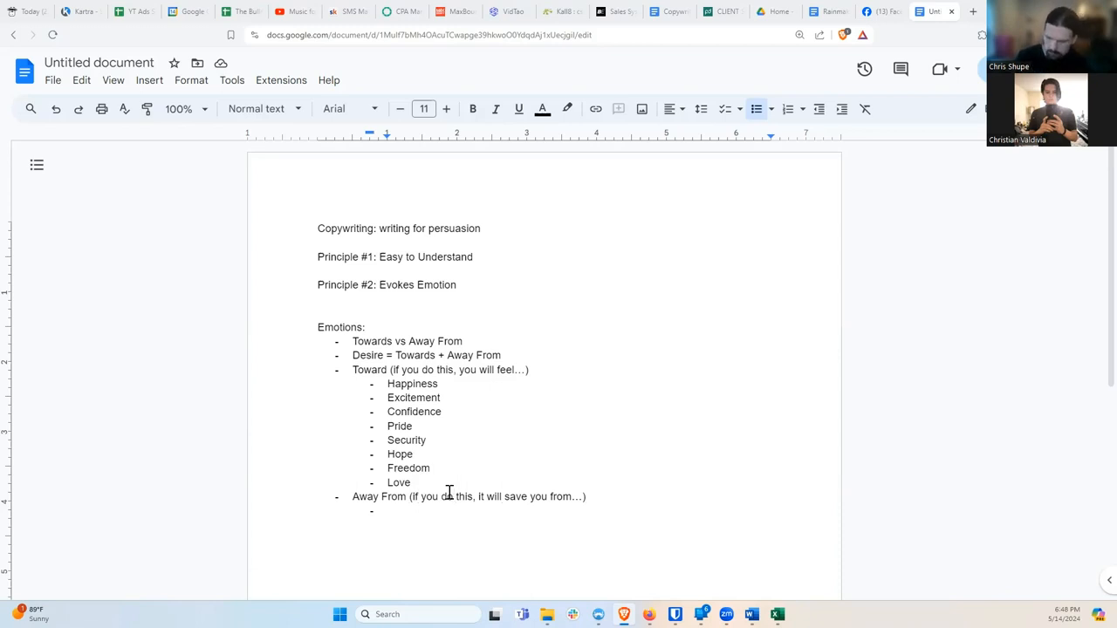
# Step: List Pain, Sadness, Discouragement and Fear as sub-bullets under Away From
pyautogui.write('Pain')
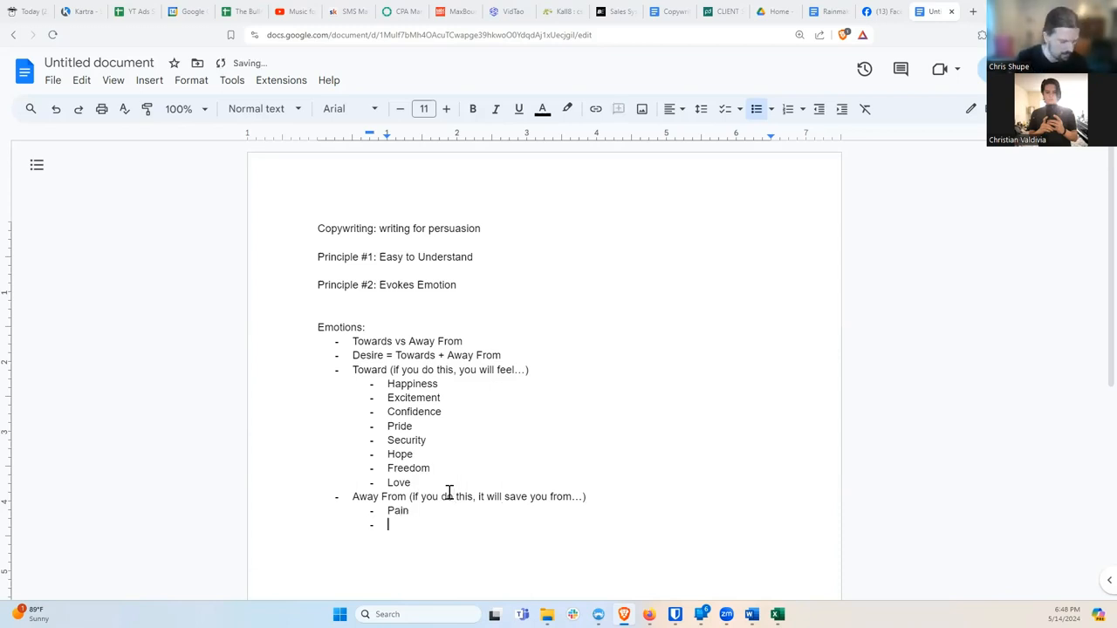
pyautogui.write('Sadness')
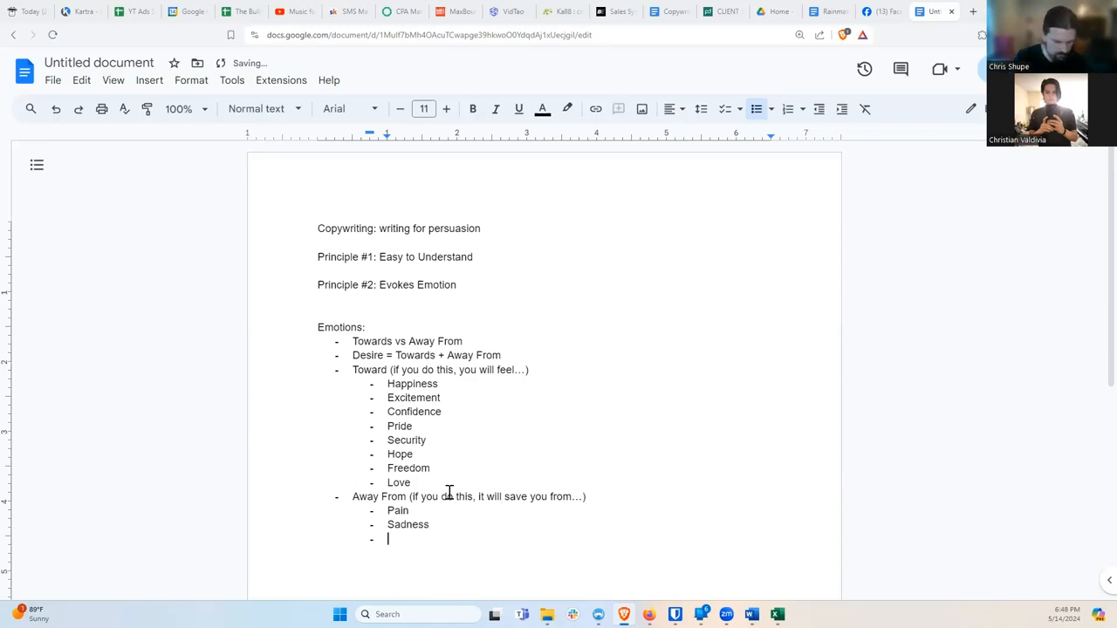
pyautogui.write('Discouragement')
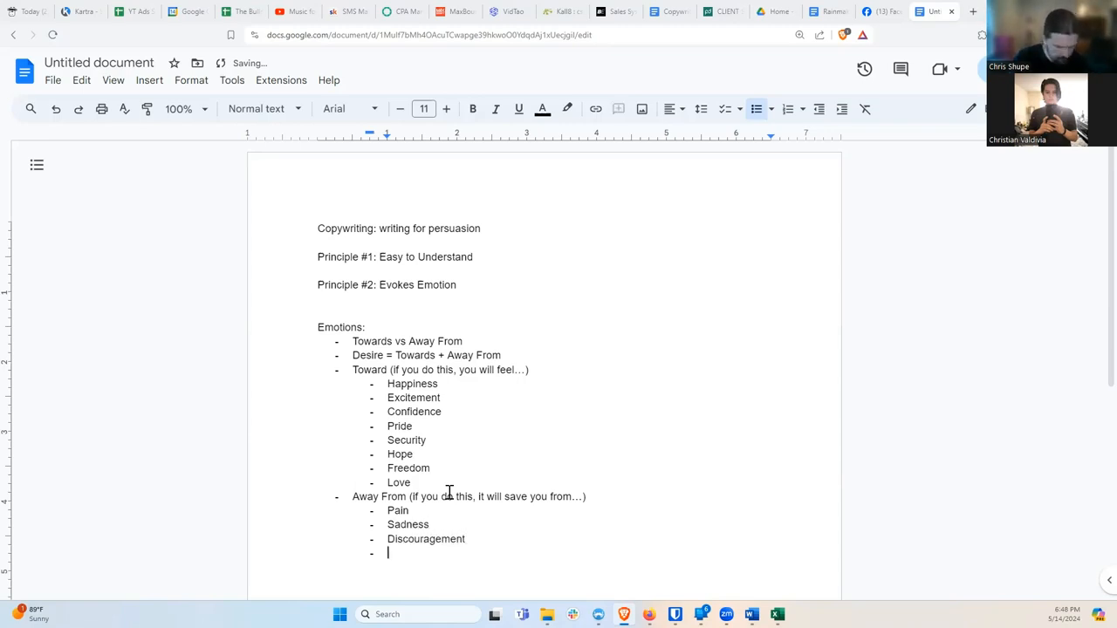
pyautogui.write('Fear')
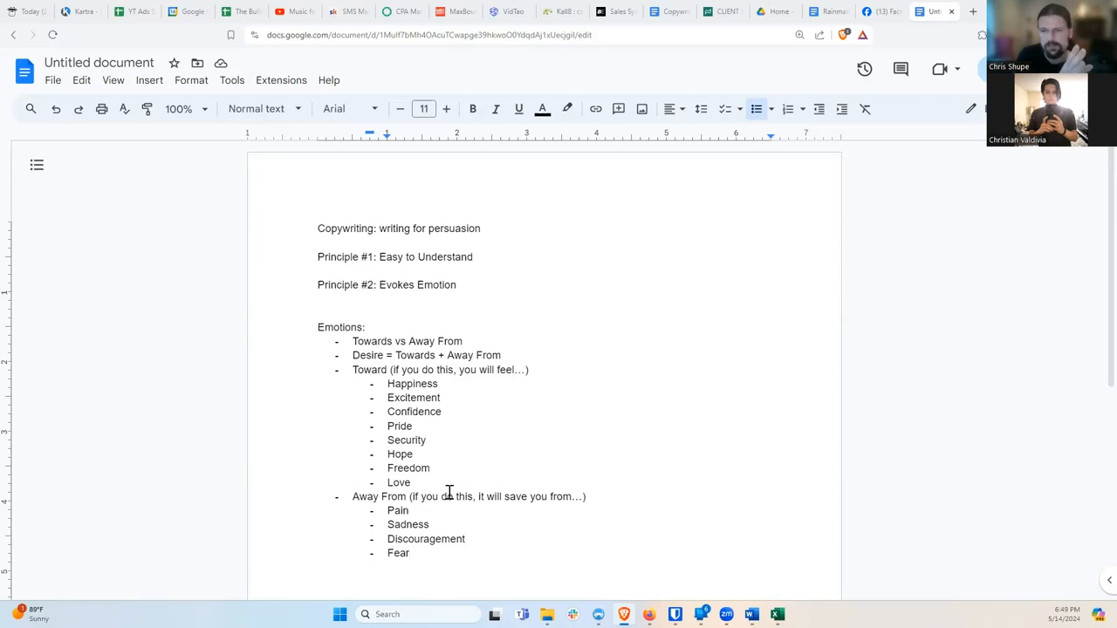
pyautogui.moveTo(371, 558)
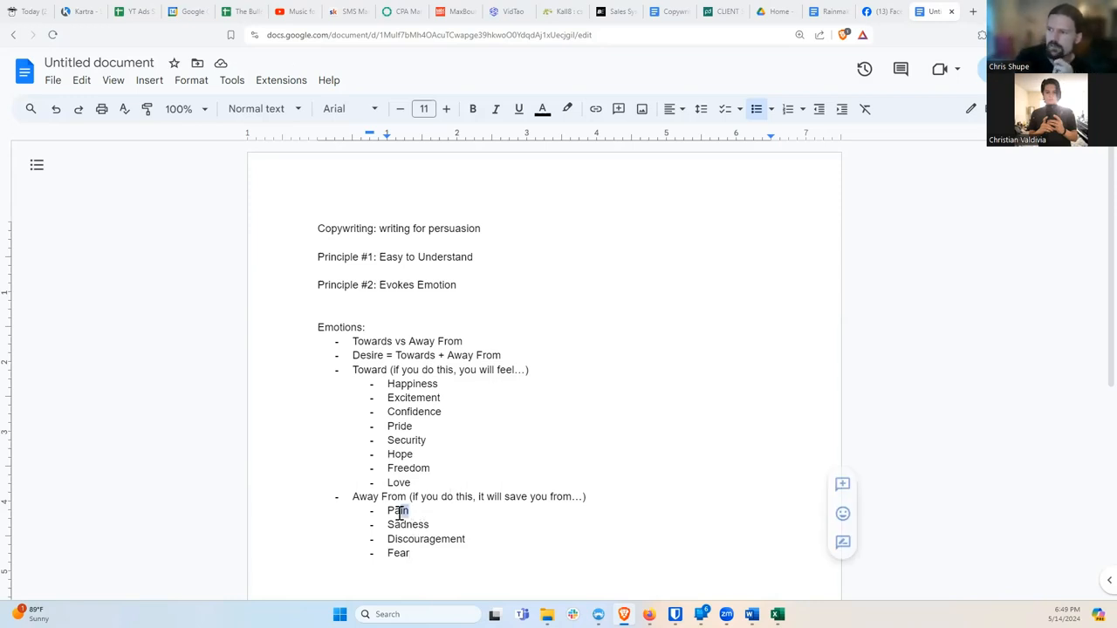
# Step: Select words in the Away From list for emphasis and leave an empty sub-bullet below Fear
pyautogui.doubleClick(398, 511)
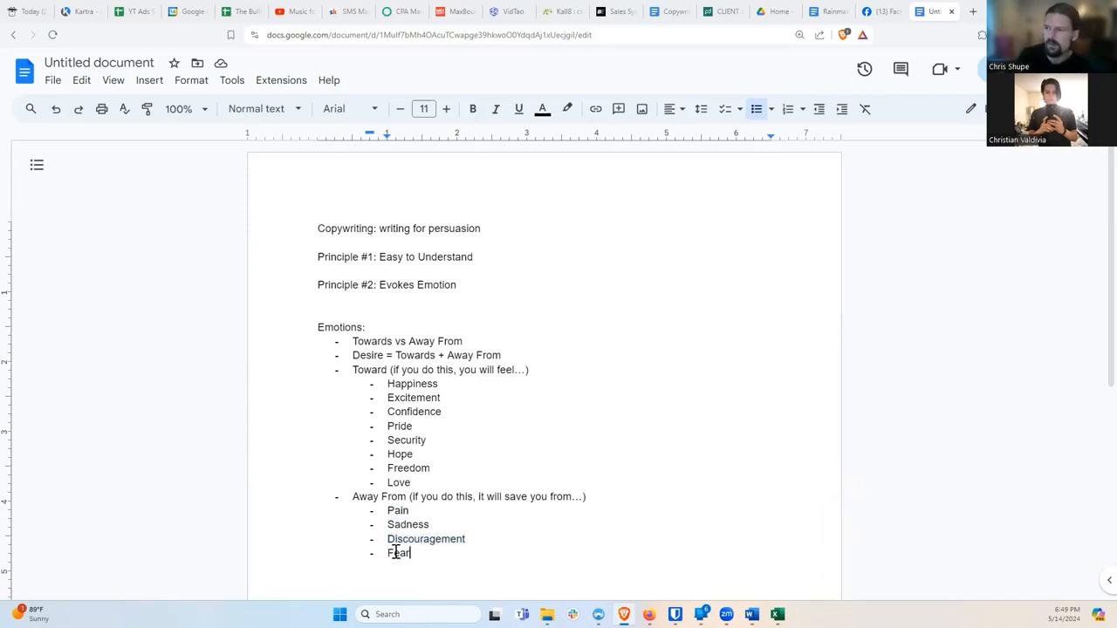
pyautogui.moveTo(436, 553)
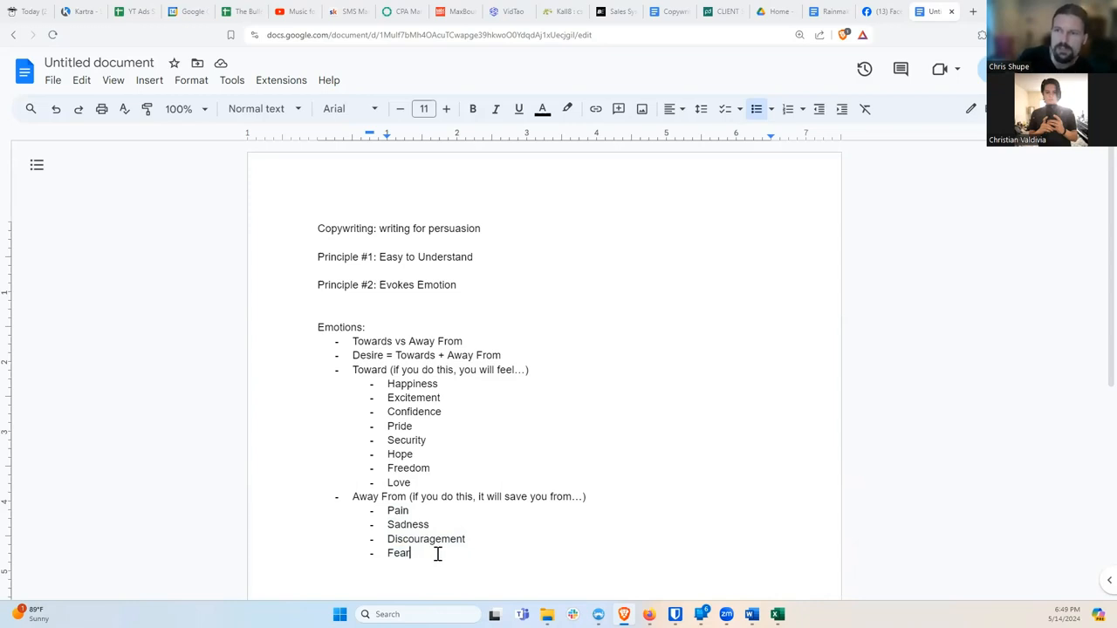
pyautogui.press('enter')
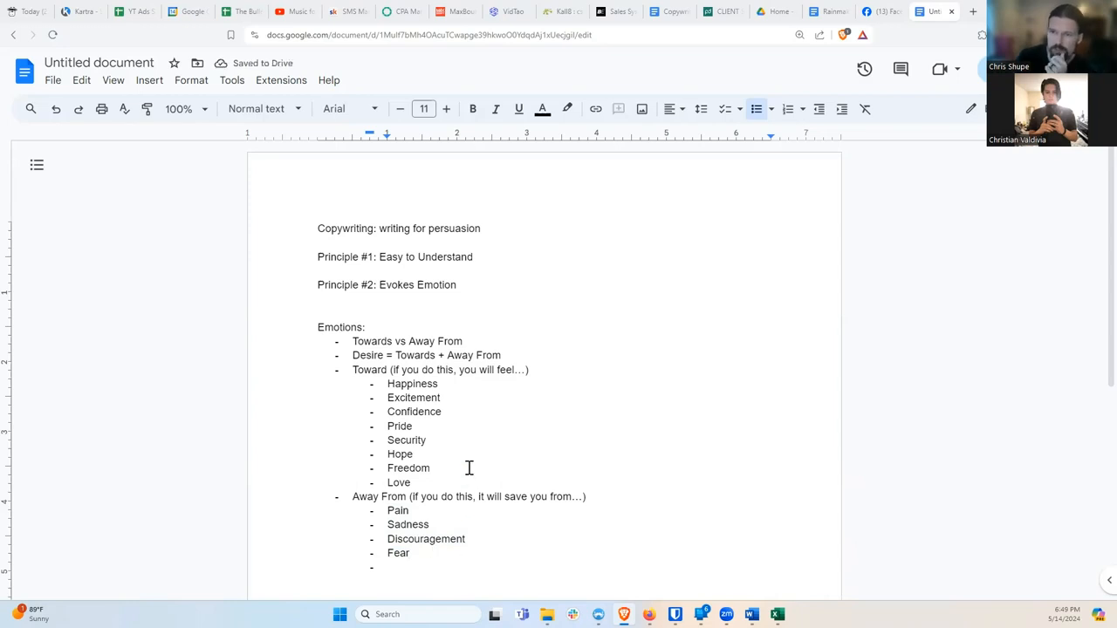
pyautogui.moveTo(446, 467)
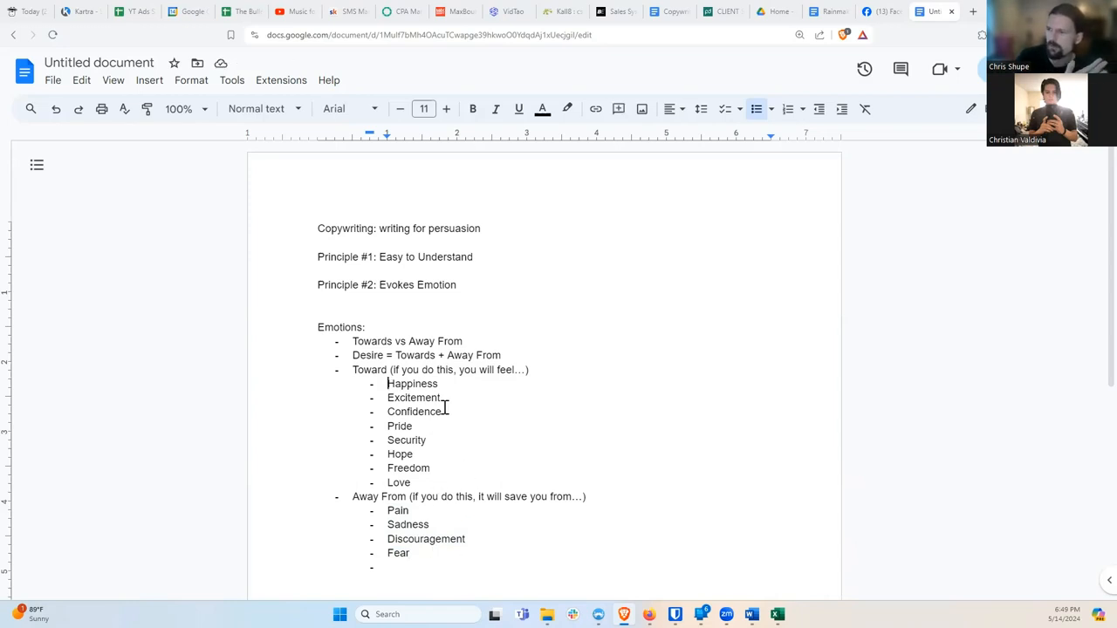
pyautogui.doubleClick(411, 384)
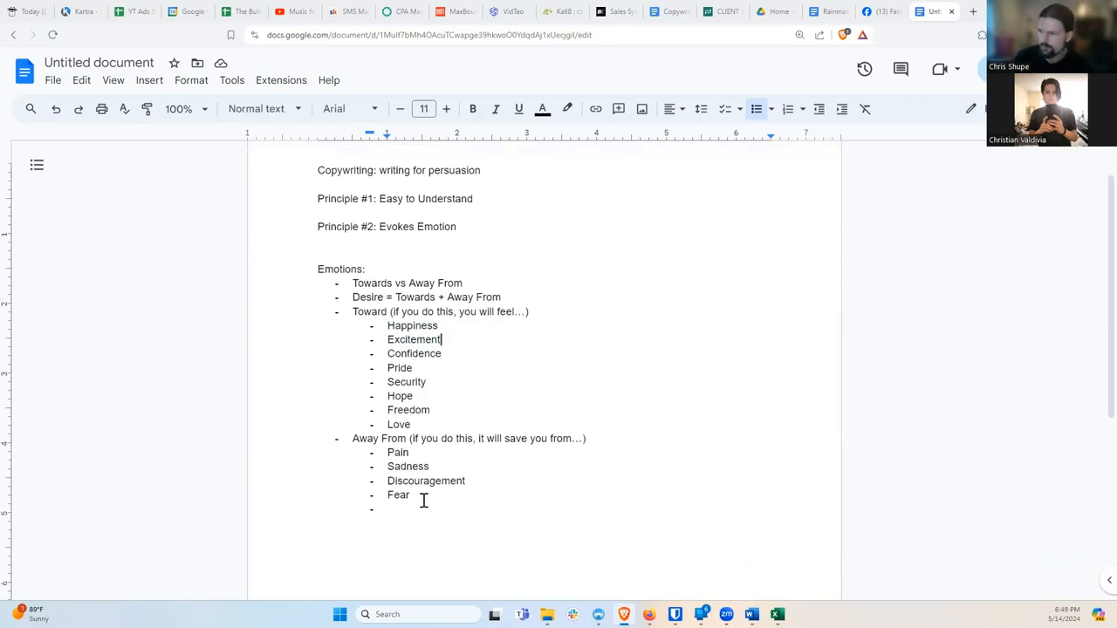
pyautogui.doubleClick(405, 383)
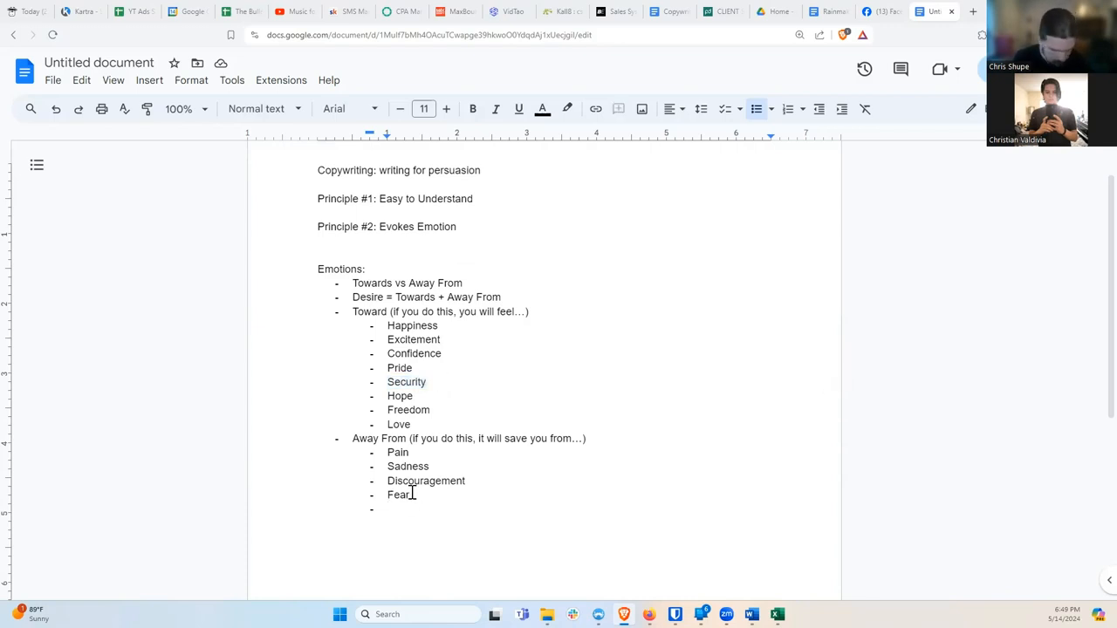
# Step: Add 'Frustration' and 'Loss' as sub-bullets after Fear, leaving an empty bullet below
pyautogui.write('Frustration')
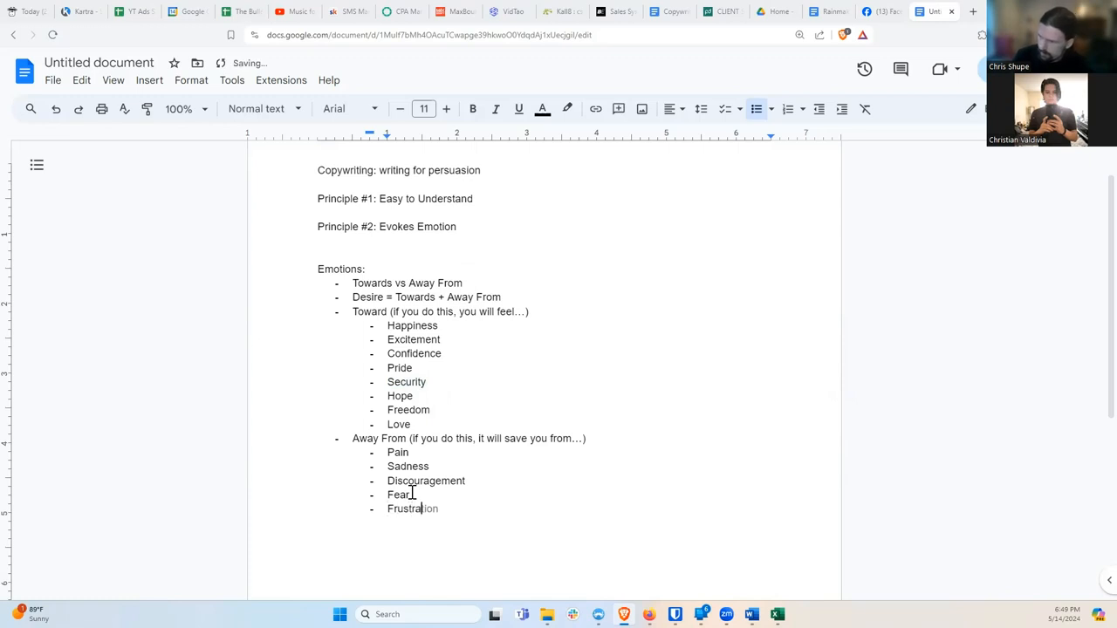
pyautogui.press('enter')
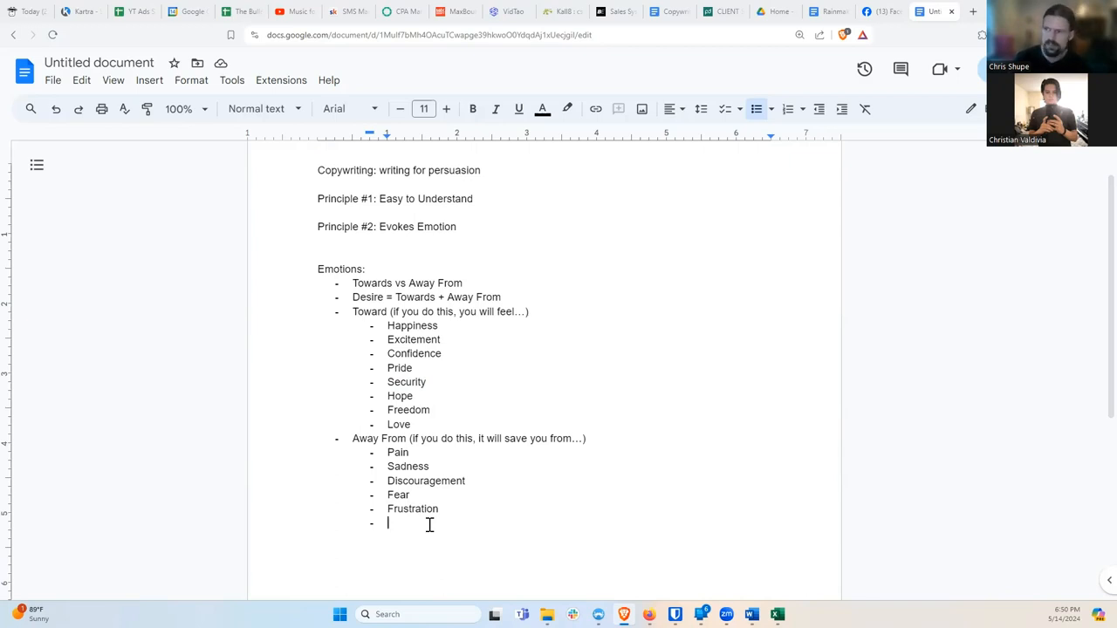
pyautogui.write('Los')
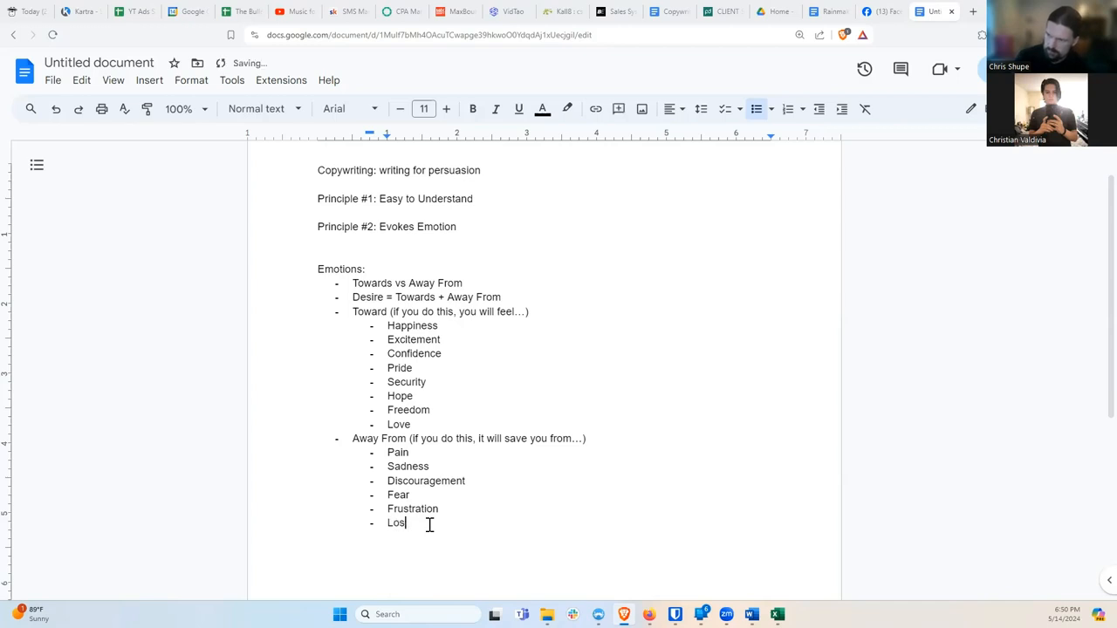
pyautogui.write('s')
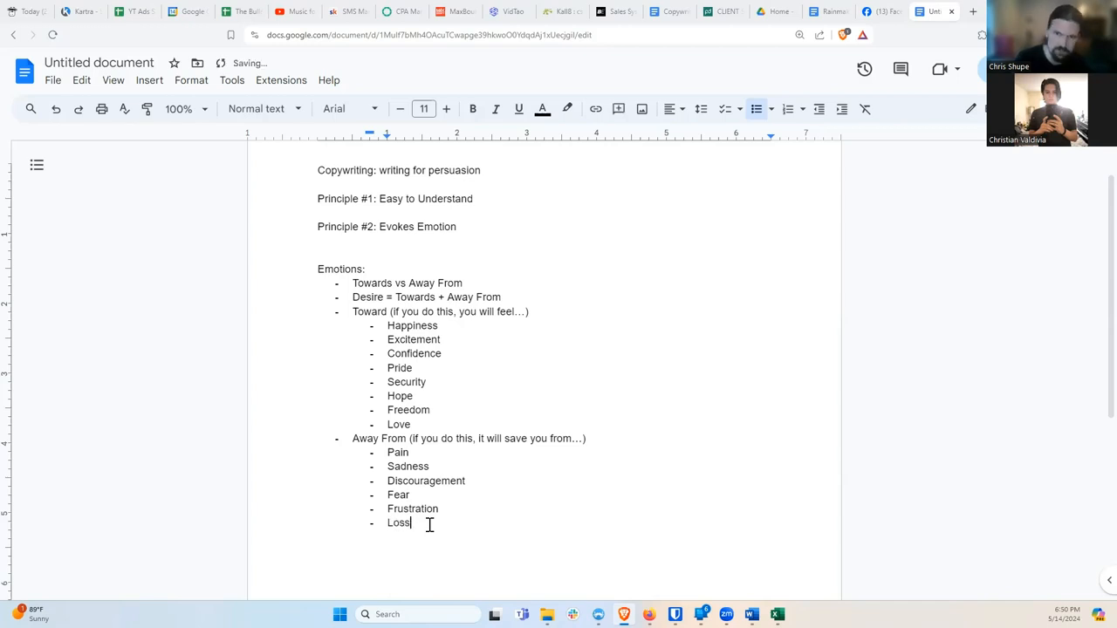
pyautogui.press('enter')
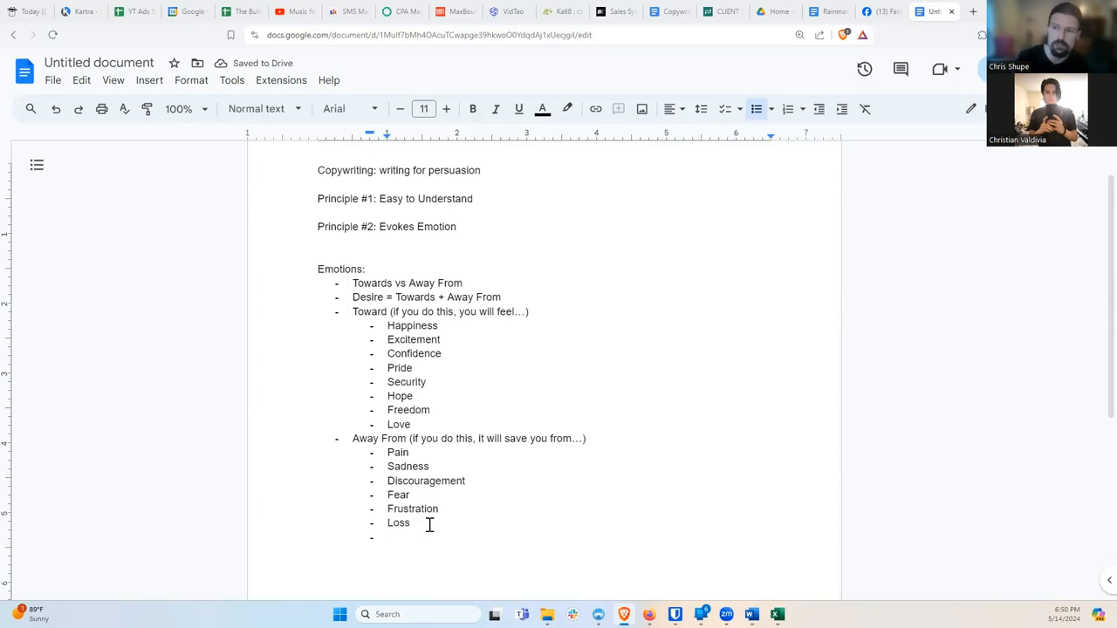
pyautogui.moveTo(400, 539)
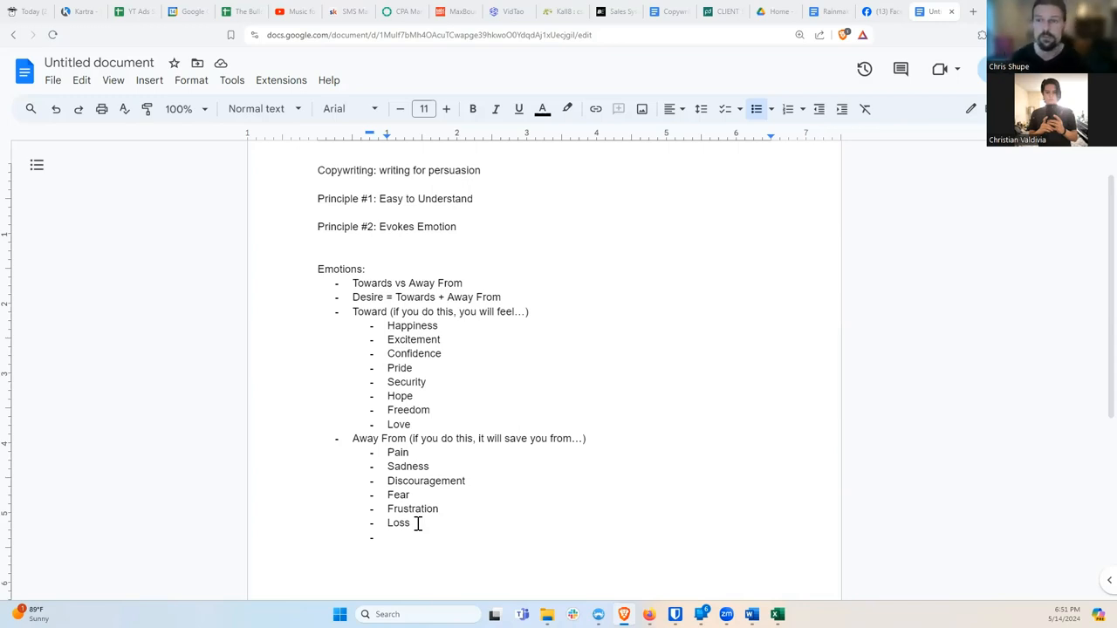
pyautogui.moveTo(408, 539)
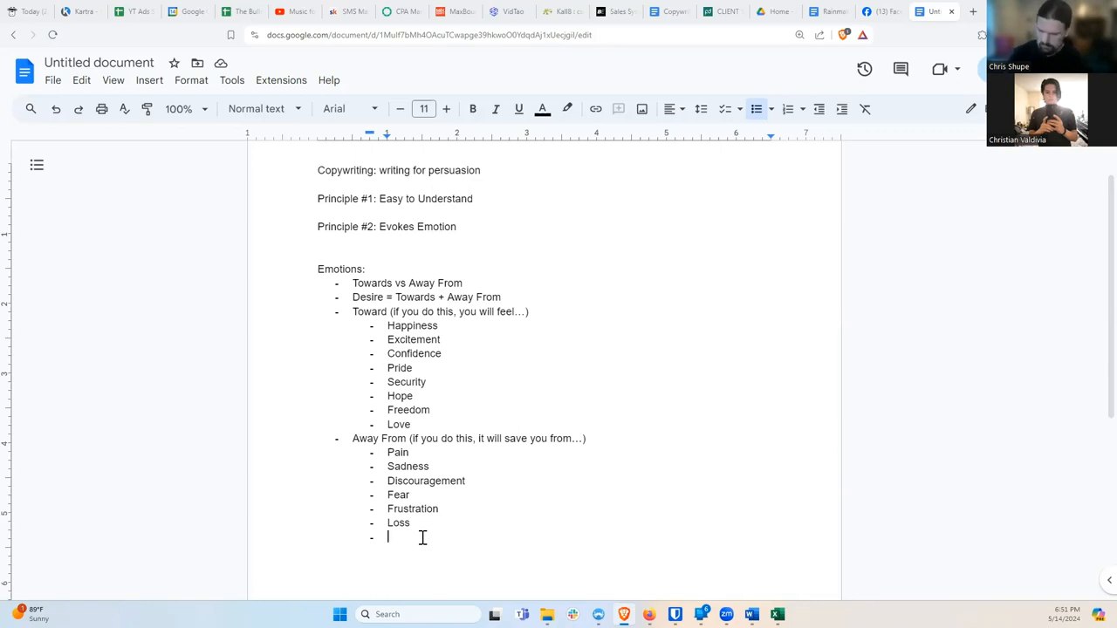
# Step: Add 'Loneliness', 'Restriction' and 'Humiliation' sub-bullets, bringing the Away From list to nine points
pyautogui.write('Loneliness')
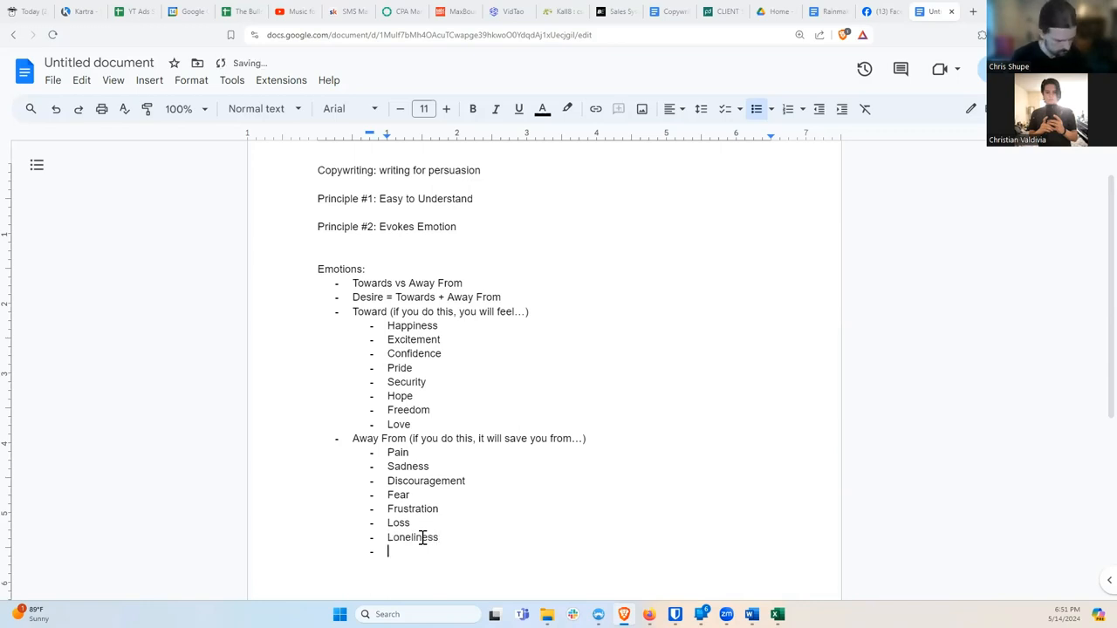
pyautogui.write('Restriction')
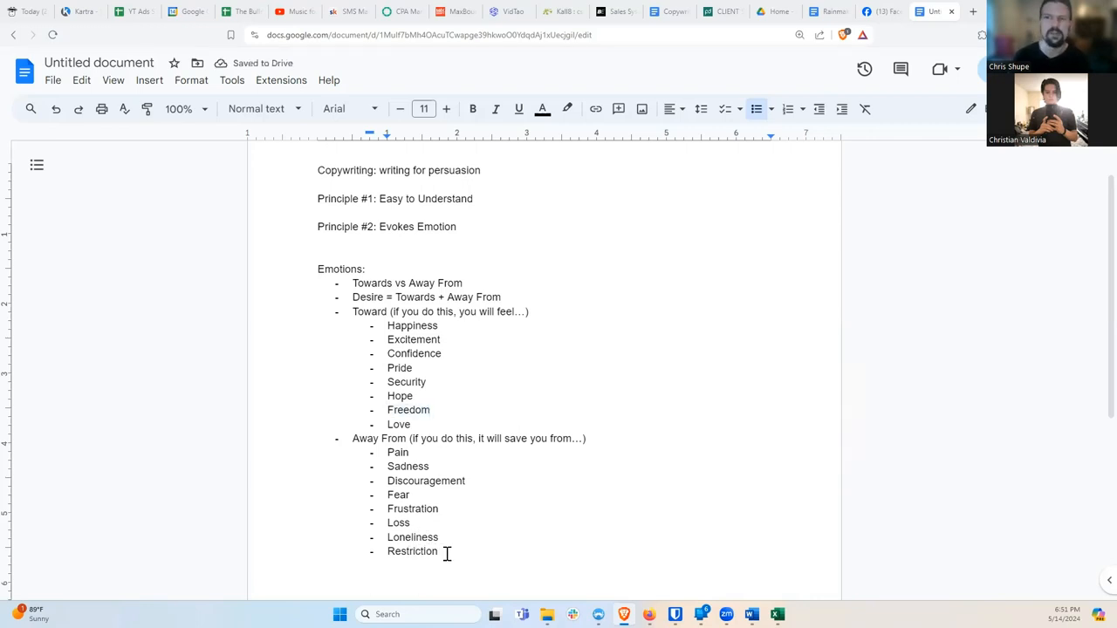
pyautogui.press('enter')
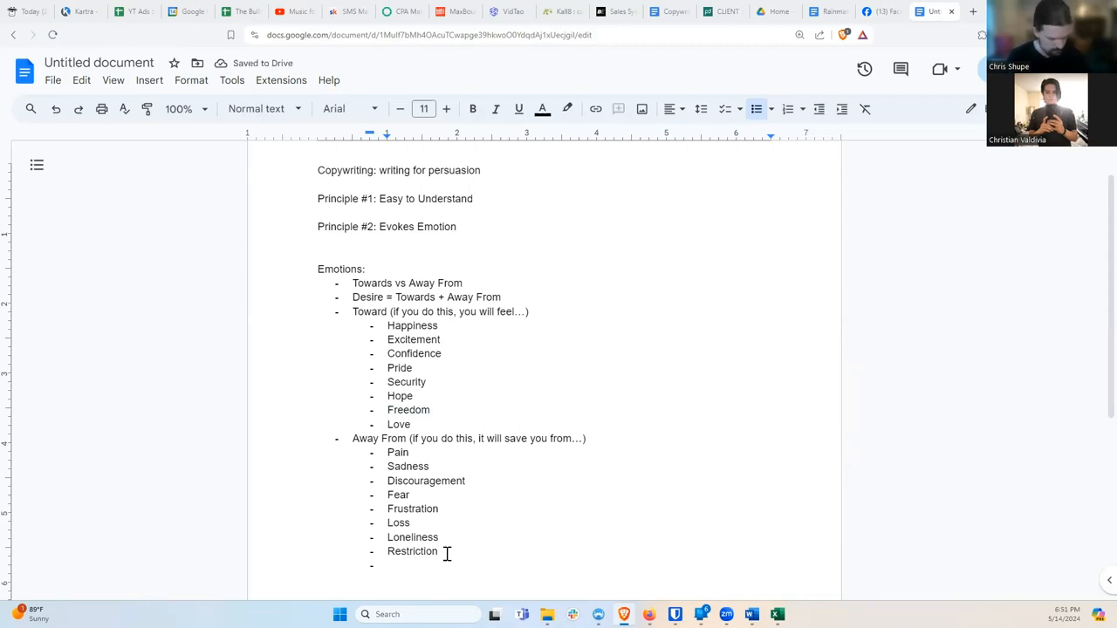
pyautogui.write('Hum')
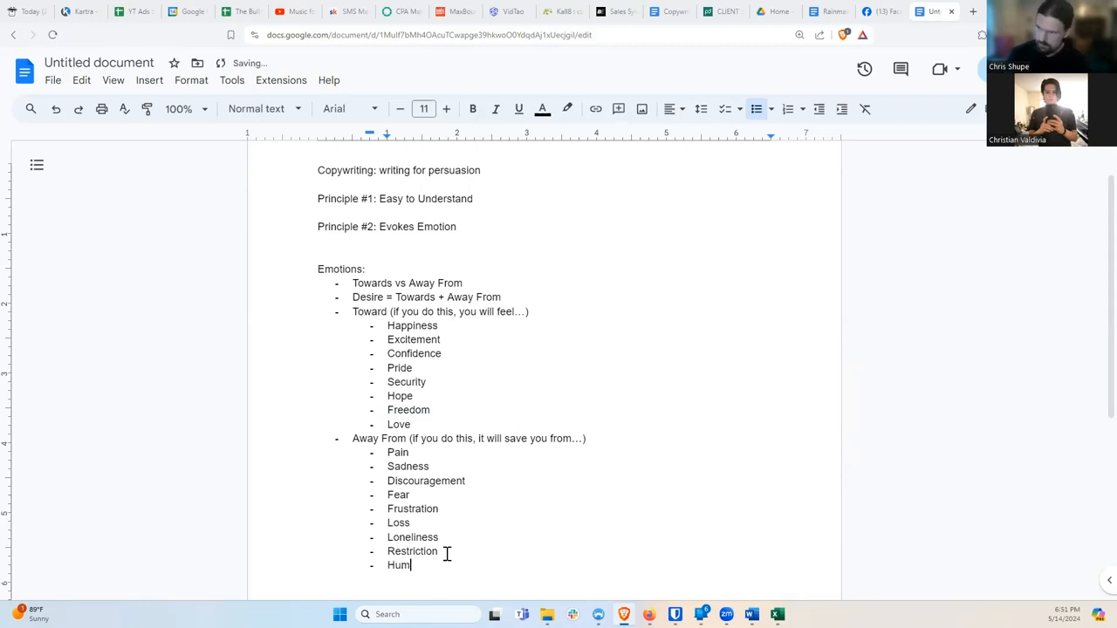
pyautogui.write('iliation')
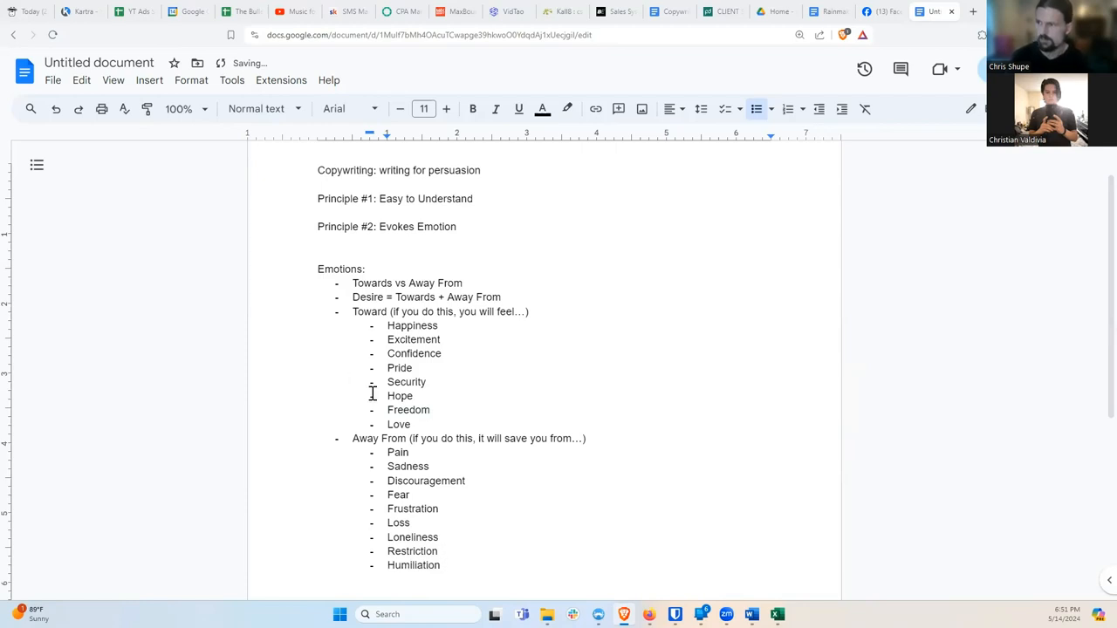
pyautogui.doubleClick(399, 368)
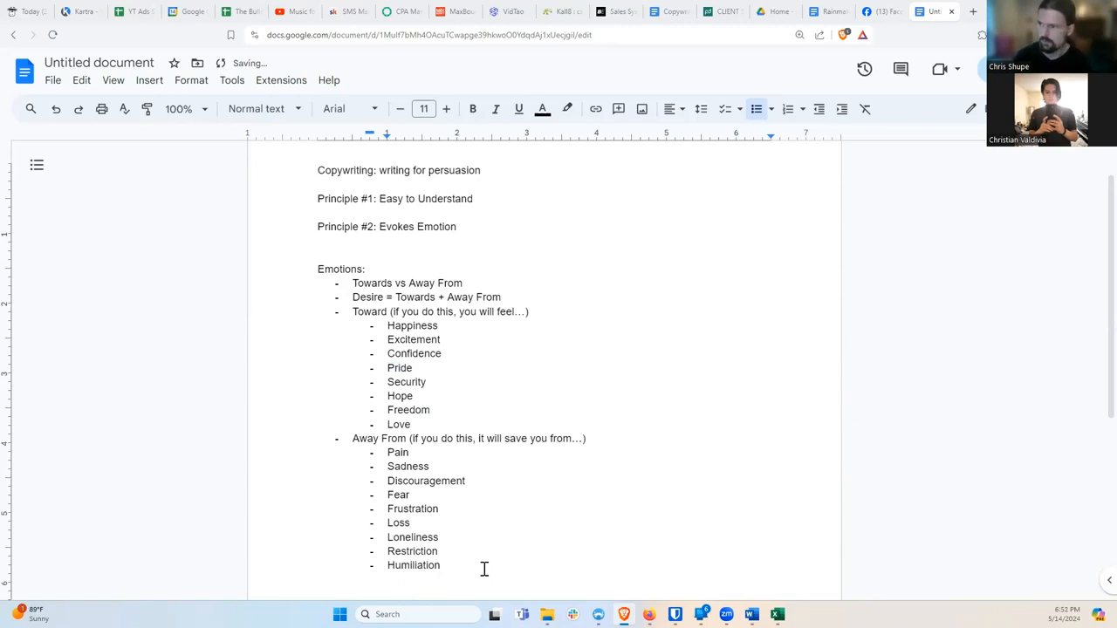
pyautogui.doubleClick(412, 565)
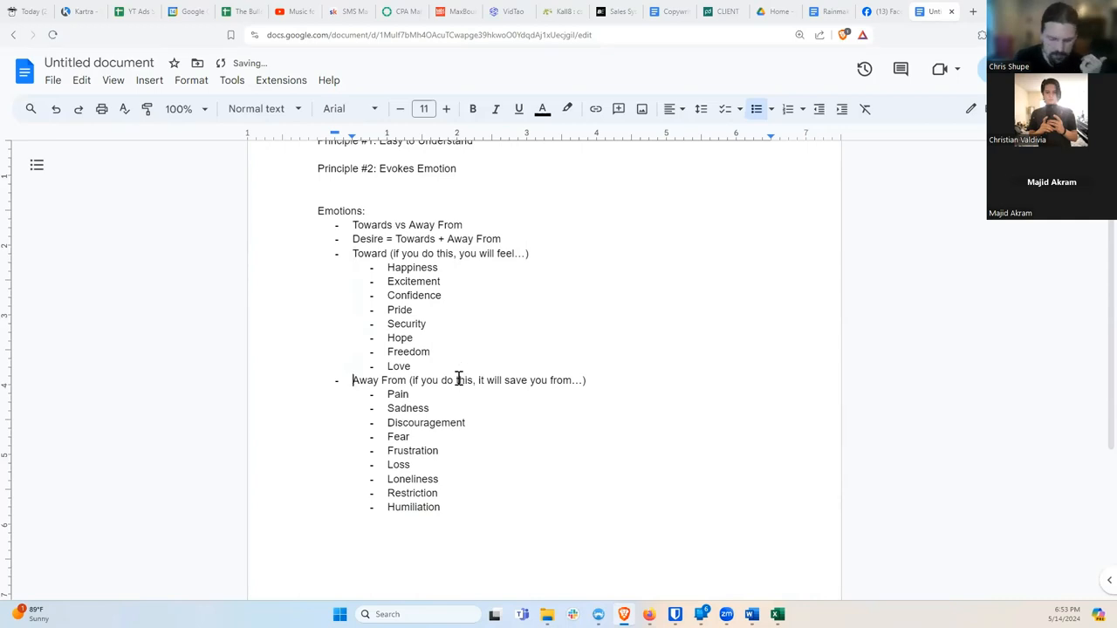
pyautogui.moveTo(453, 355)
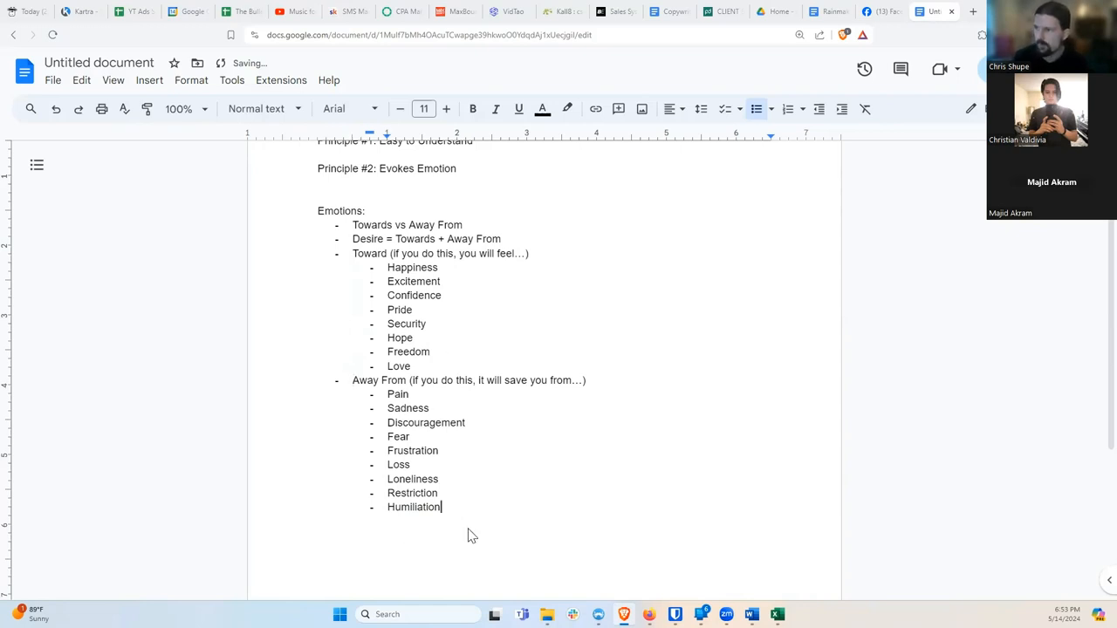
# Step: Write the top-level bullet 'Bring attention to emotions that are already there' below the lists
pyautogui.write('B')
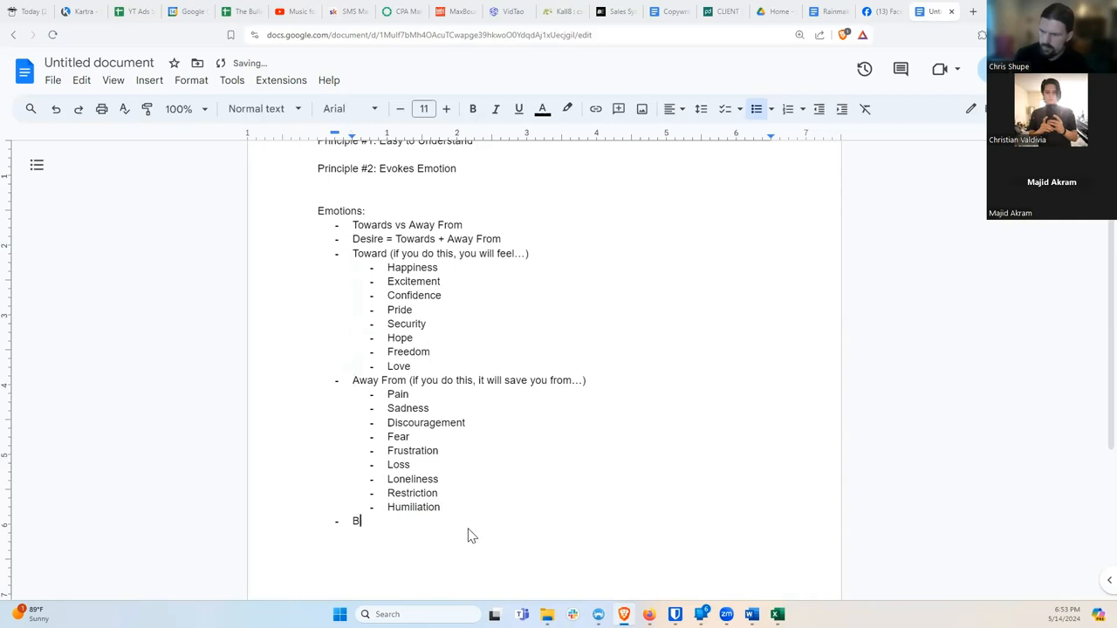
pyautogui.write('ring attention to a')
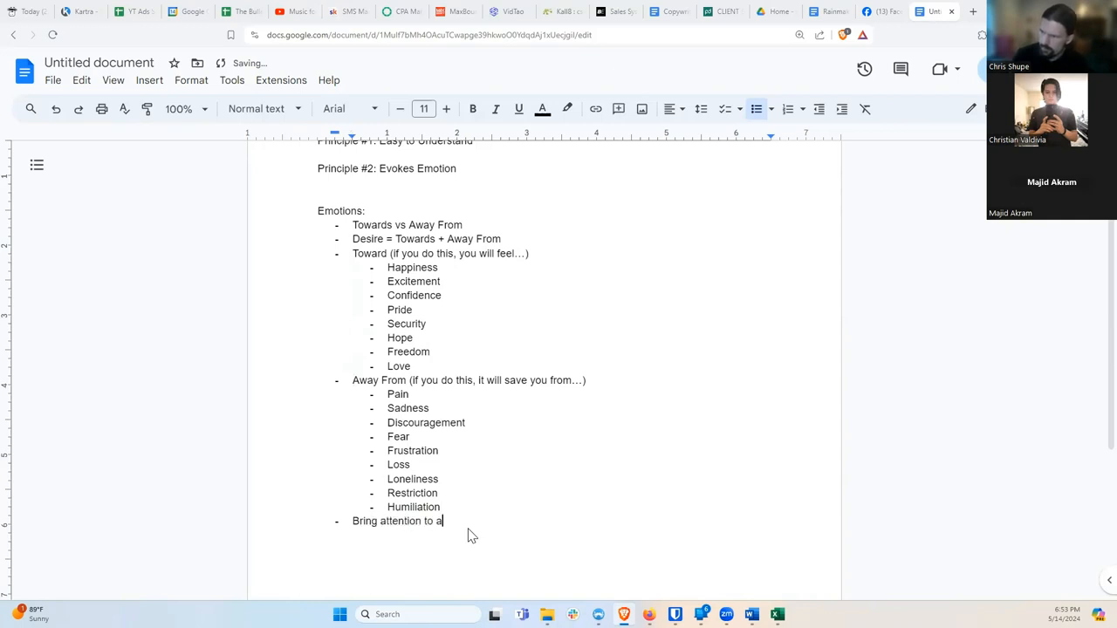
pyautogui.write('emotio')
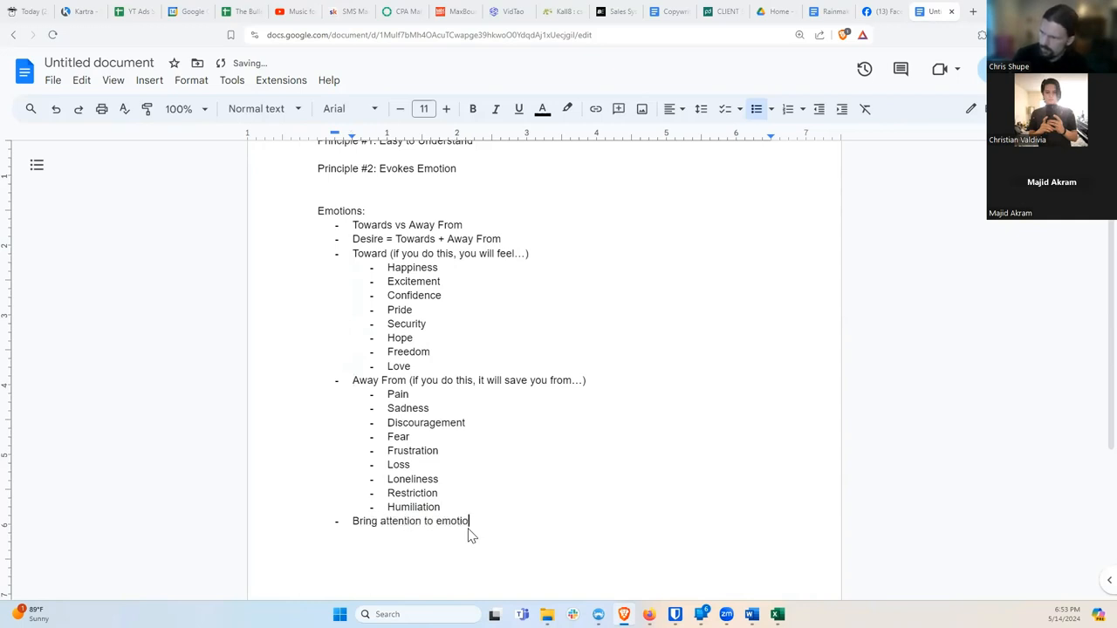
pyautogui.write('ns that are already th')
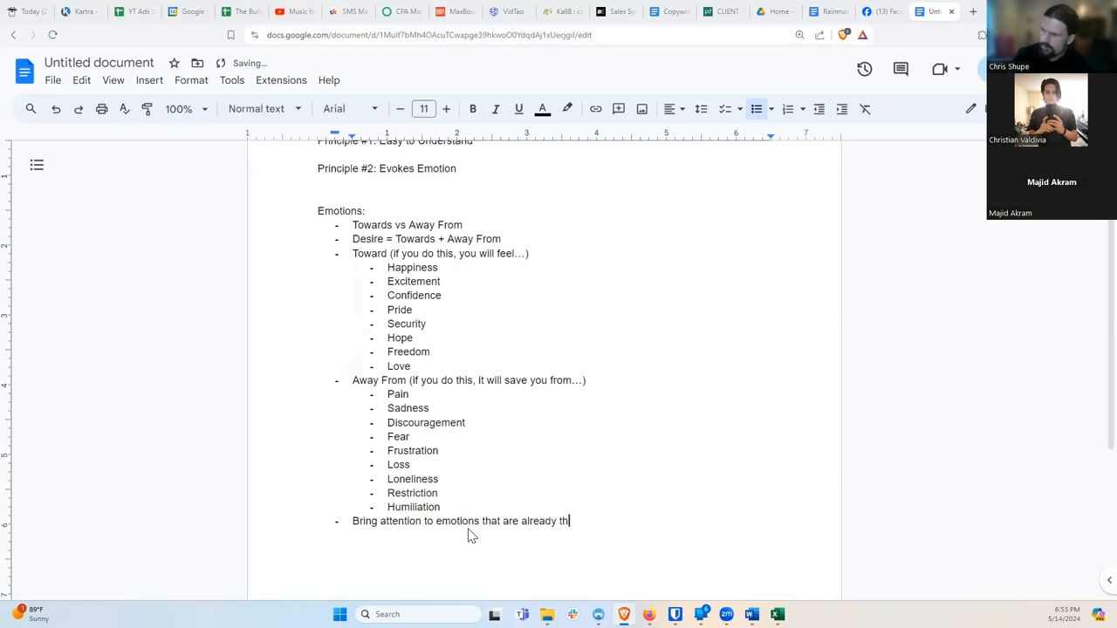
pyautogui.write('ere')
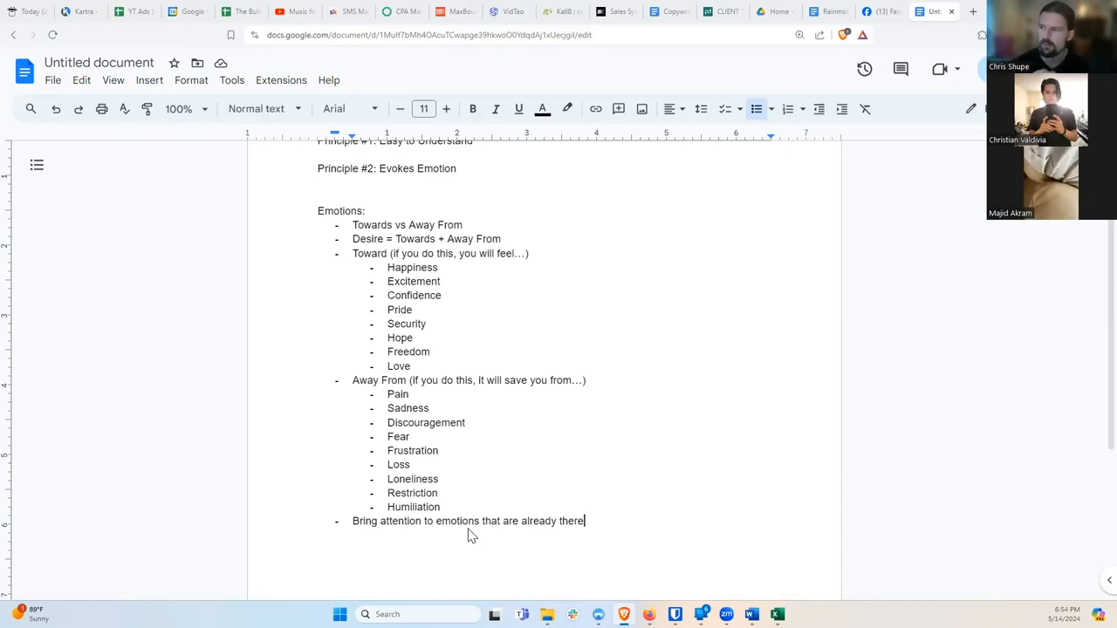
pyautogui.moveTo(416, 432)
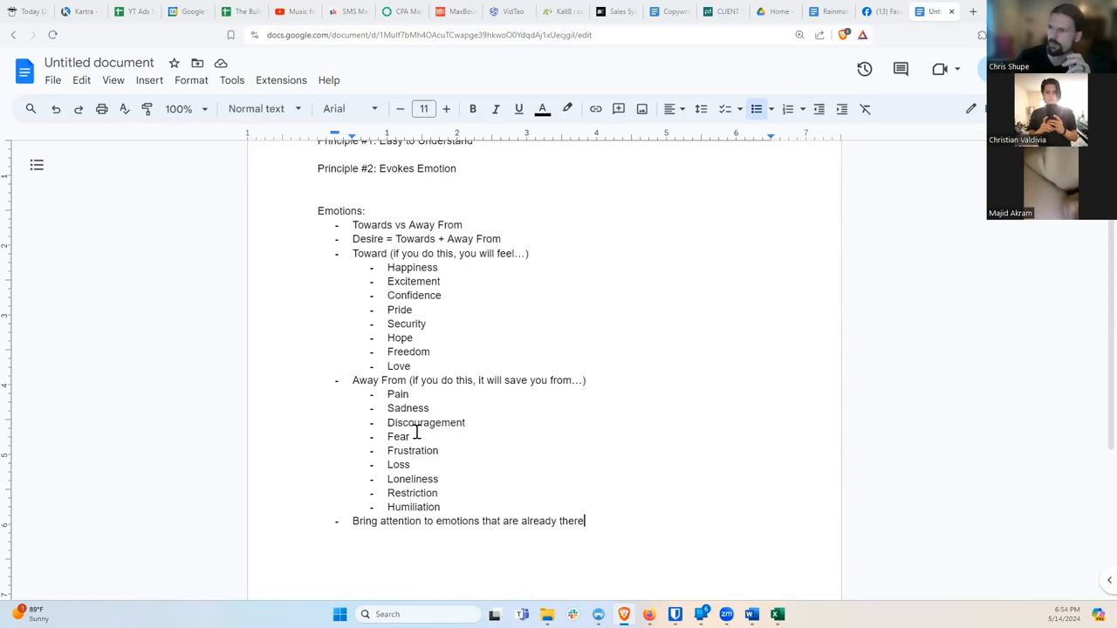
# Step: Highlight the word Fear and other emotion words in the lists while discussing them
pyautogui.doubleClick(398, 436)
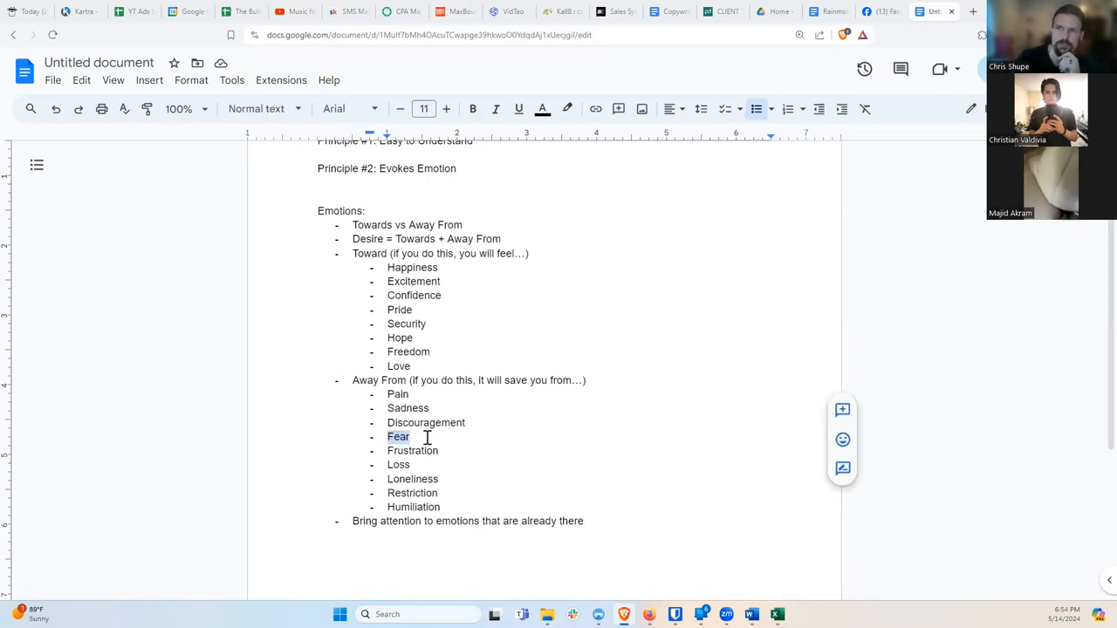
pyautogui.click(430, 437)
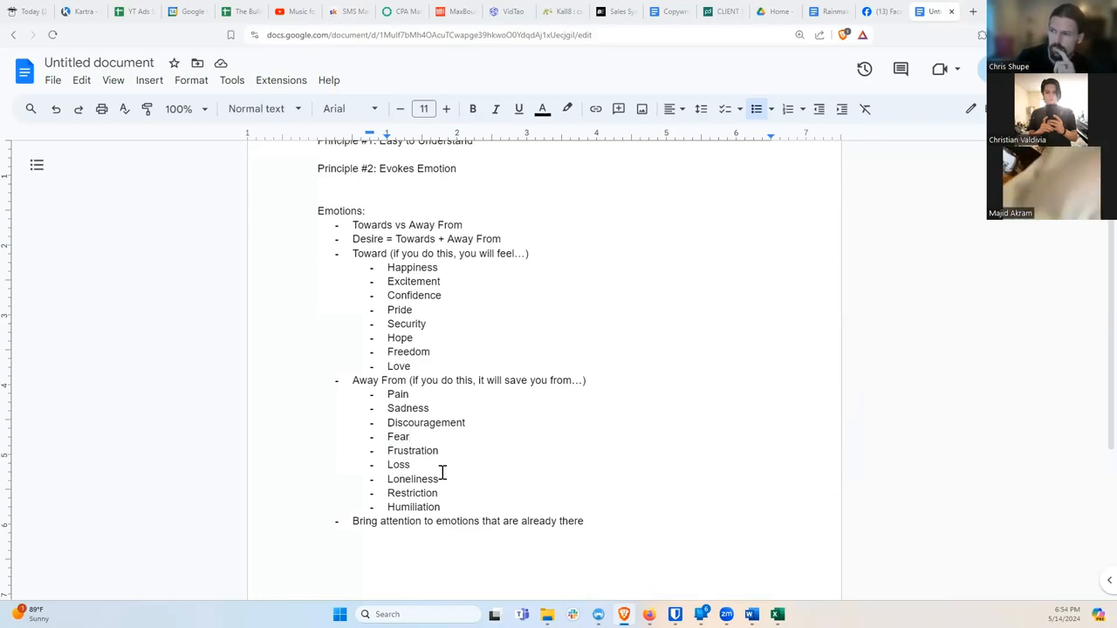
pyautogui.moveTo(422, 450)
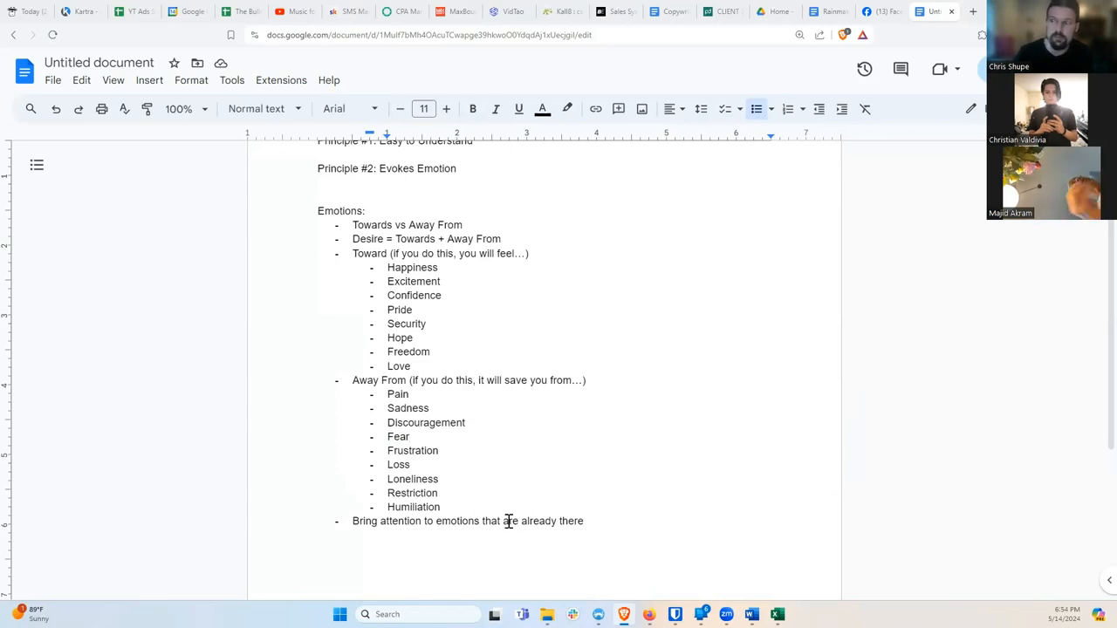
pyautogui.doubleClick(457, 521)
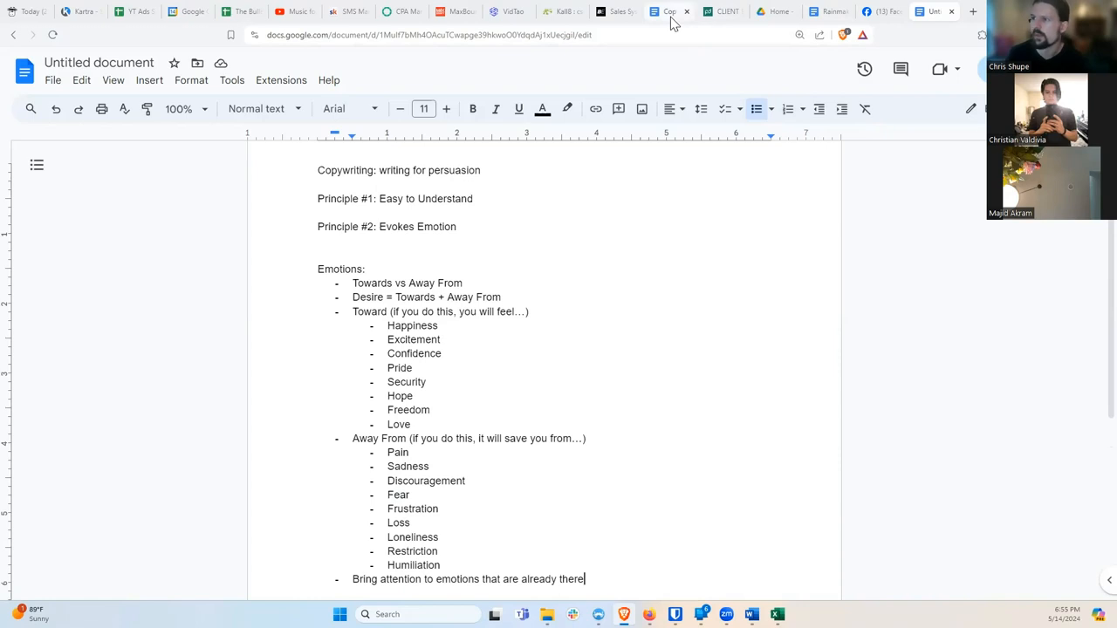
pyautogui.scroll(-3)
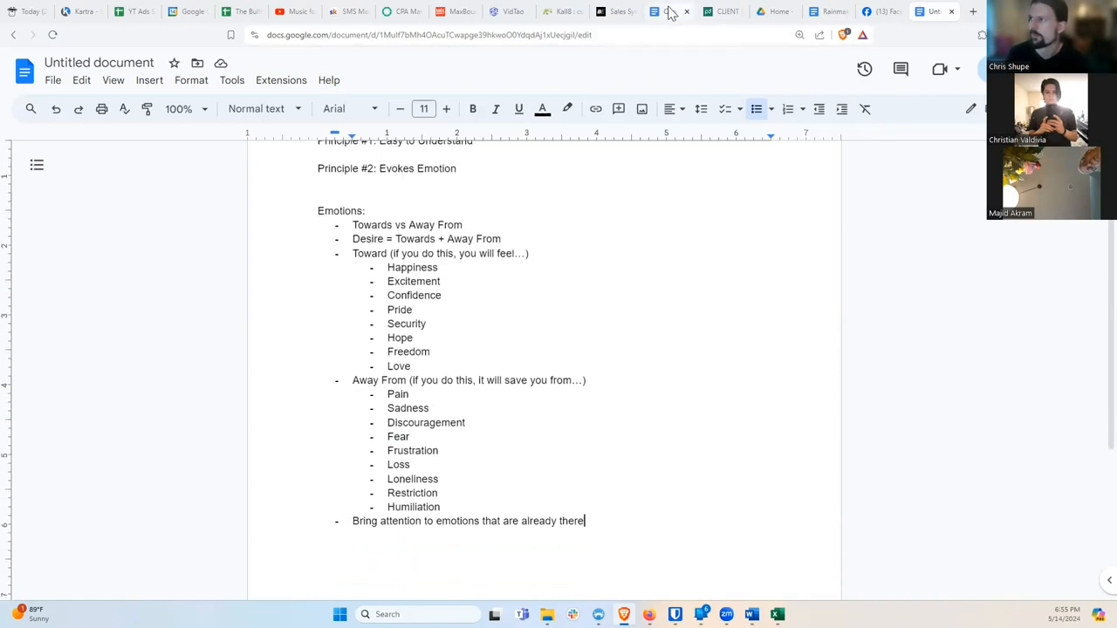
# Step: Switch to the 'Copywriting Emotions Example' sales-letter document in another browser tab
pyautogui.click(667, 11)
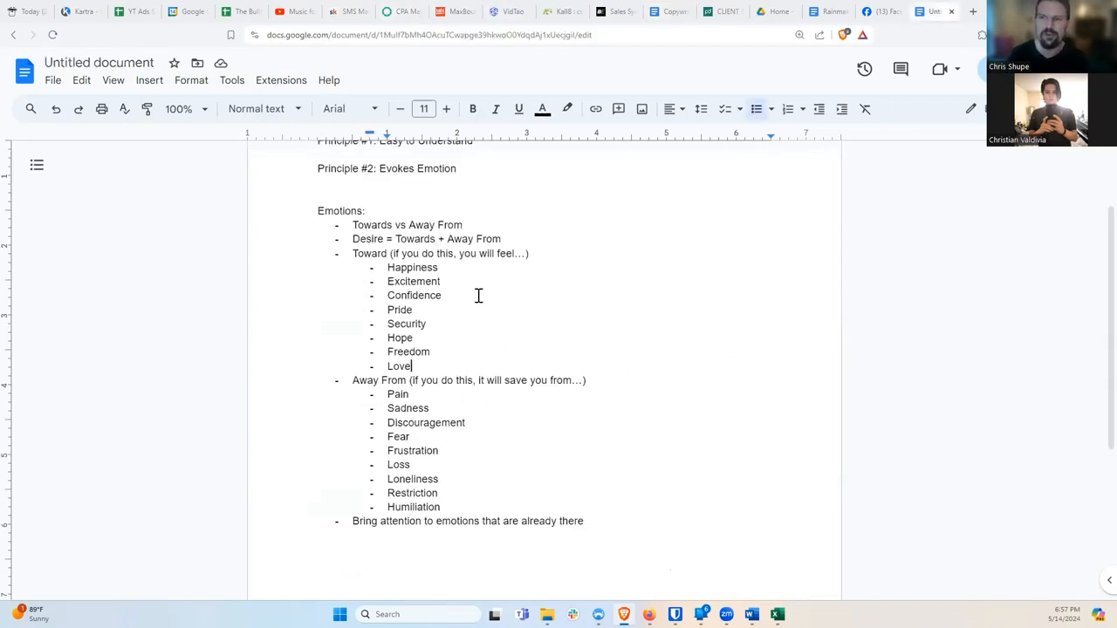
pyautogui.moveTo(465, 285)
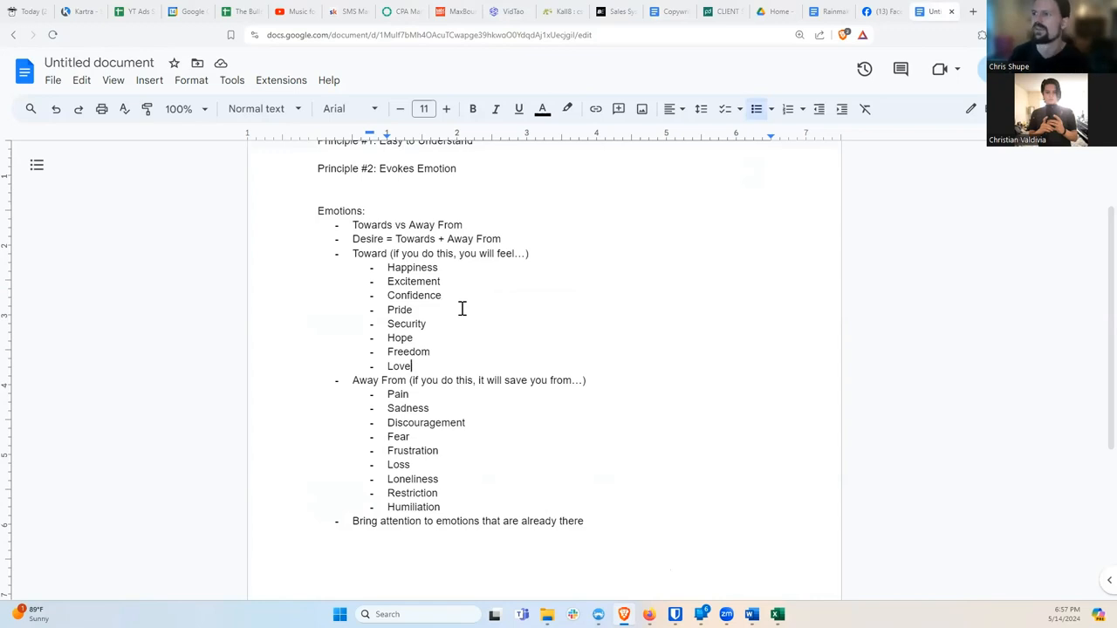
pyautogui.click(668, 11)
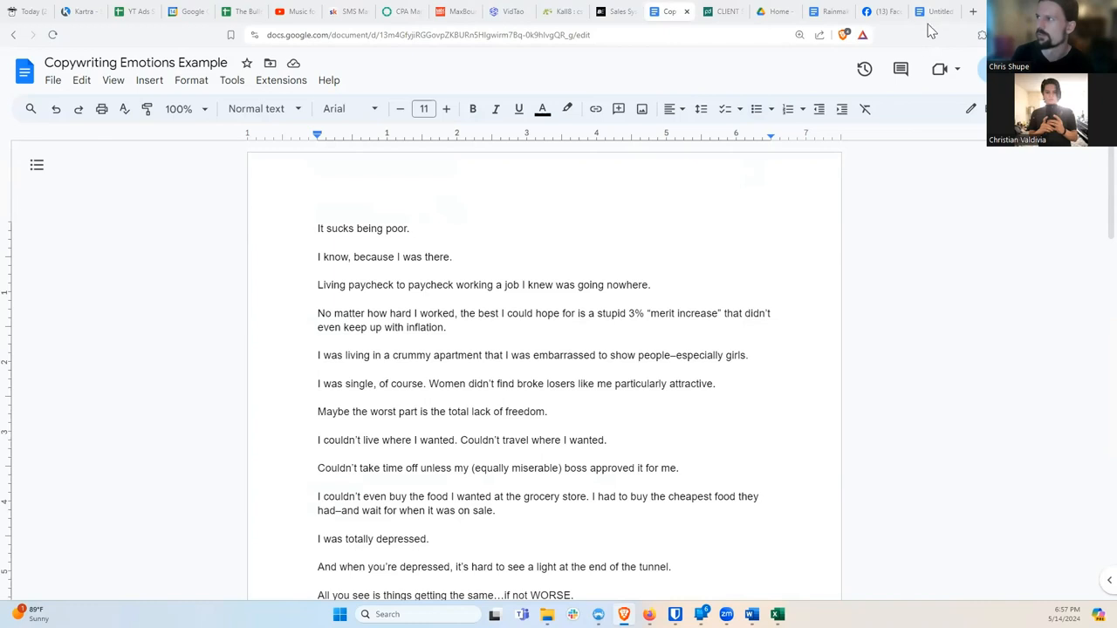
pyautogui.click(934, 10)
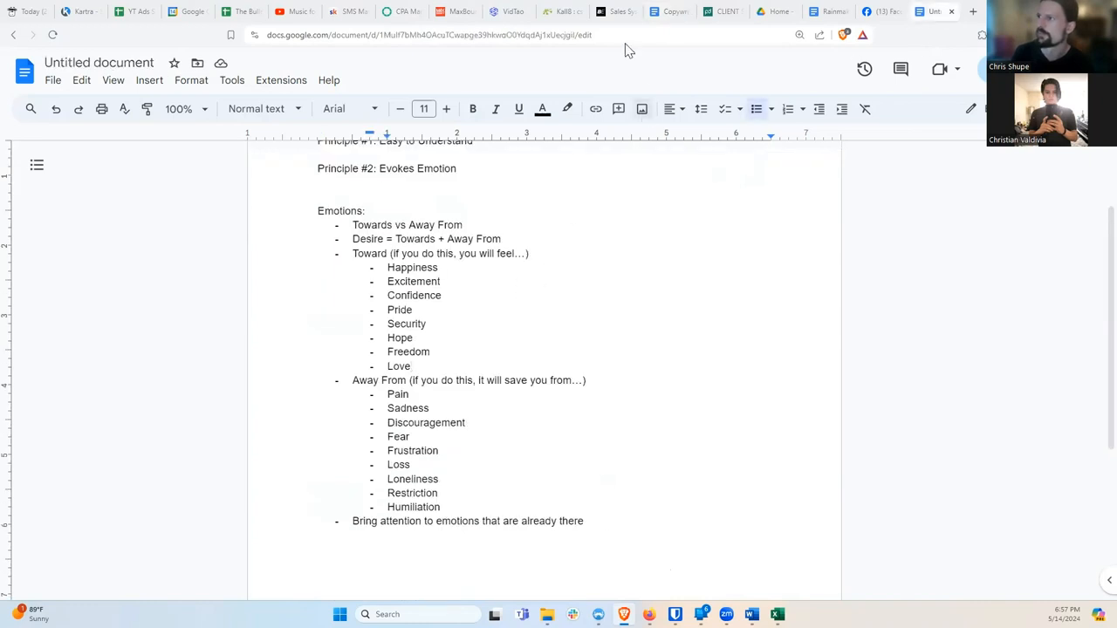
pyautogui.moveTo(670, 11)
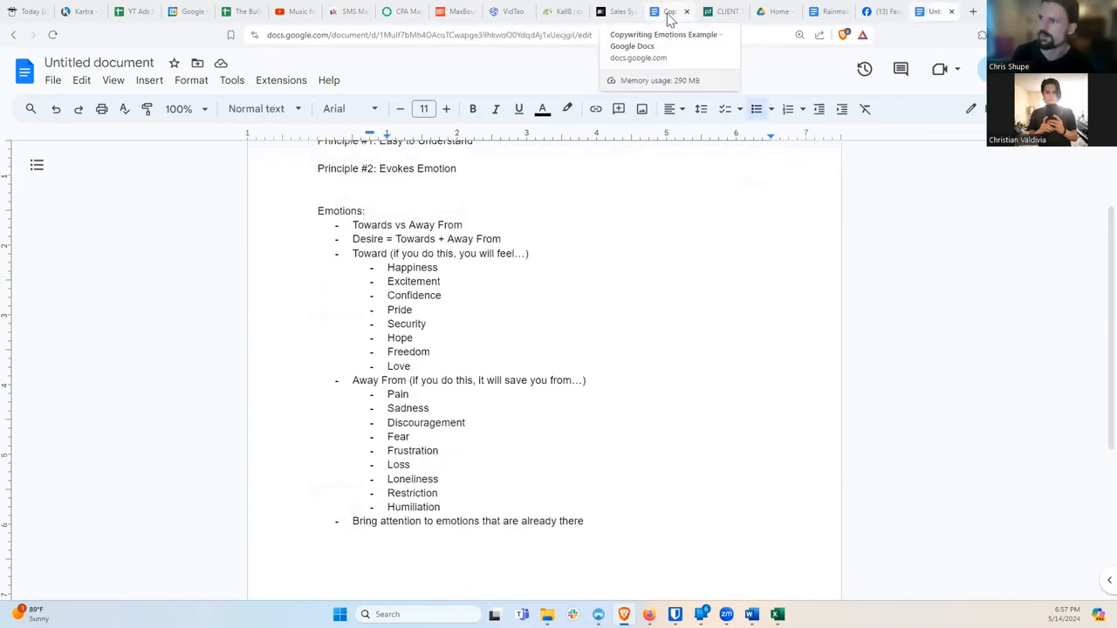
pyautogui.click(669, 11)
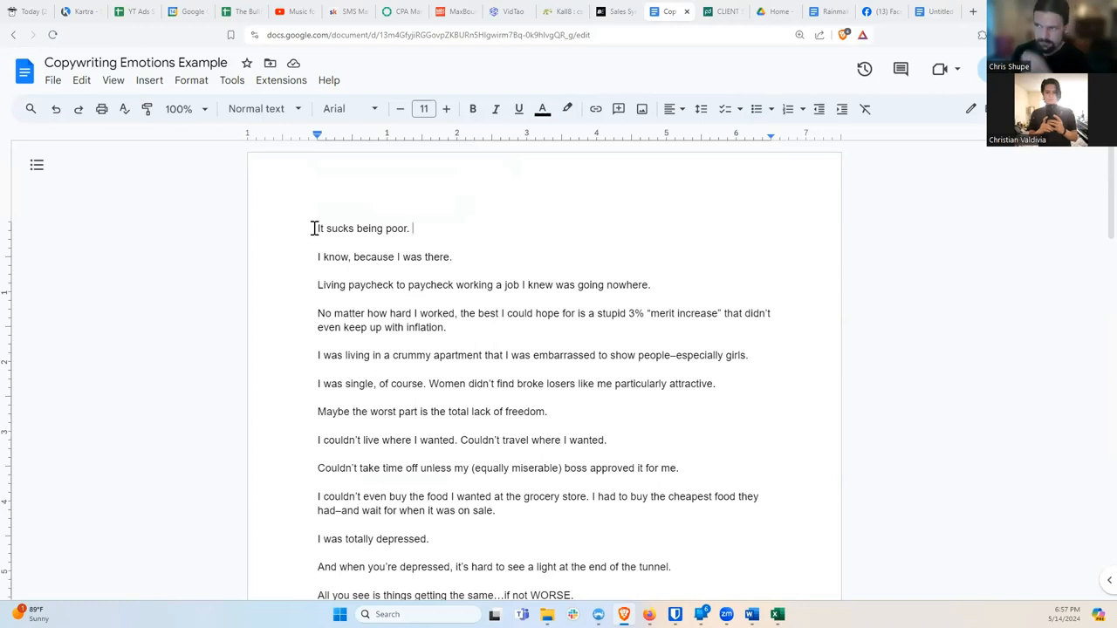
pyautogui.click(414, 227)
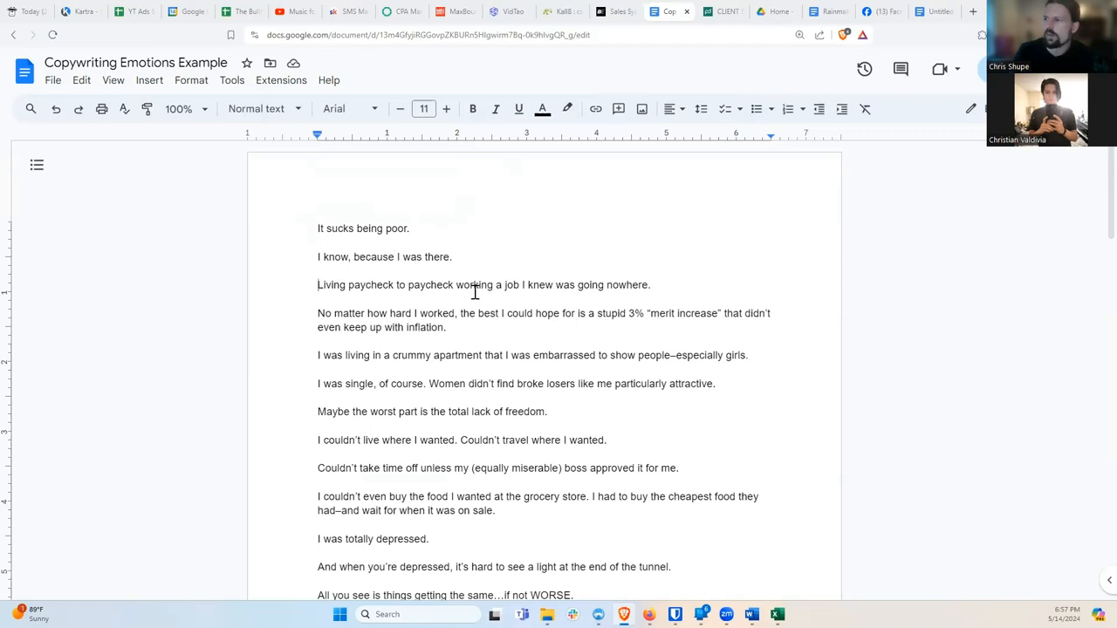
pyautogui.moveTo(483, 299)
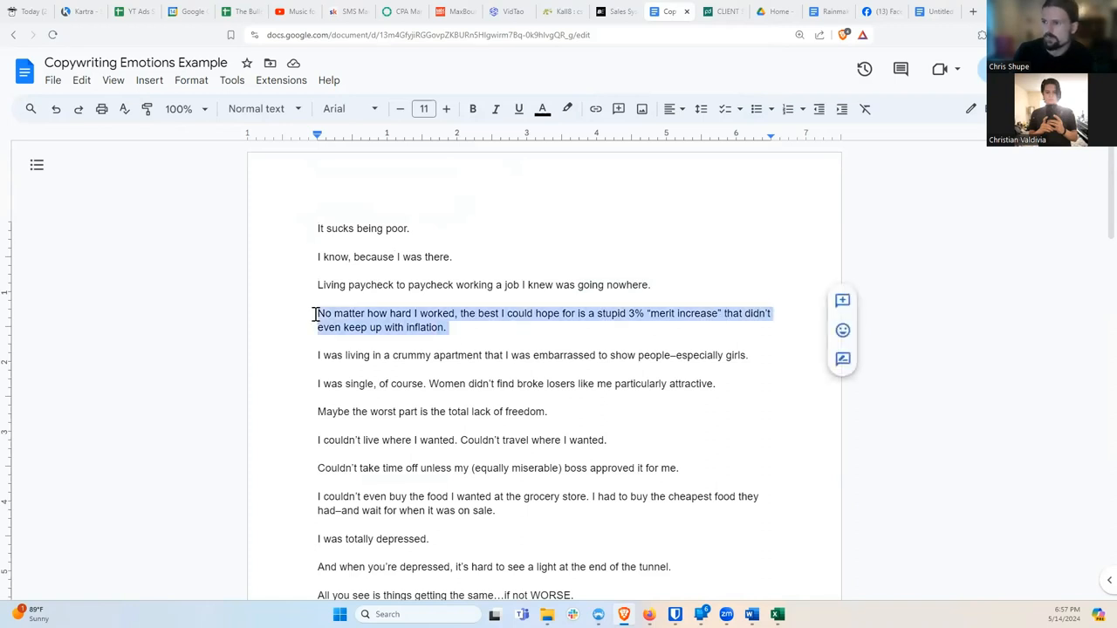
pyautogui.moveTo(484, 327)
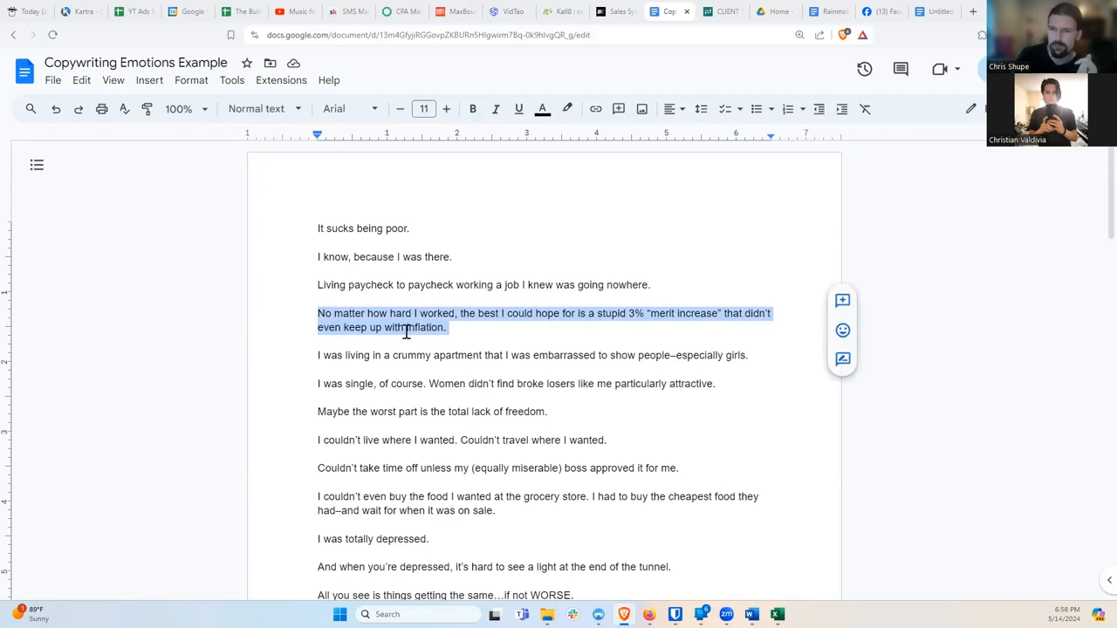
pyautogui.moveTo(552, 329)
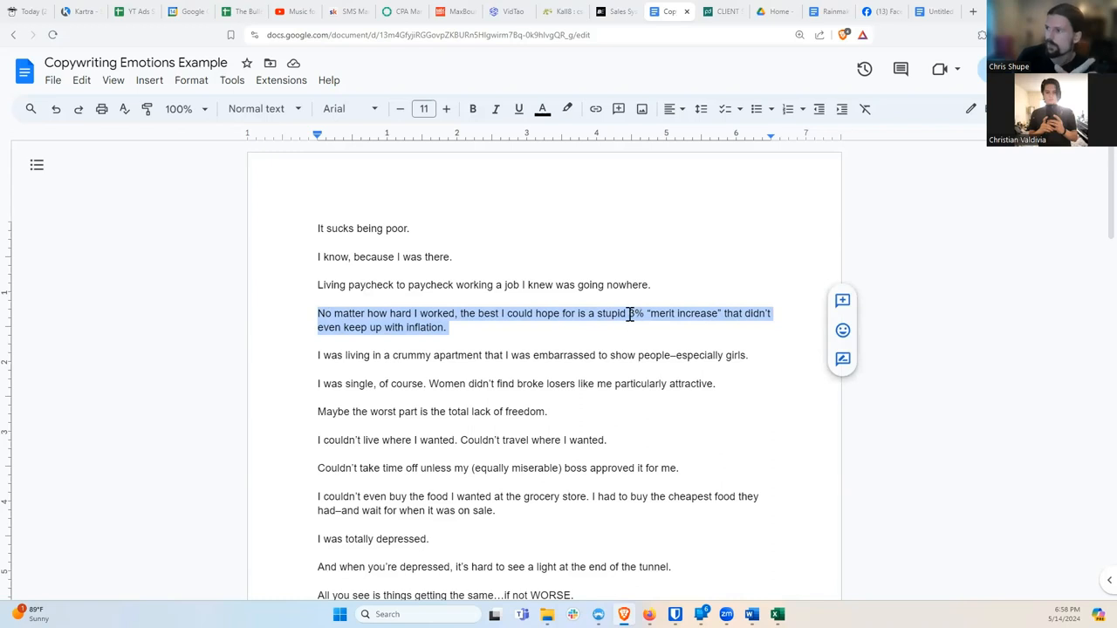
pyautogui.click(588, 320)
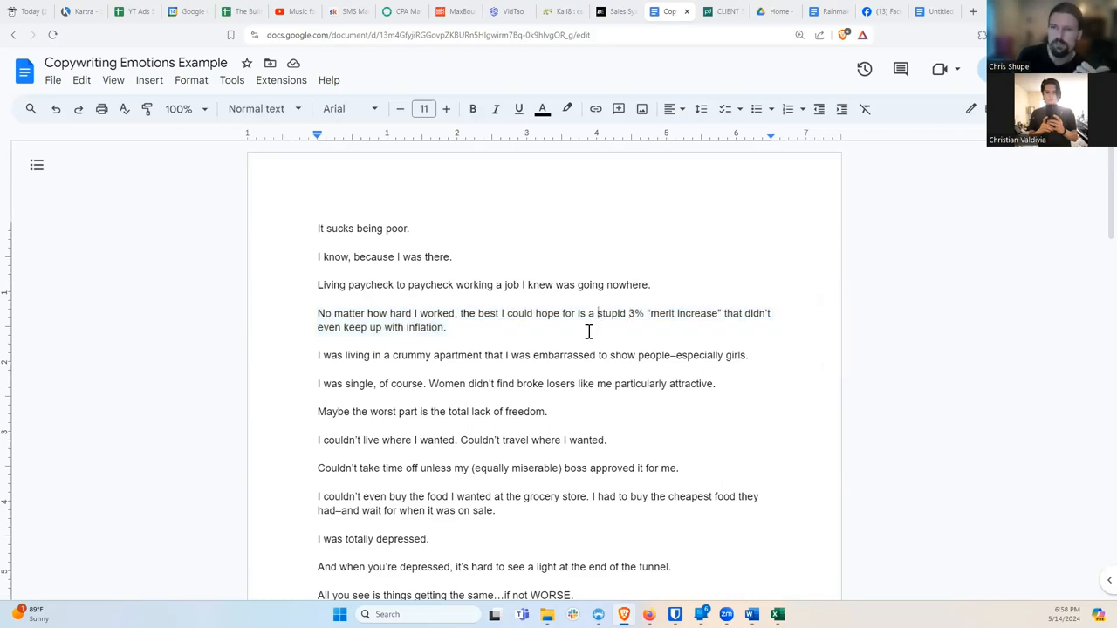
pyautogui.moveTo(622, 332)
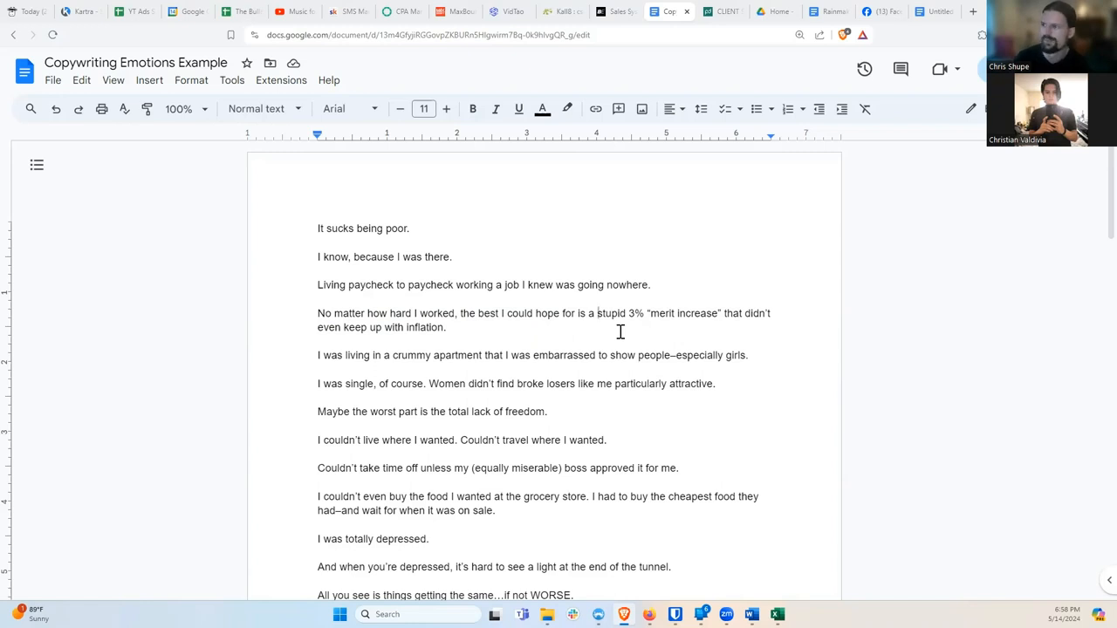
pyautogui.moveTo(311, 334)
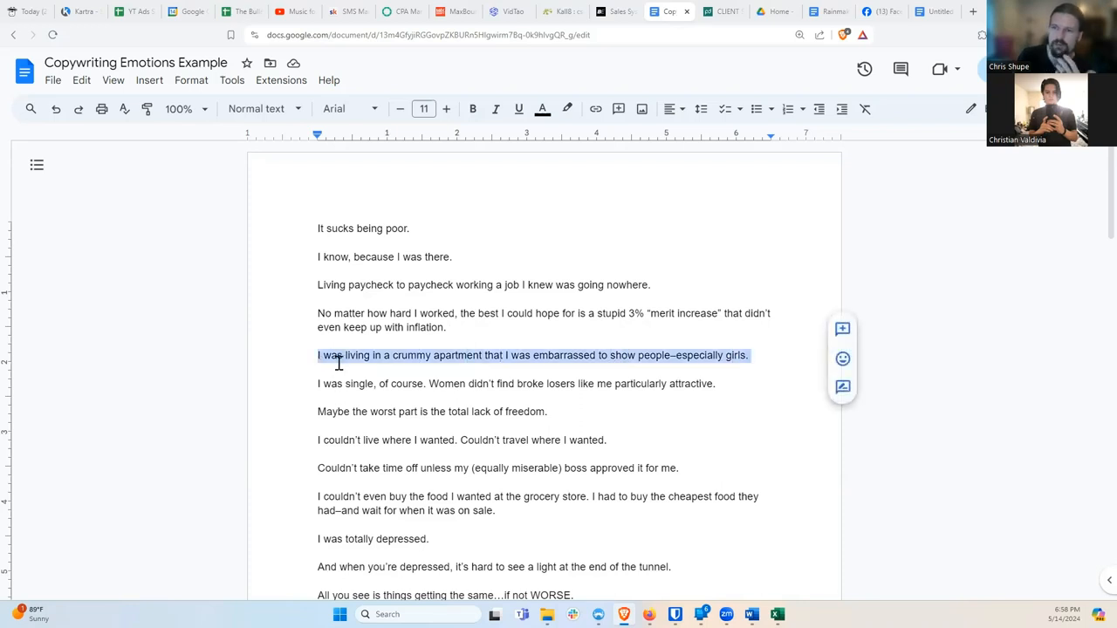
pyautogui.moveTo(581, 323)
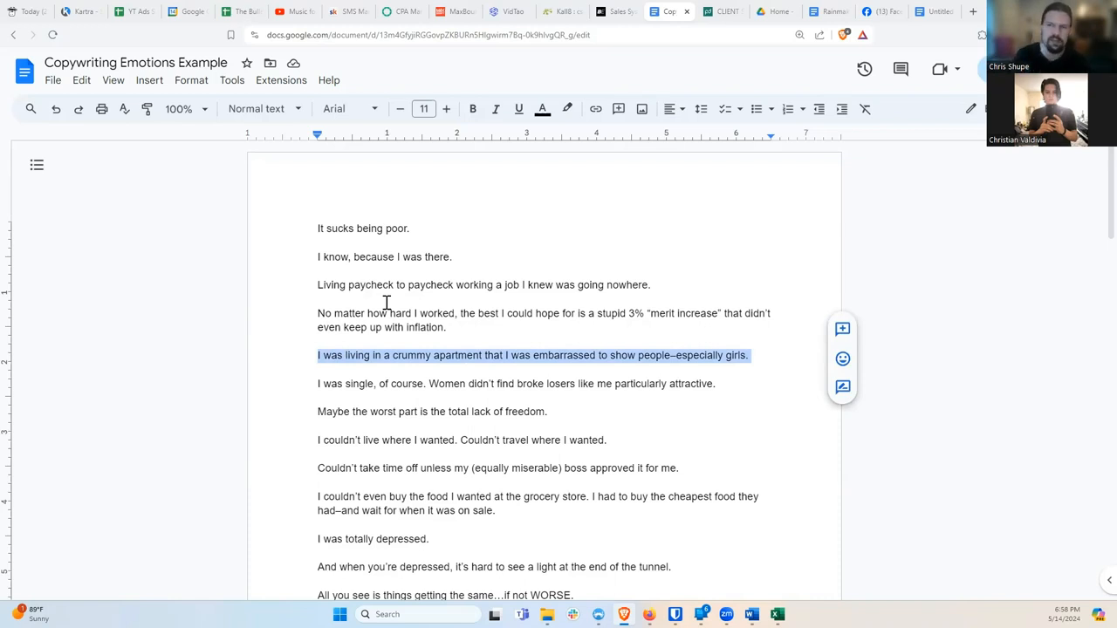
pyautogui.moveTo(661, 339)
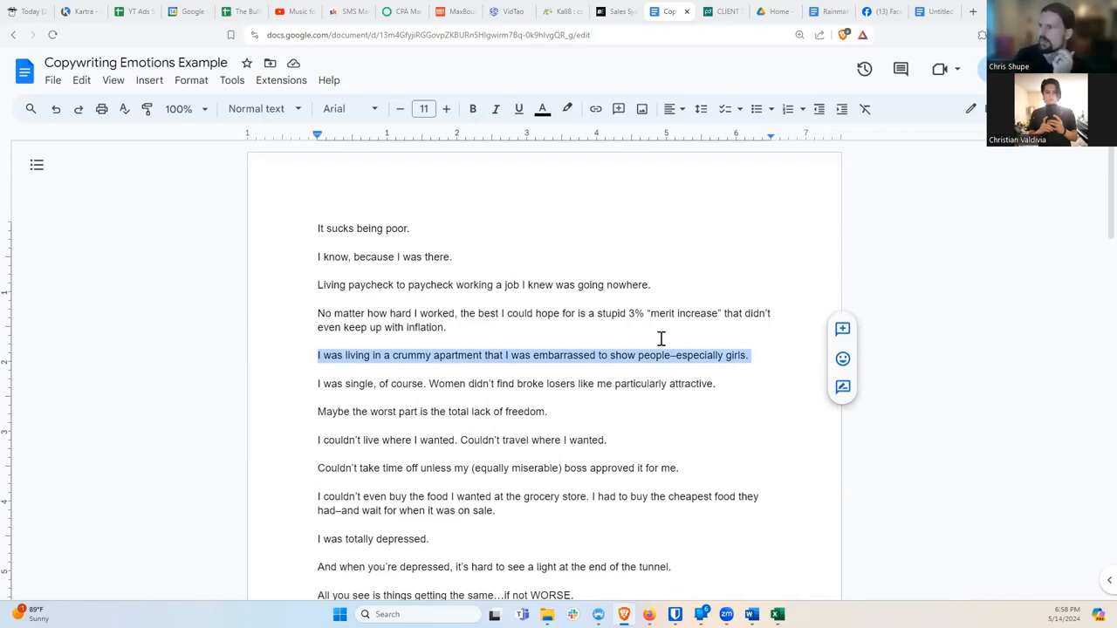
pyautogui.click(684, 355)
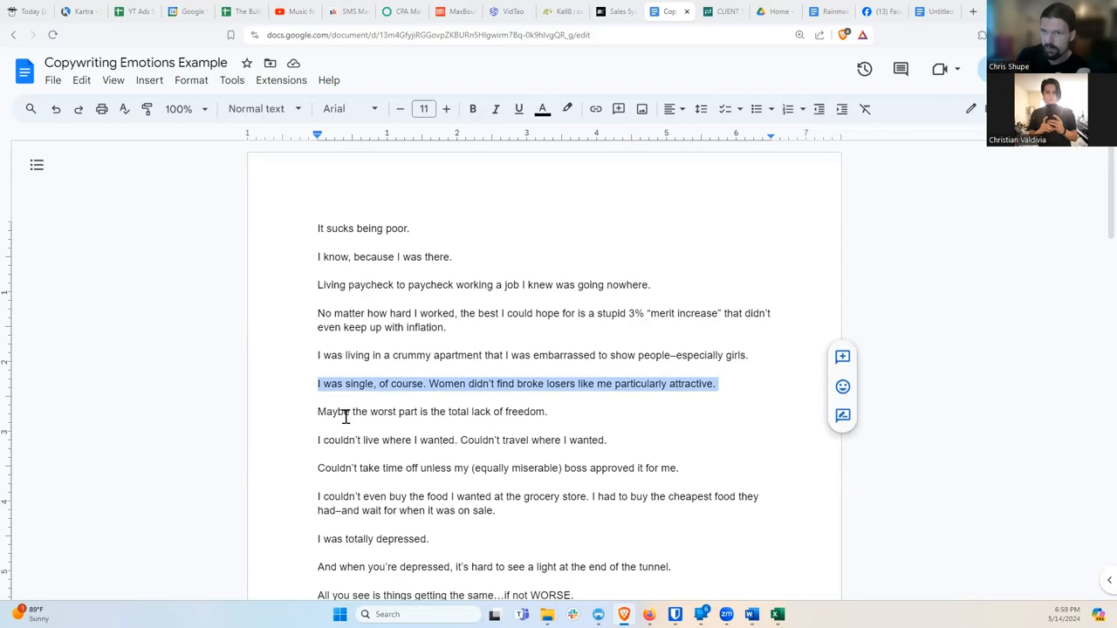
pyautogui.moveTo(341, 421)
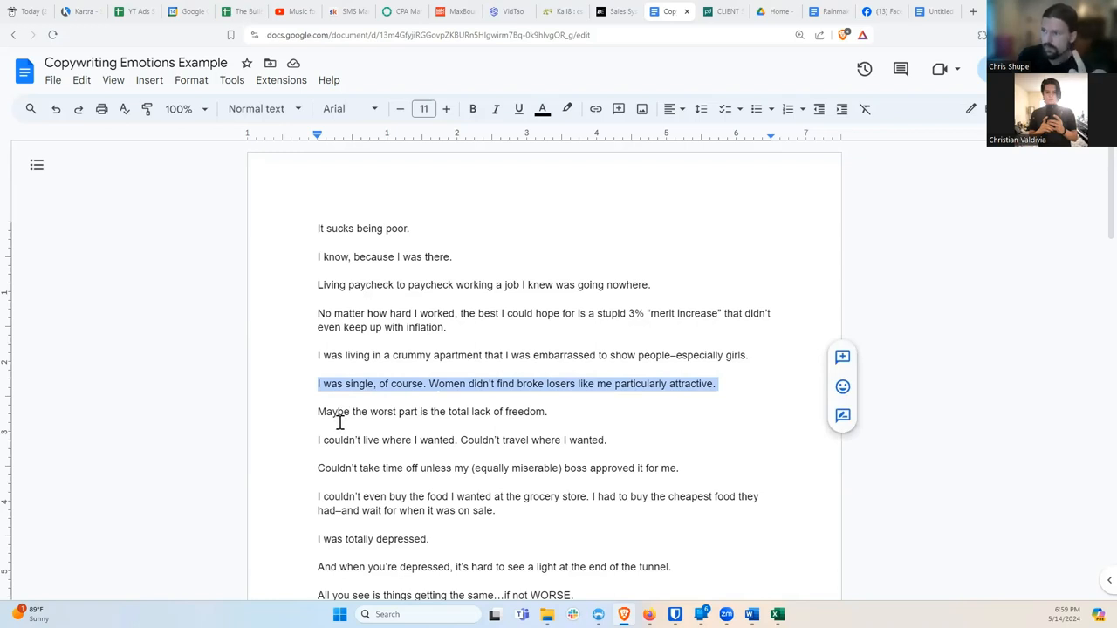
pyautogui.click(323, 419)
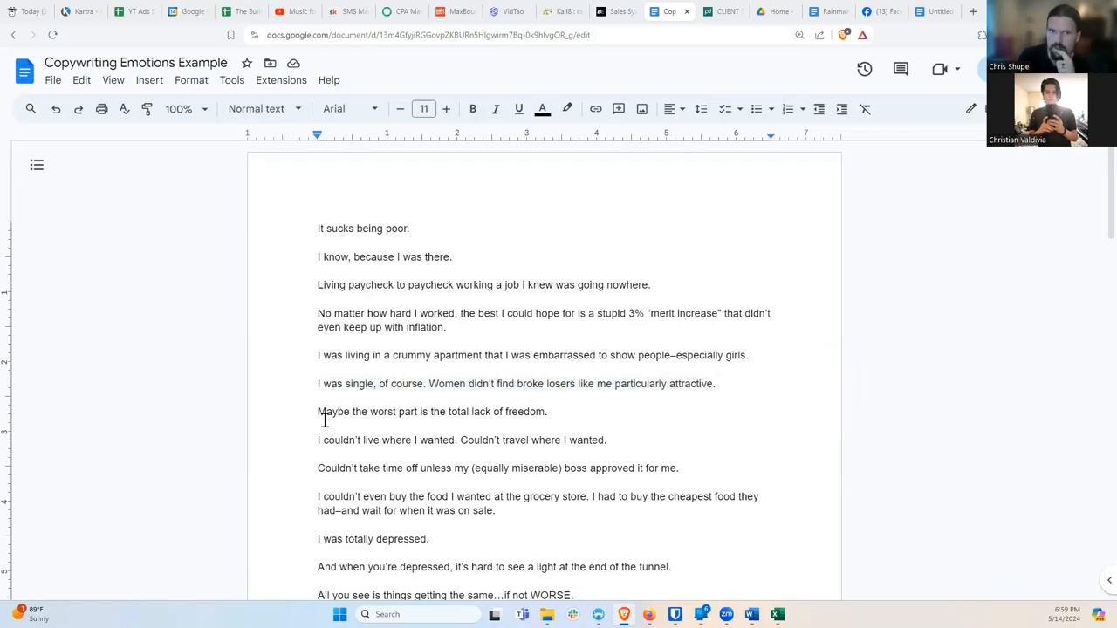
pyautogui.moveTo(376, 415)
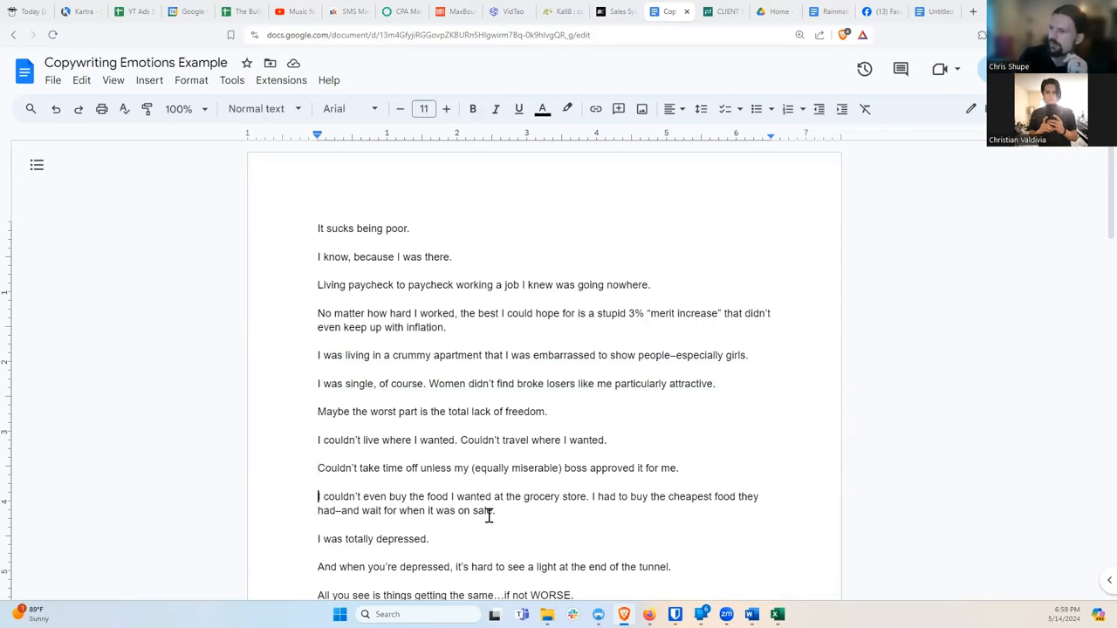
pyautogui.moveTo(509, 511)
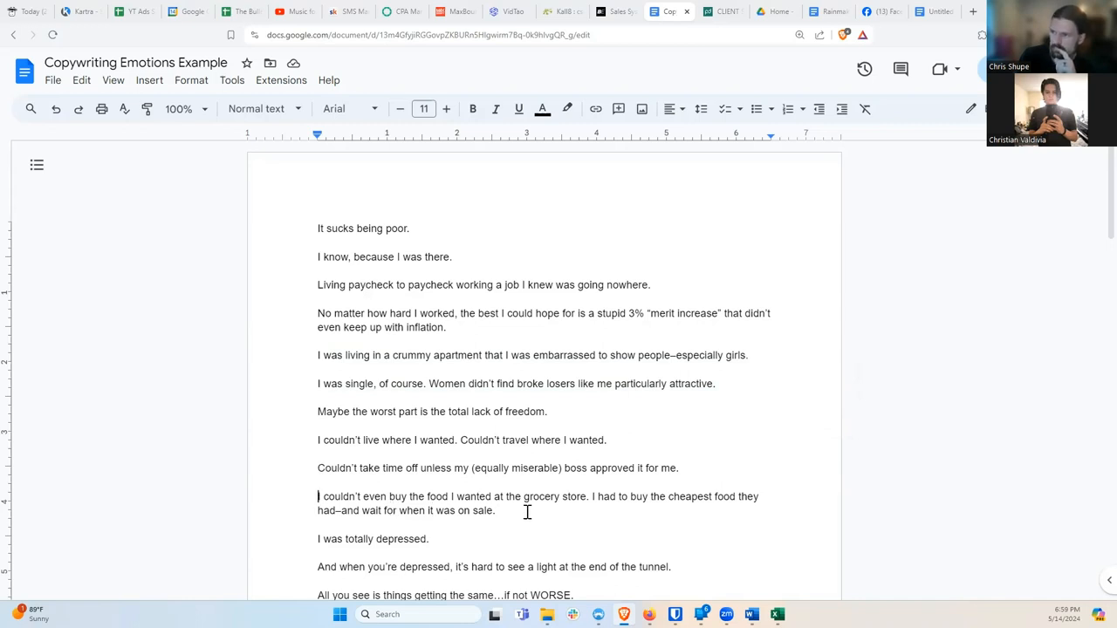
pyautogui.moveTo(318, 411); pyautogui.dragTo(497, 510)
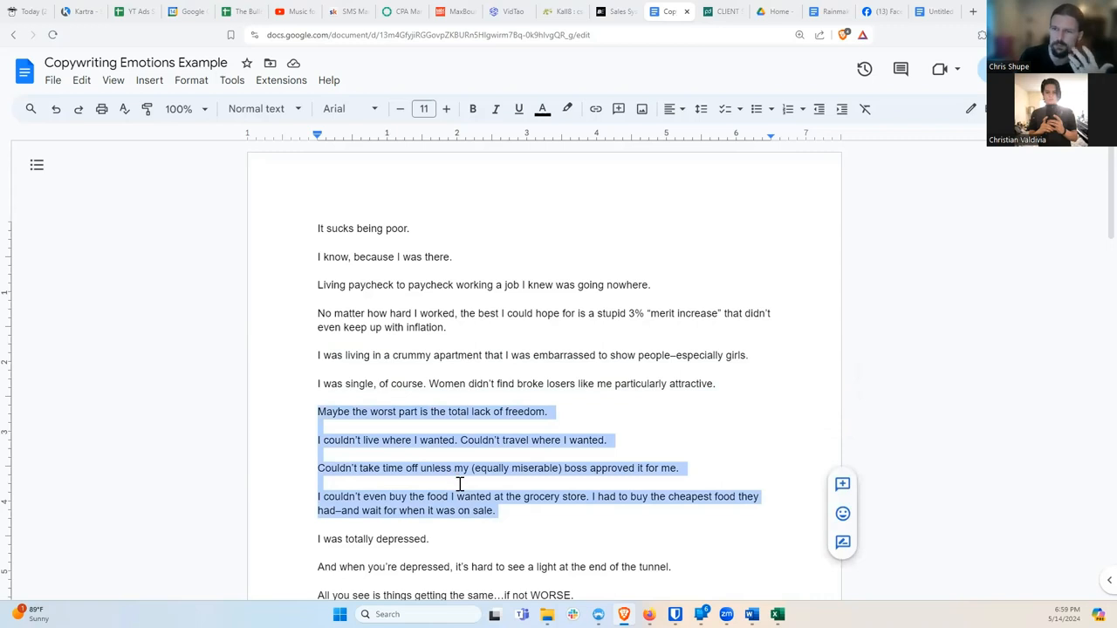
pyautogui.moveTo(447, 522)
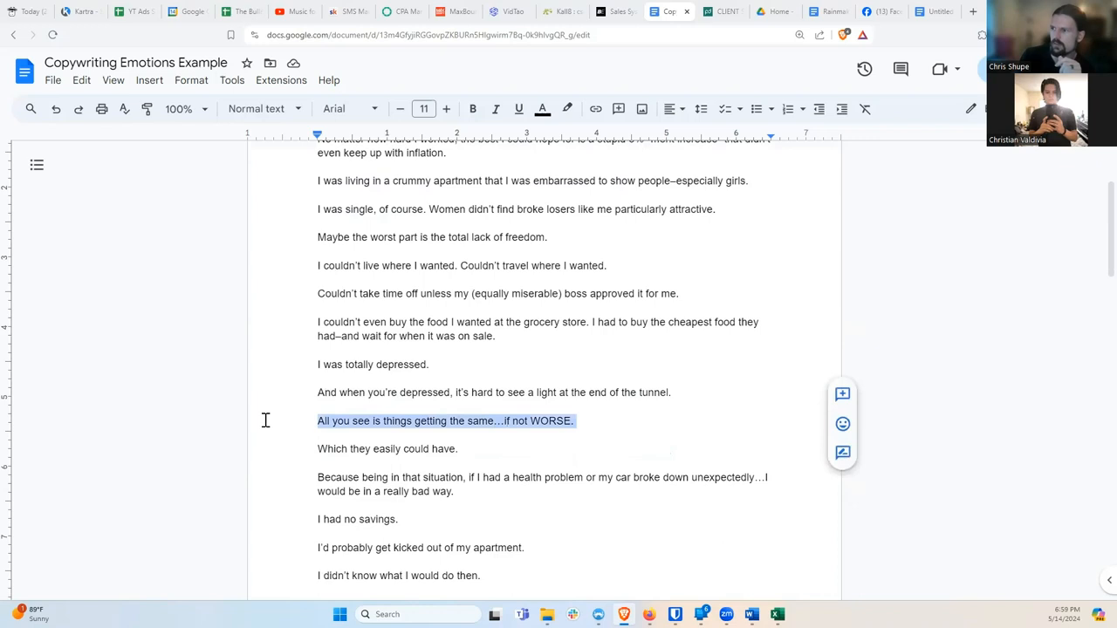
# Step: Change 'things getting the same' to 'things staying the same…if not WORSE' in the story
pyautogui.click(491, 420)
pyautogui.write('stay')
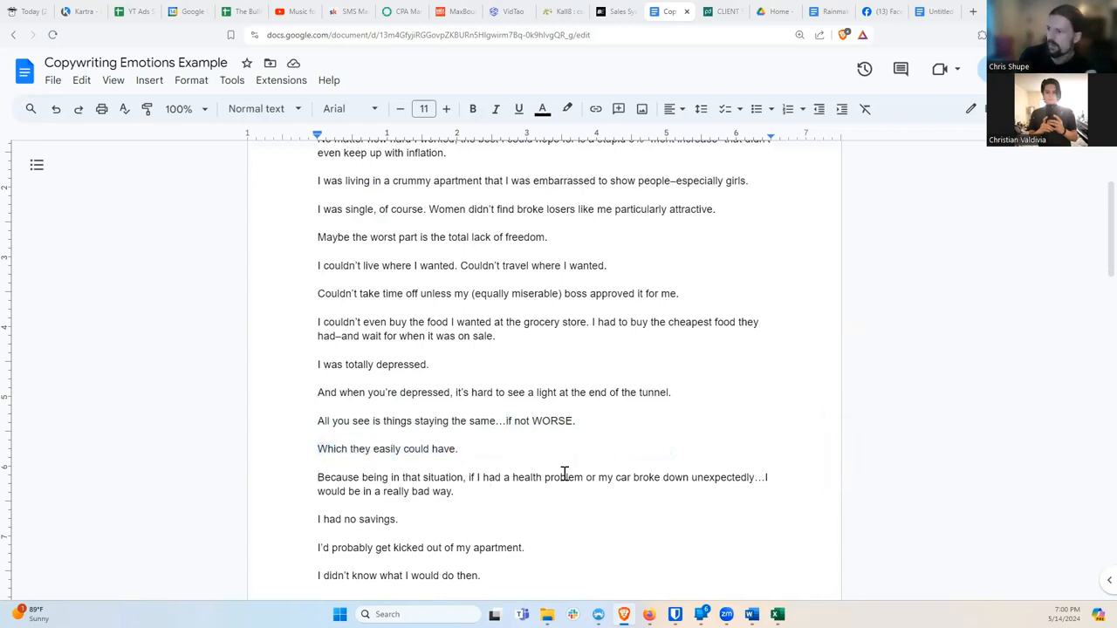
pyautogui.moveTo(760, 478)
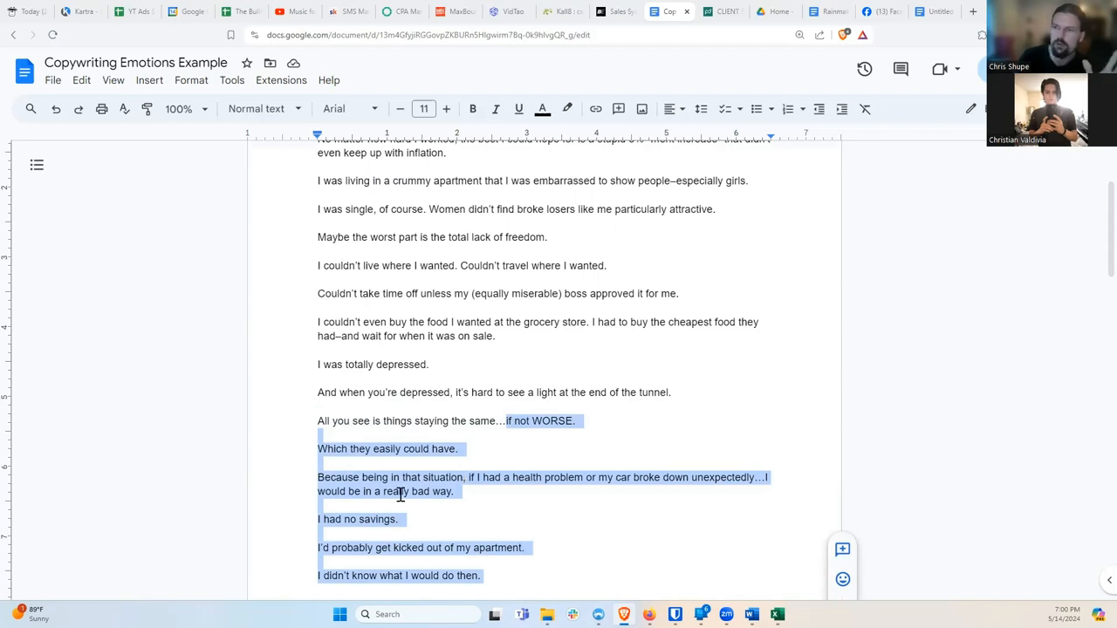
pyautogui.scroll(-3)
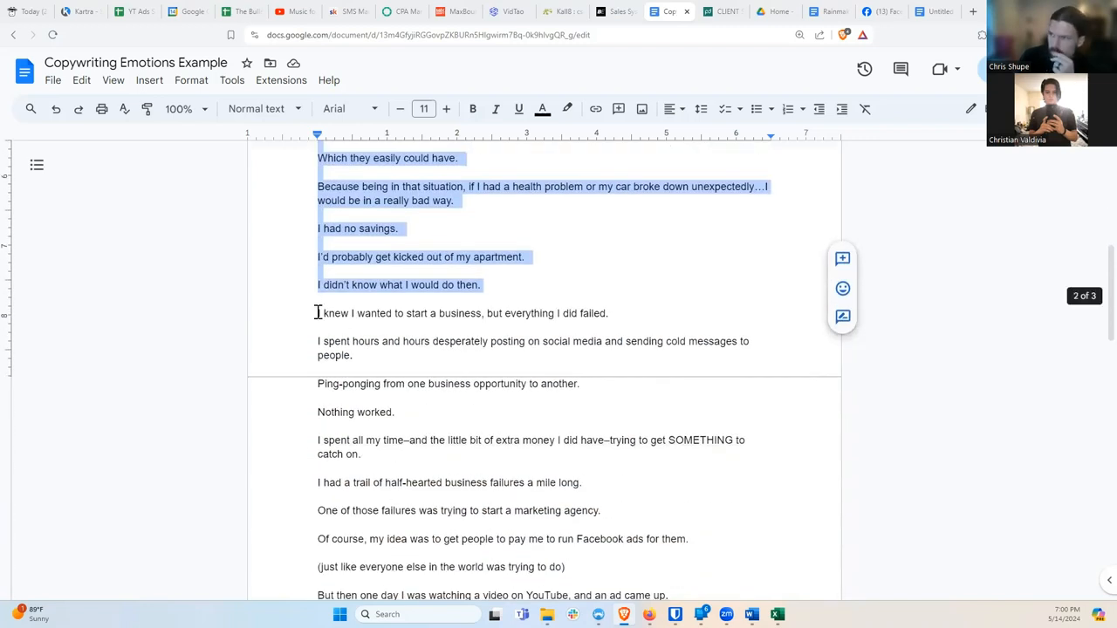
pyautogui.click(319, 312)
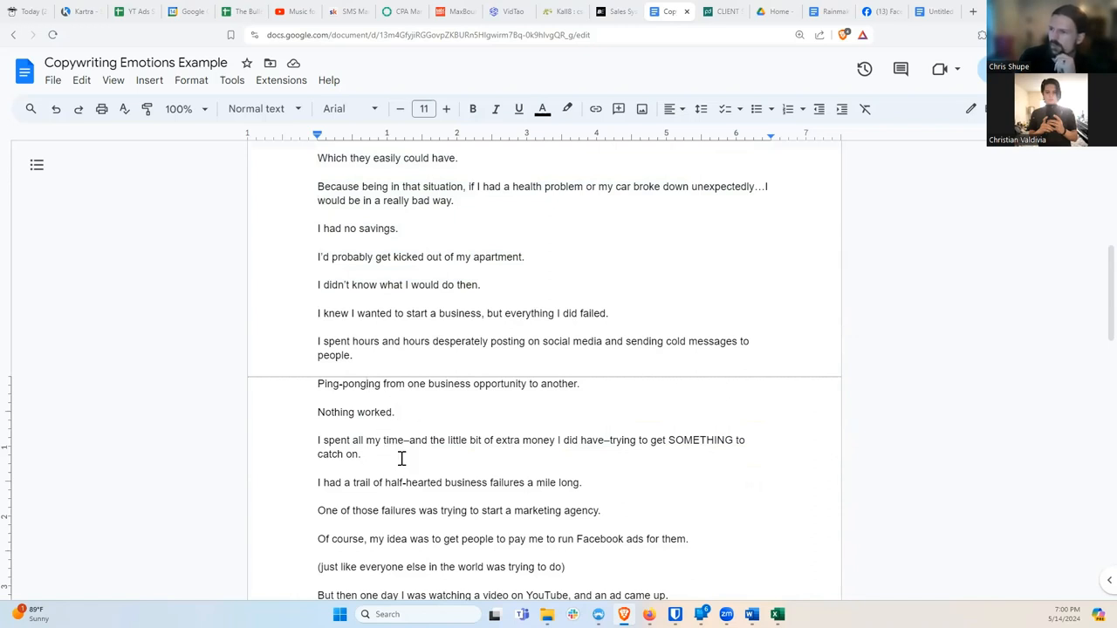
pyautogui.moveTo(415, 457)
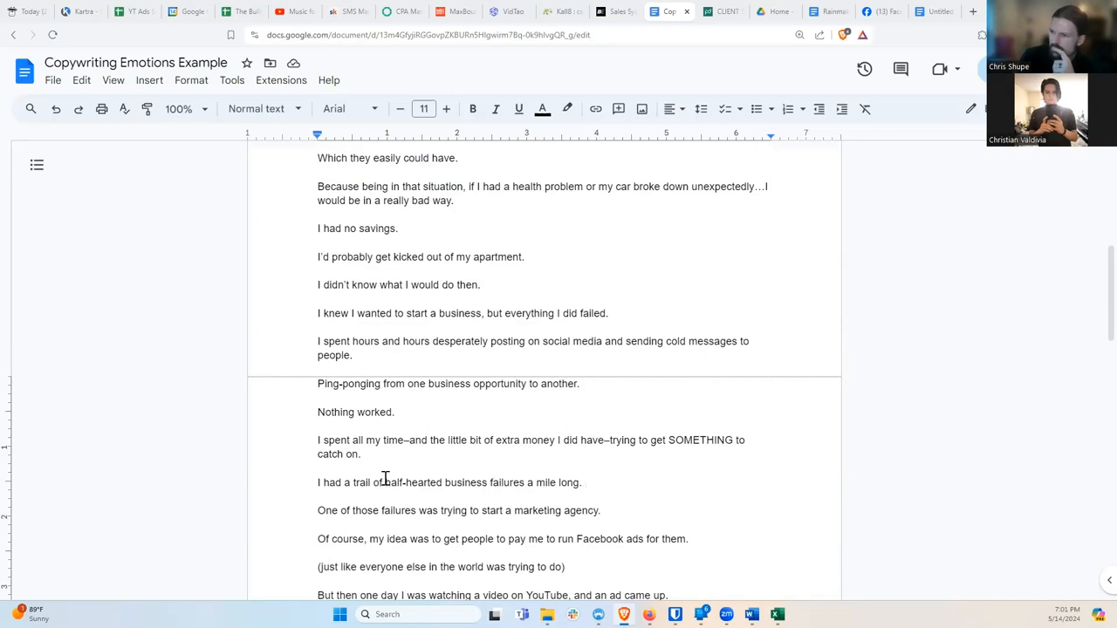
pyautogui.moveTo(487, 471)
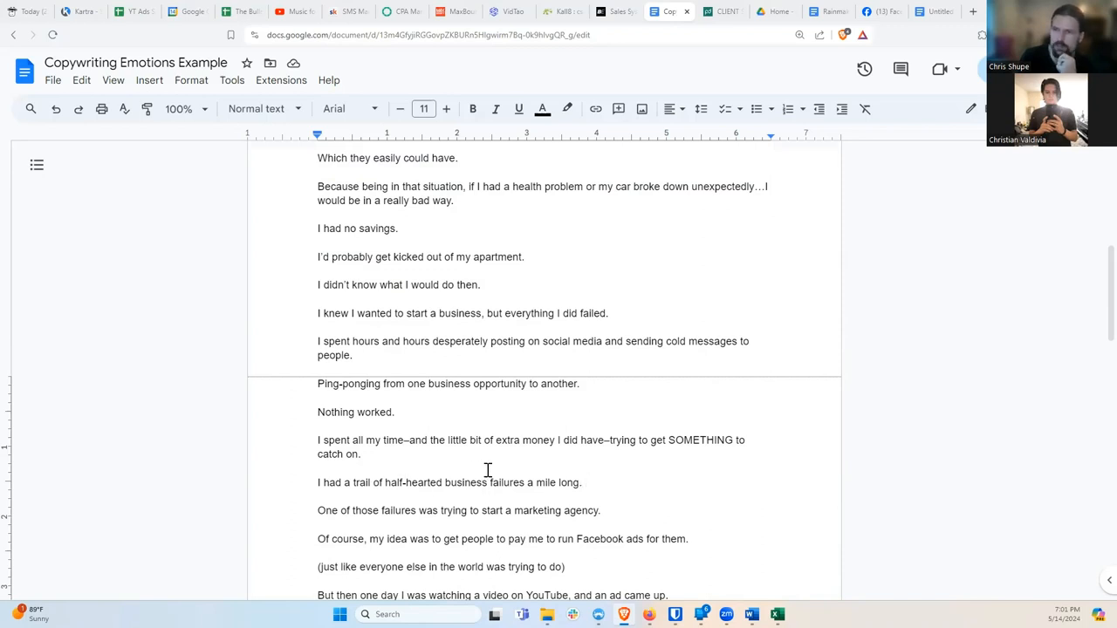
pyautogui.moveTo(318, 341); pyautogui.dragTo(582, 482)
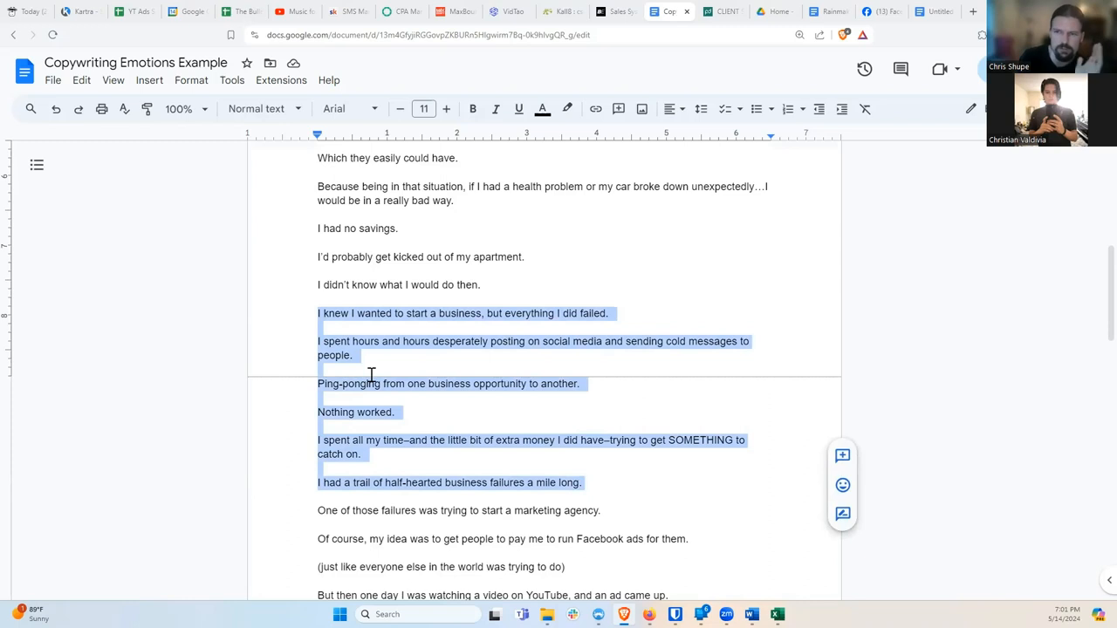
pyautogui.scroll(-3)
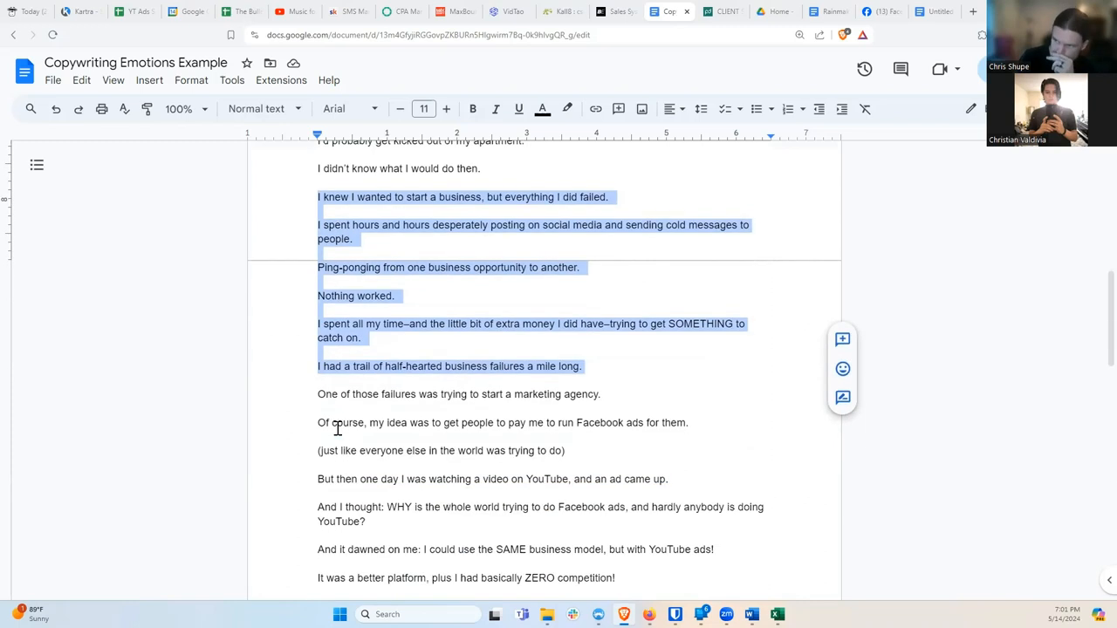
pyautogui.scroll(-3)
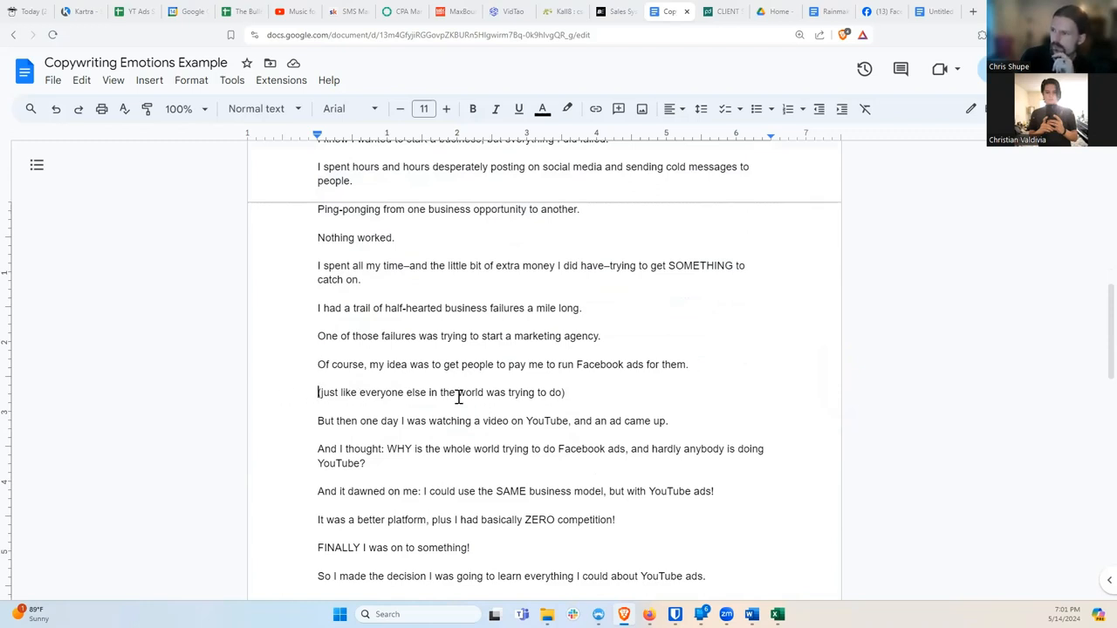
pyautogui.moveTo(318, 336); pyautogui.dragTo(565, 392)
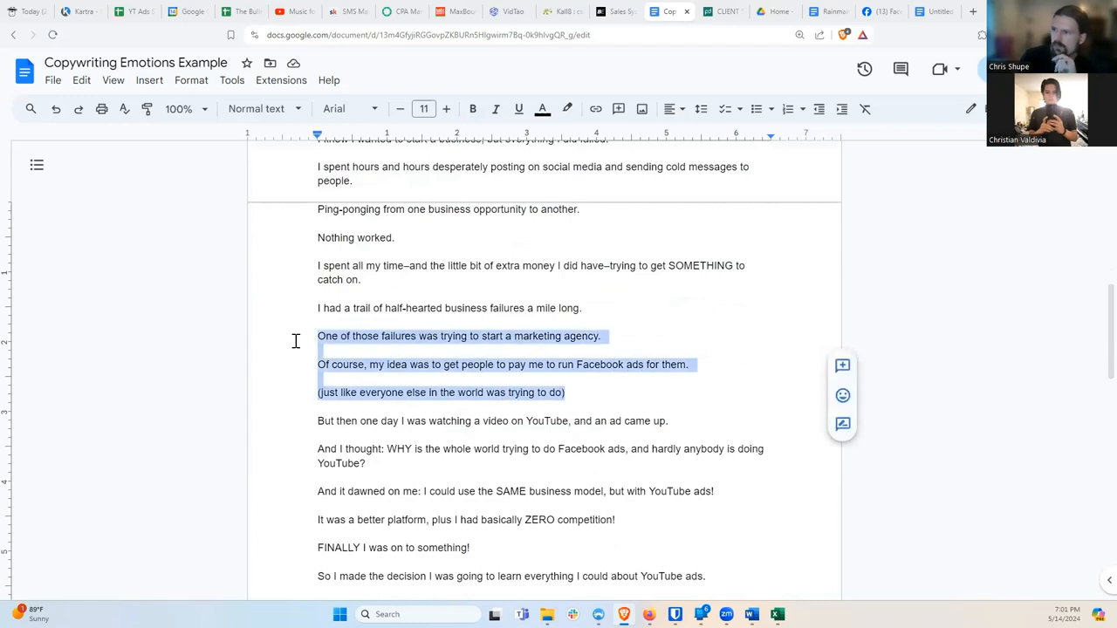
pyautogui.moveTo(506, 400)
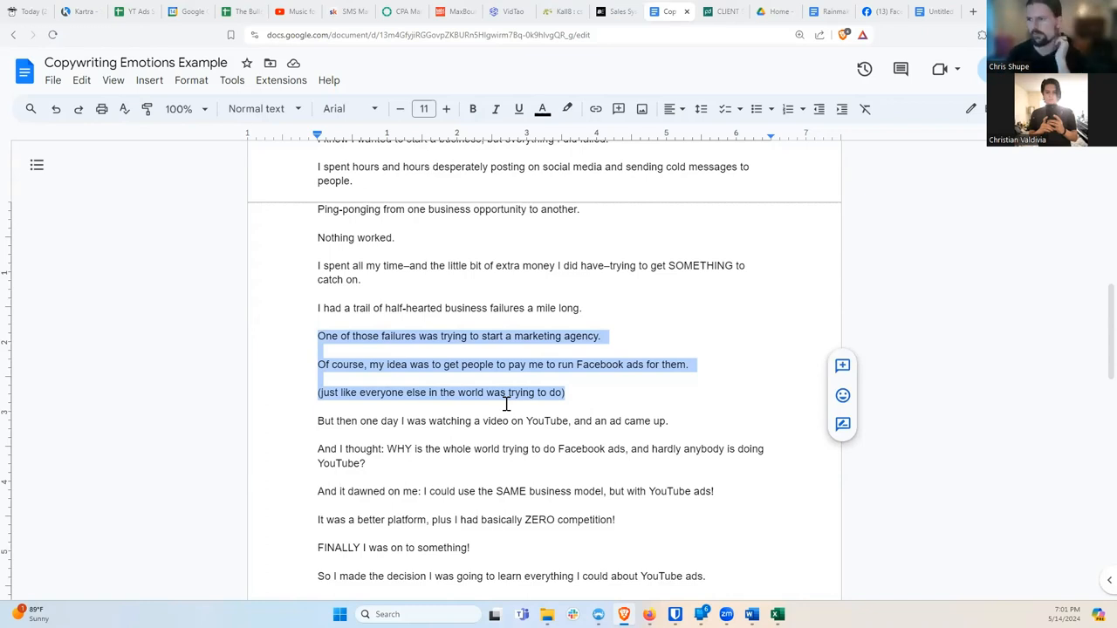
pyautogui.scroll(-3)
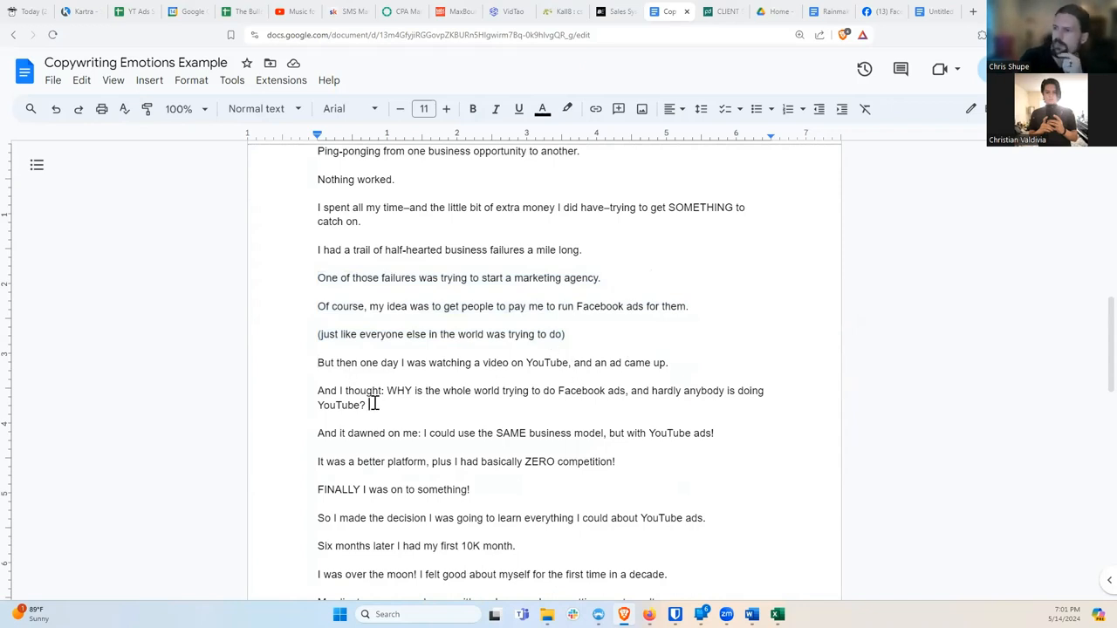
pyautogui.scroll(-3)
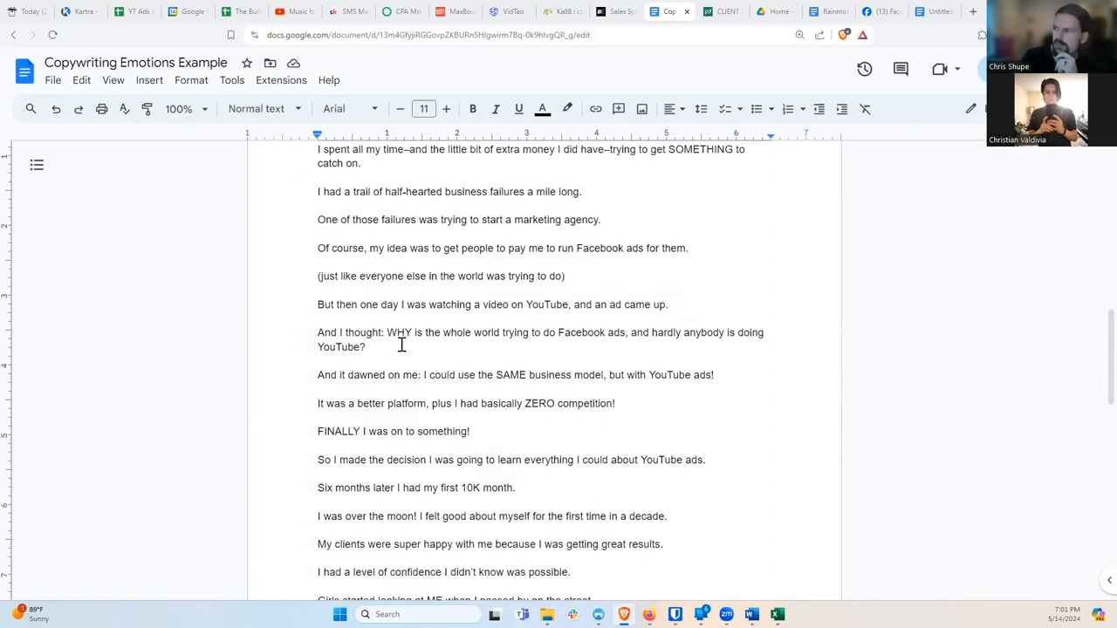
pyautogui.moveTo(382, 346)
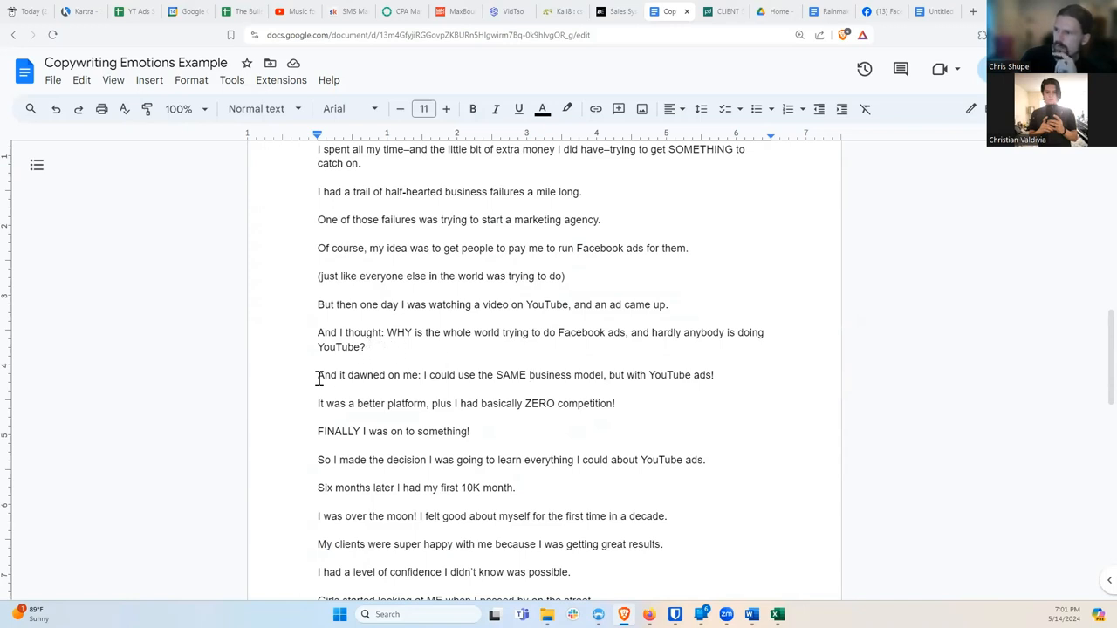
pyautogui.moveTo(556, 374)
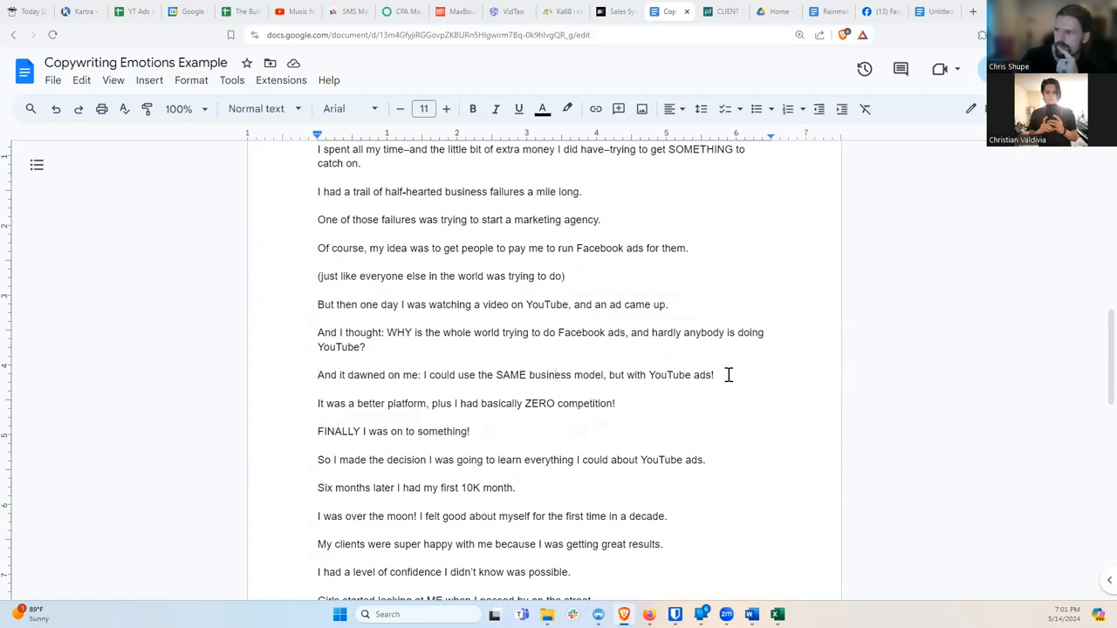
pyautogui.moveTo(317, 304); pyautogui.dragTo(714, 376)
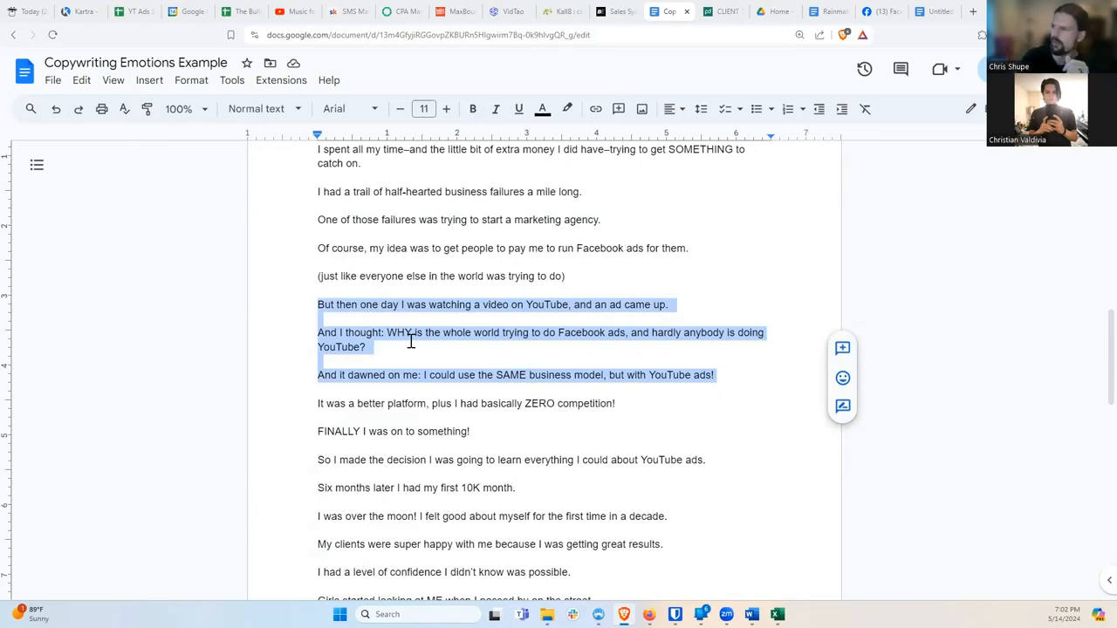
pyautogui.moveTo(433, 388)
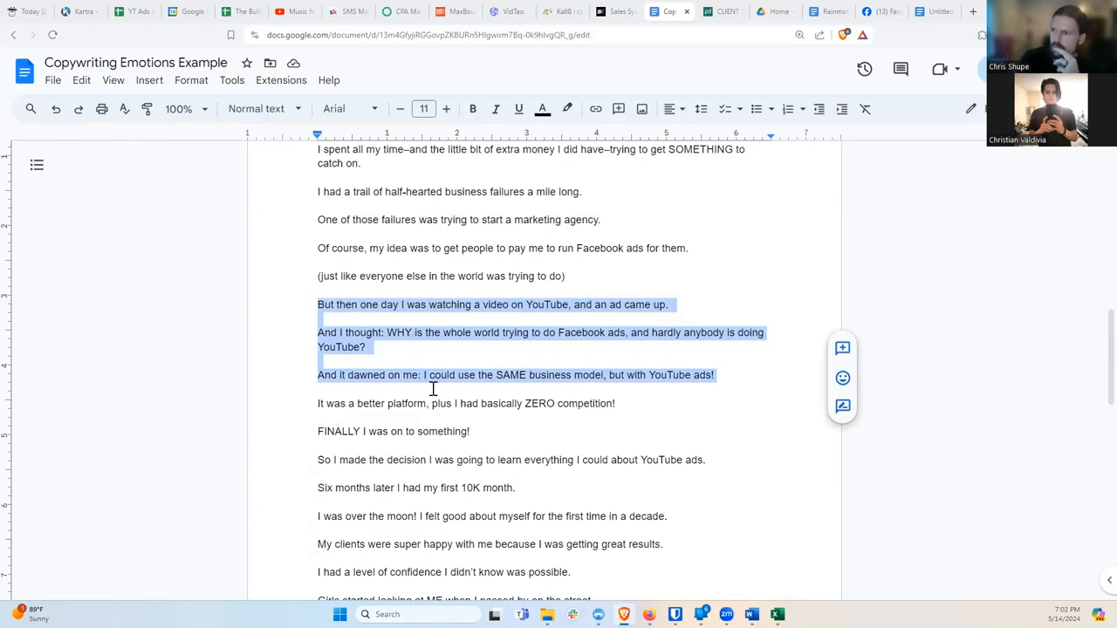
pyautogui.click(422, 374)
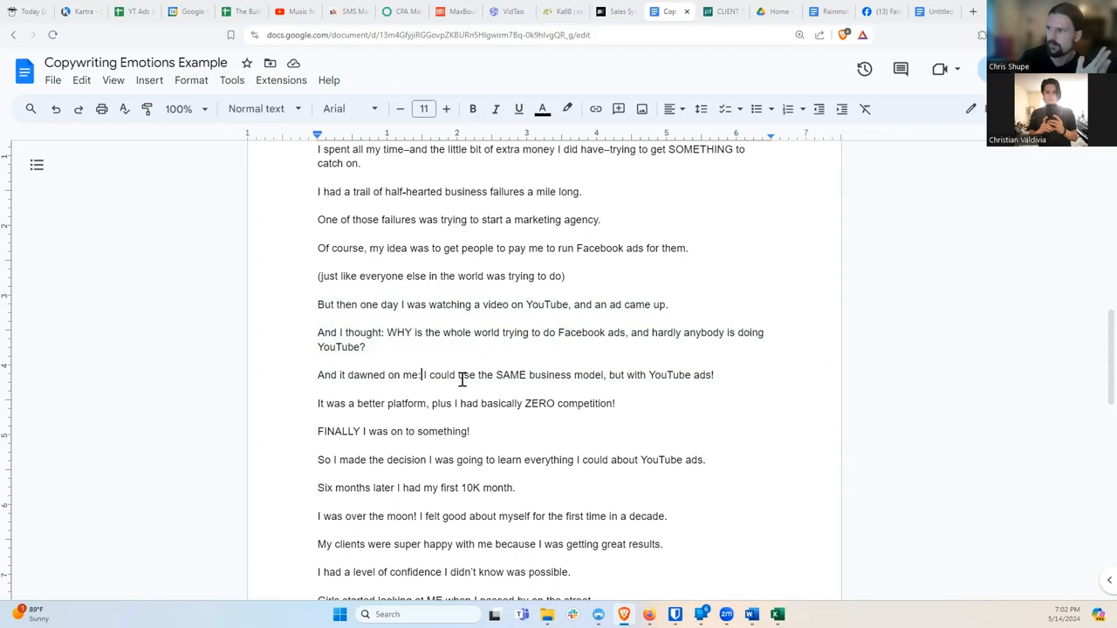
pyautogui.moveTo(421, 375); pyautogui.dragTo(713, 375)
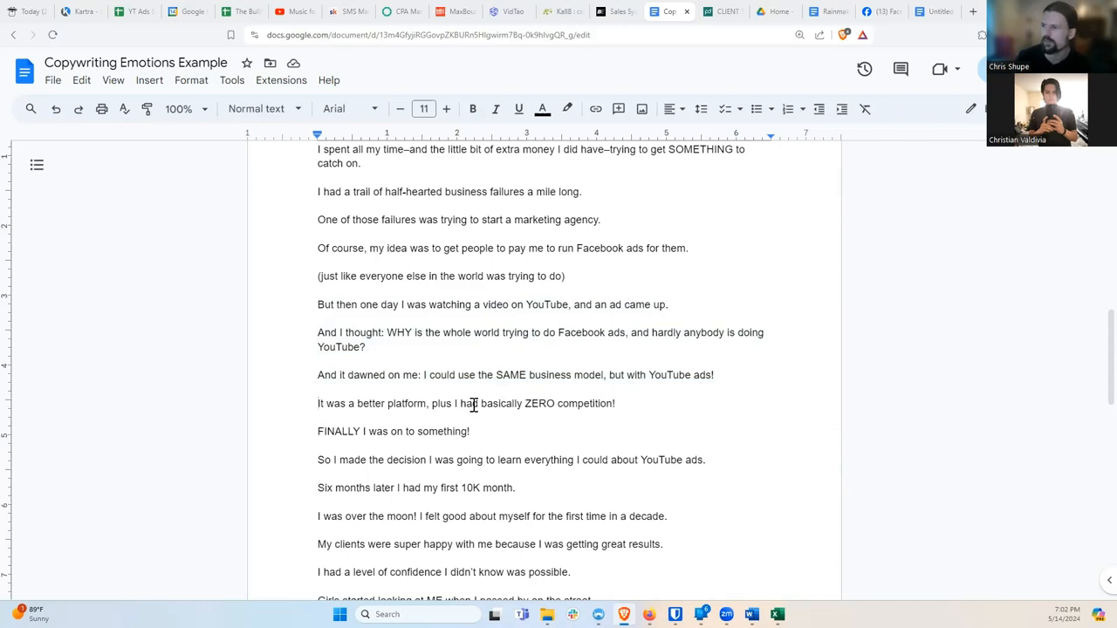
pyautogui.scroll(-3)
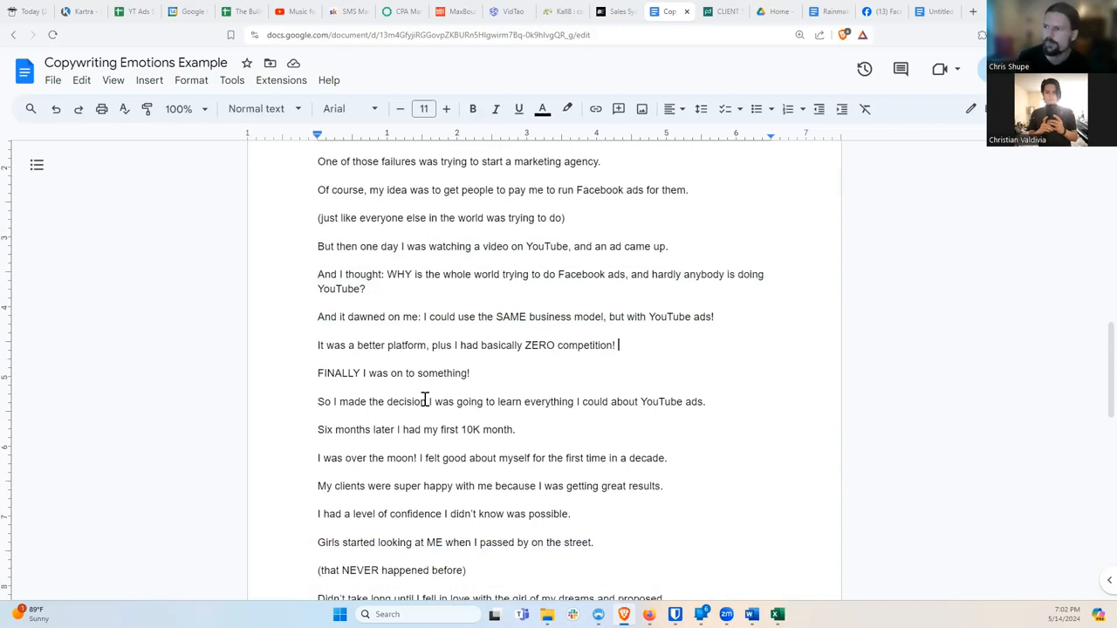
# Step: Highlight the 'FINALLY I was on to something!' and happy-clients lines while reading the success section
pyautogui.tripleClick(393, 373)
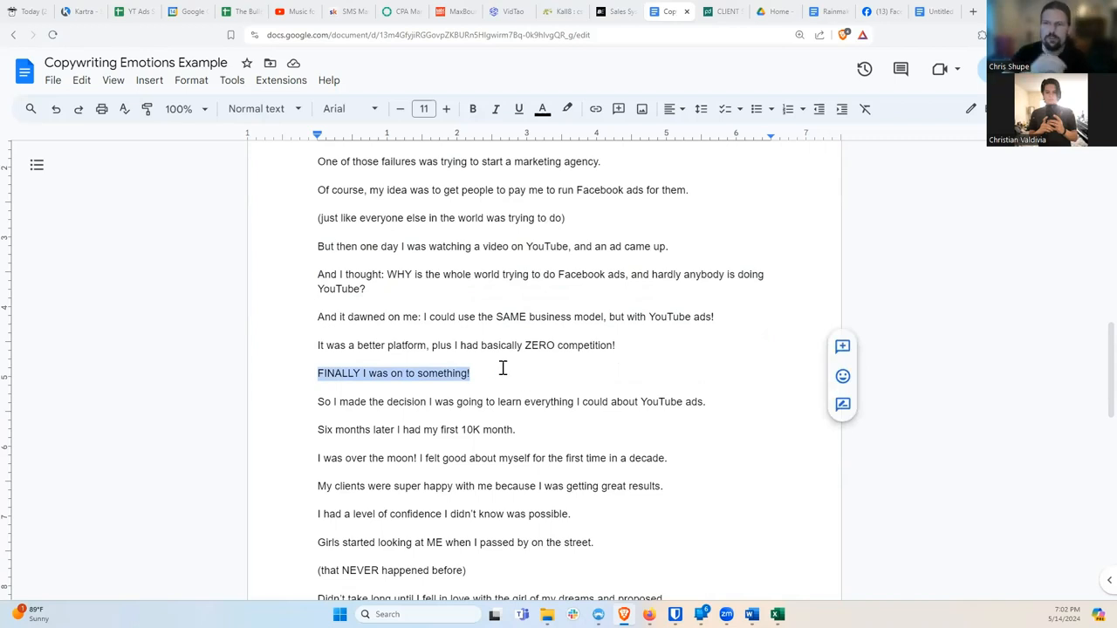
pyautogui.moveTo(301, 425)
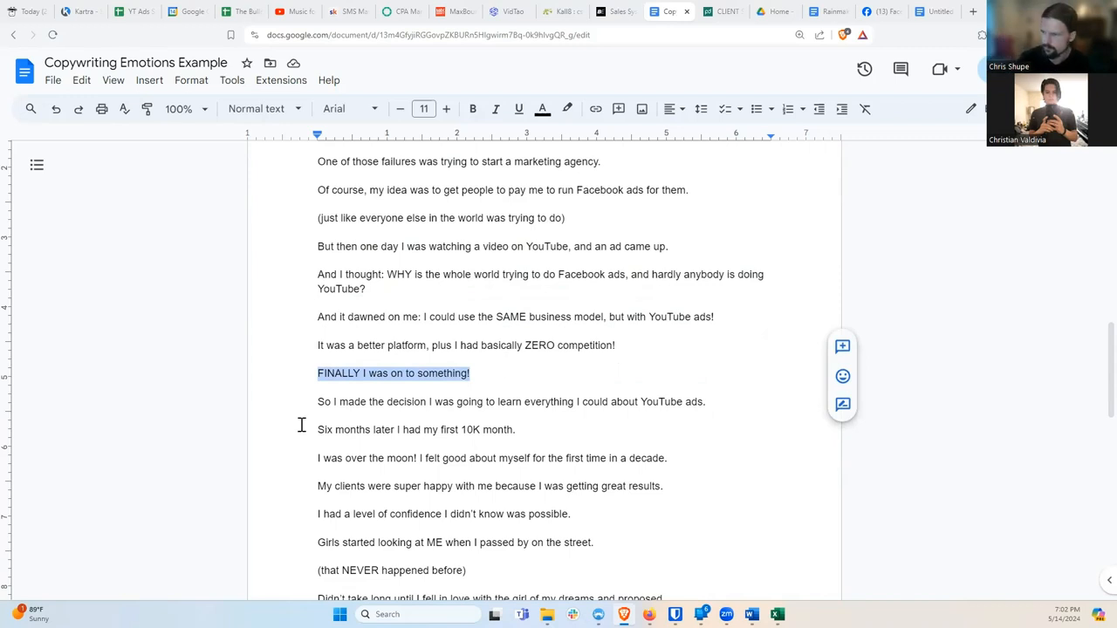
pyautogui.click(317, 401)
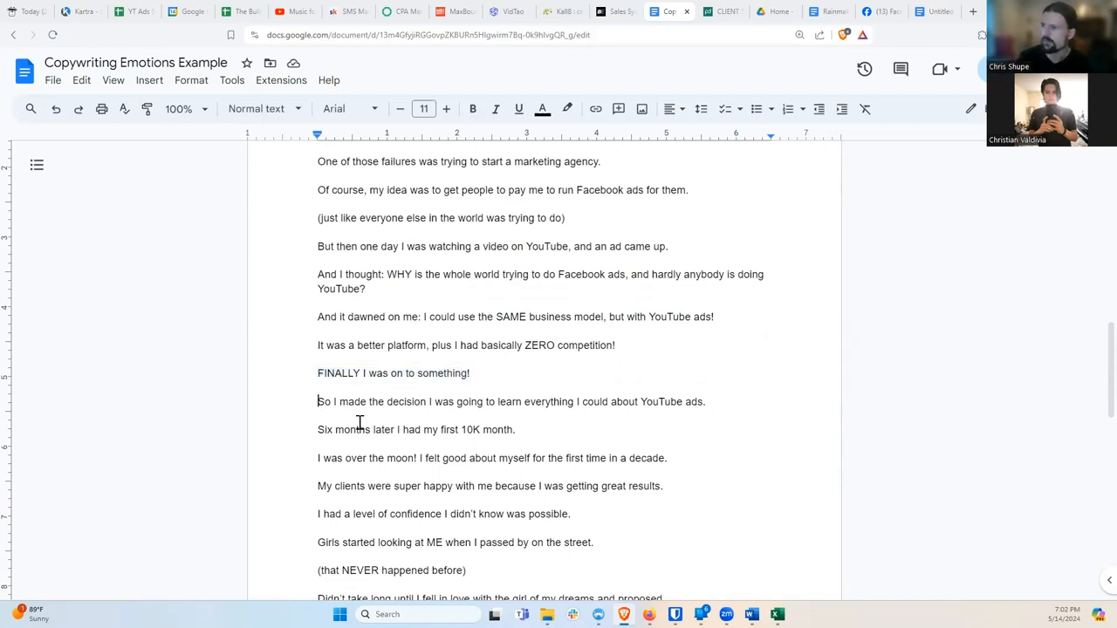
pyautogui.scroll(-3)
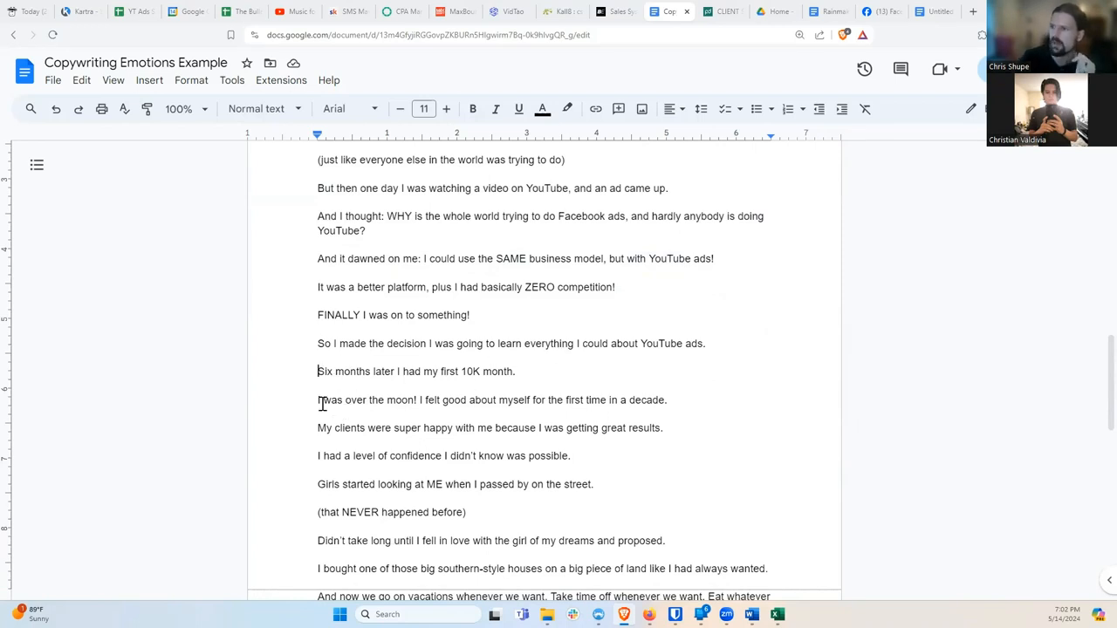
pyautogui.moveTo(318, 399); pyautogui.dragTo(418, 400)
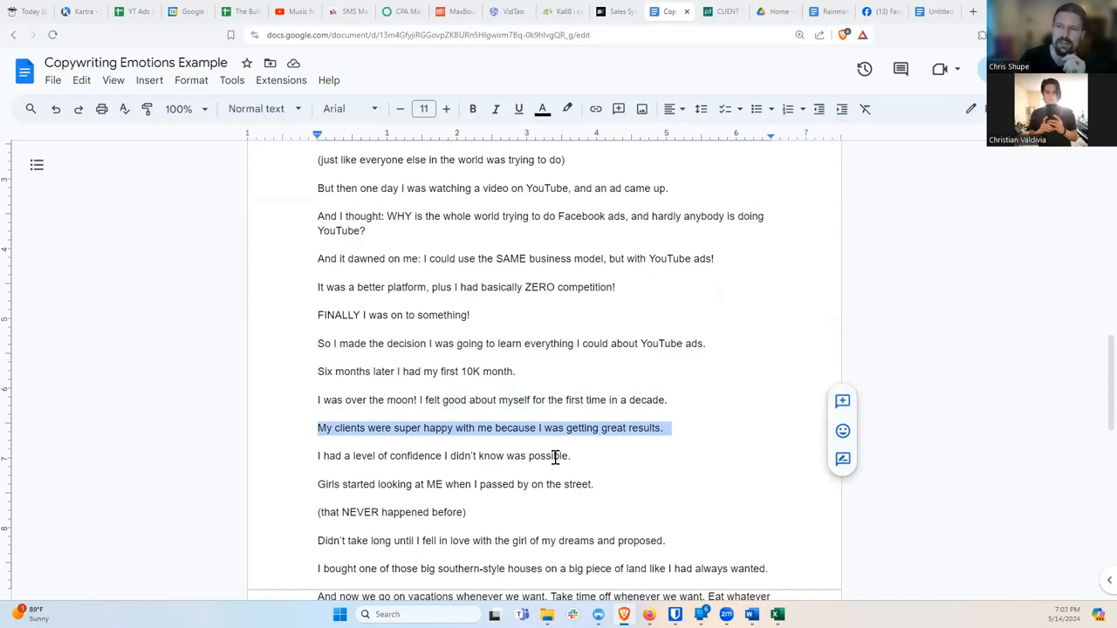
pyautogui.moveTo(551, 453)
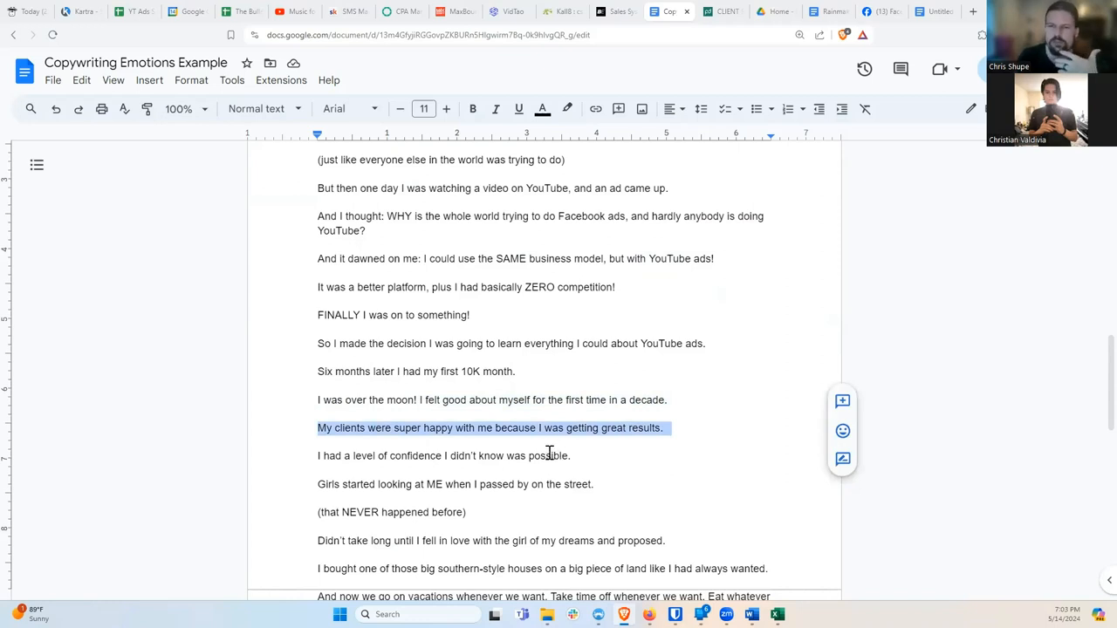
pyautogui.scroll(-3)
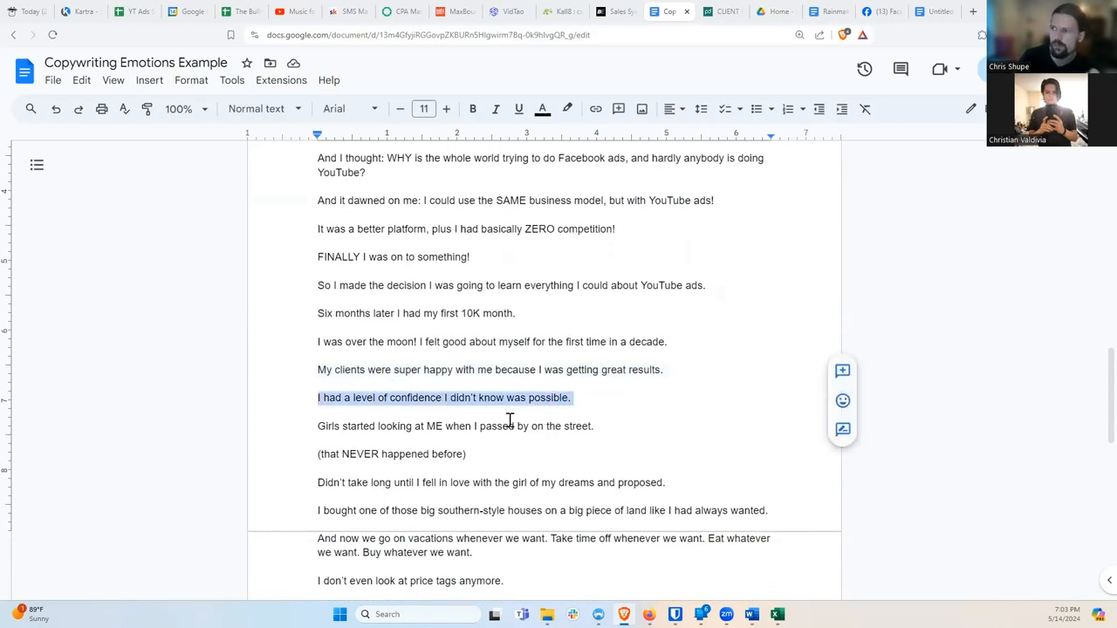
pyautogui.click(318, 426)
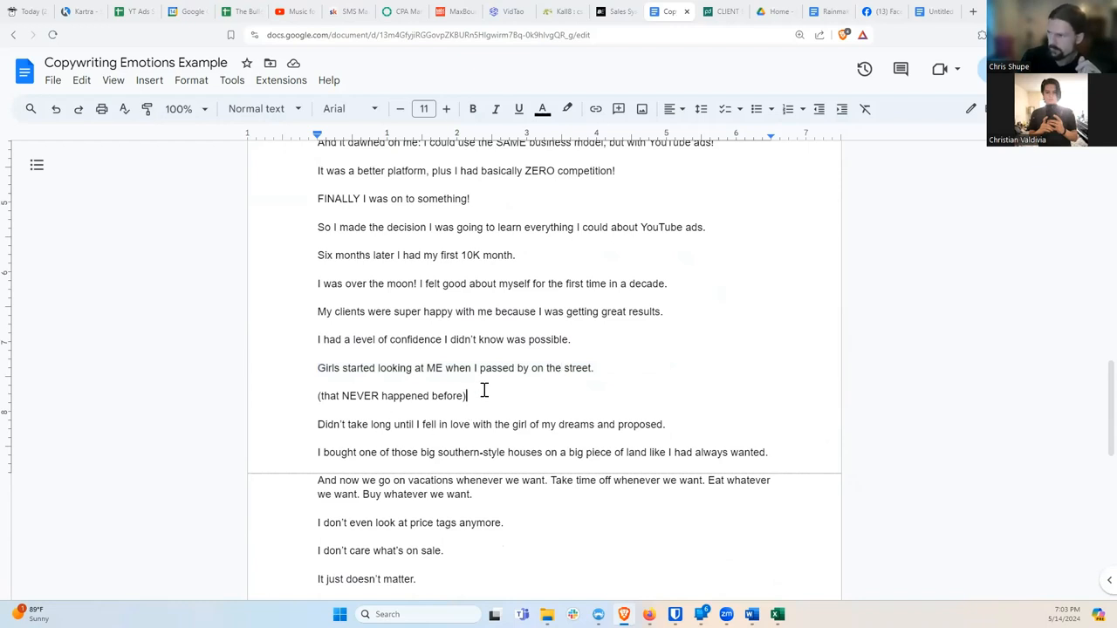
pyautogui.moveTo(483, 427)
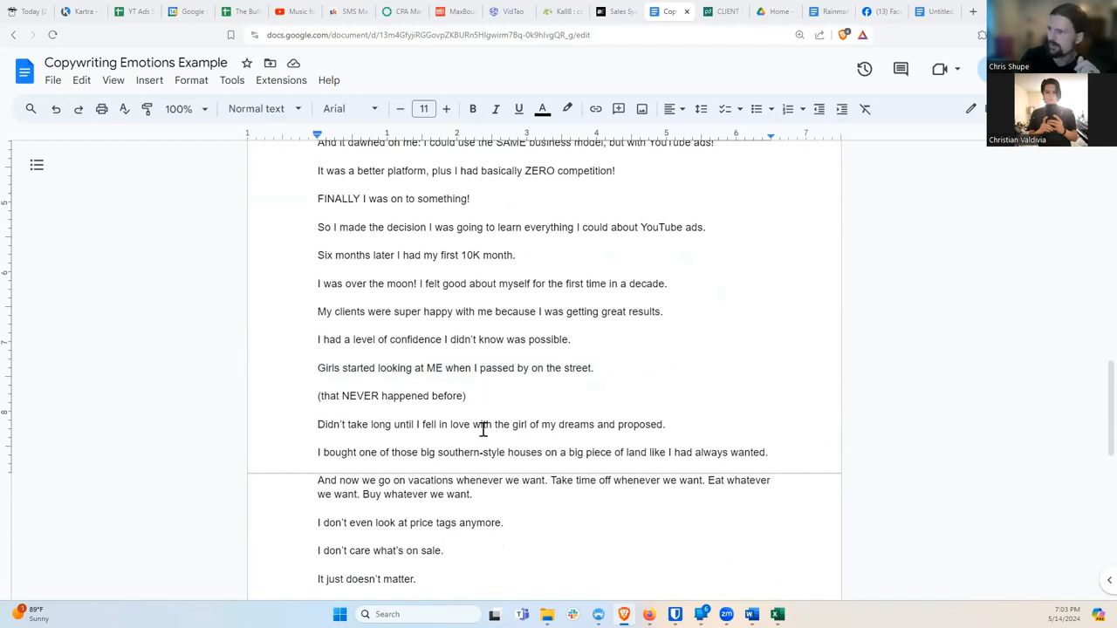
pyautogui.moveTo(600, 424)
pyautogui.write(' And she')
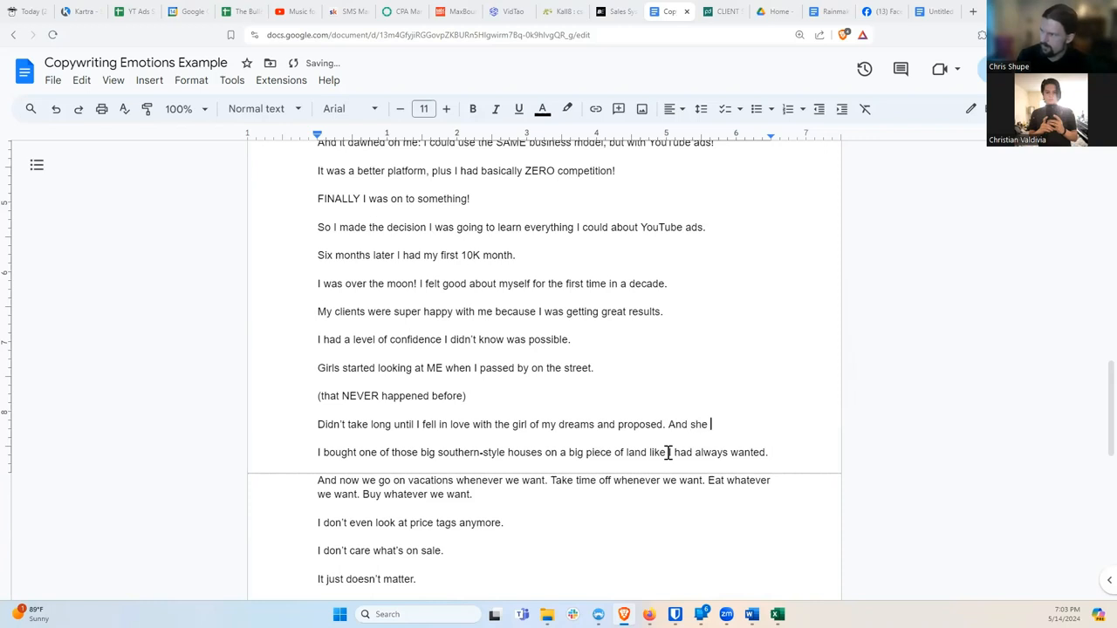
# Step: Finish the proposal line so it ends 'And she said yes.'
pyautogui.write('said yes.')
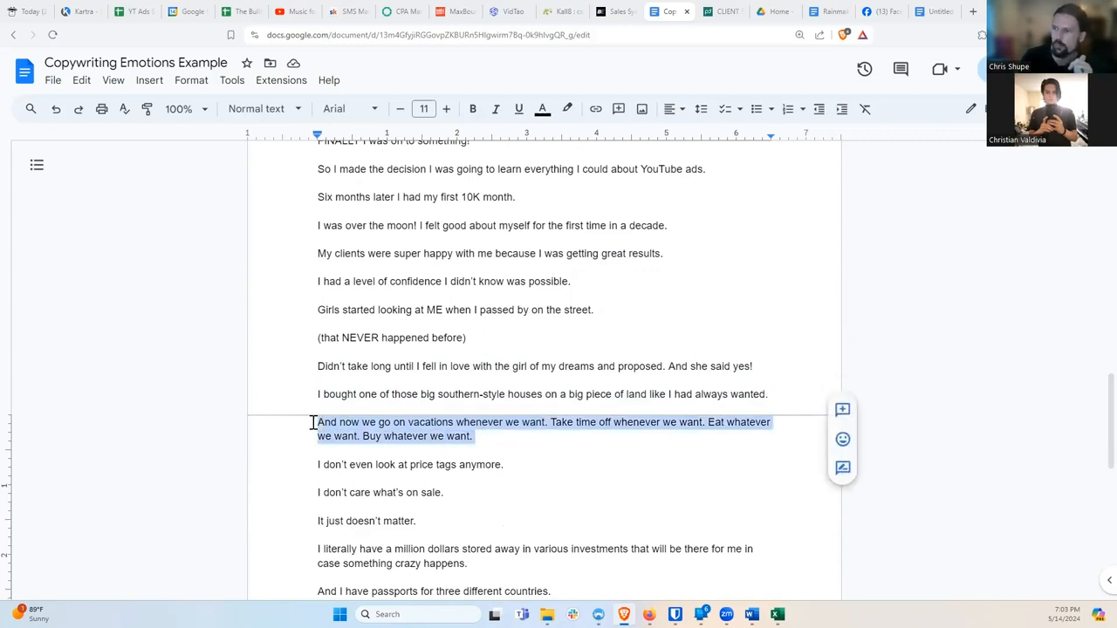
pyautogui.moveTo(359, 478)
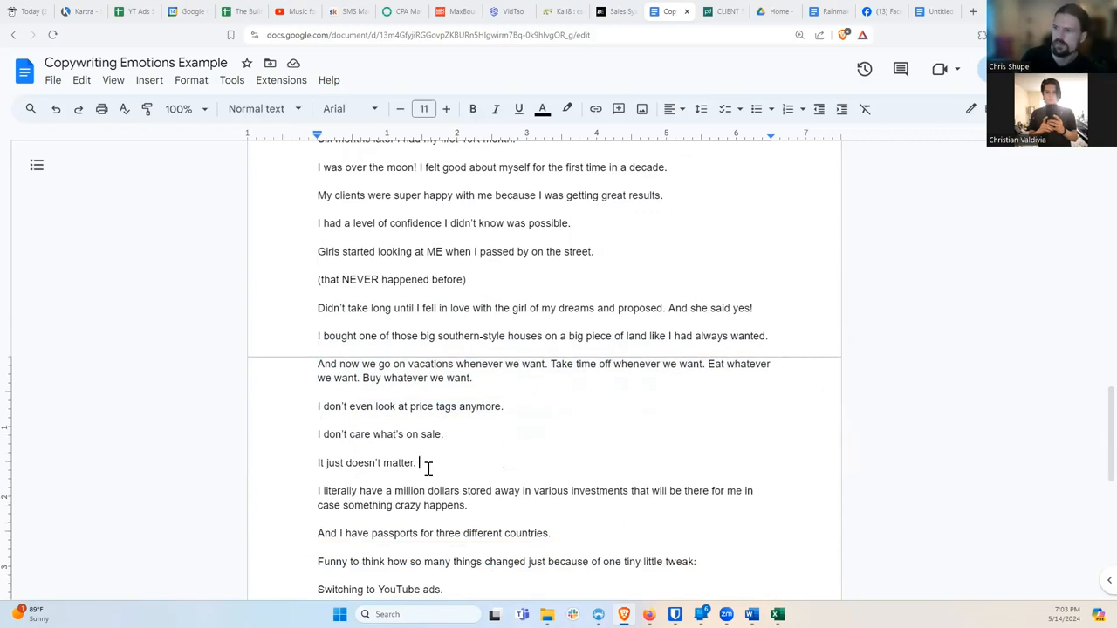
# Step: Highlight the passports and million-dollar-investments lines, reaching the closing 'Switching to YouTube ads.'
pyautogui.scroll(-3)
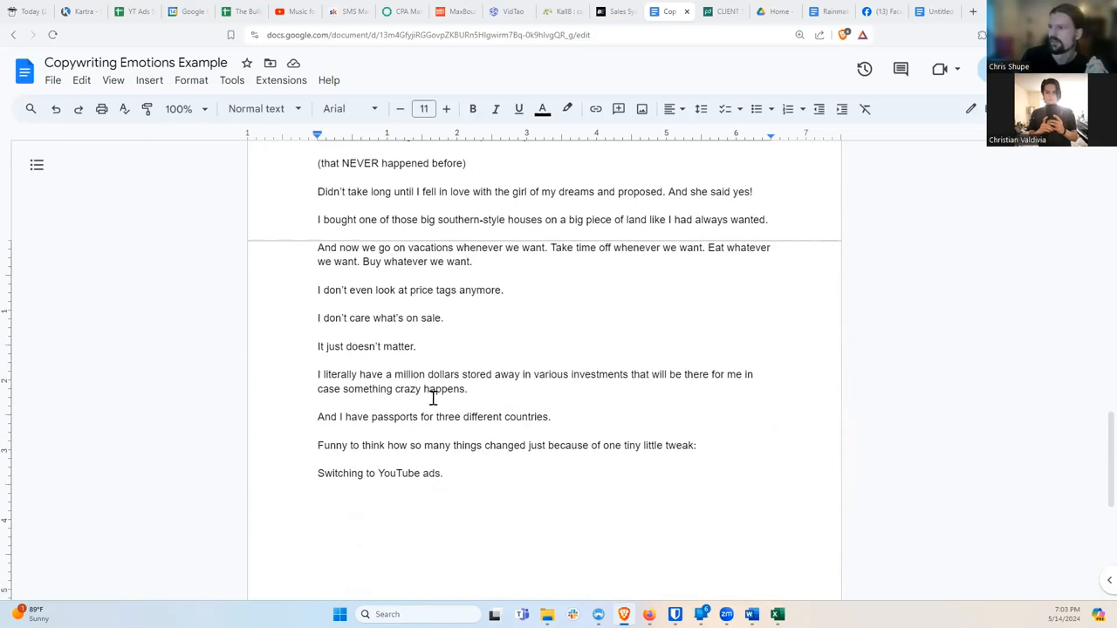
pyautogui.moveTo(433, 400)
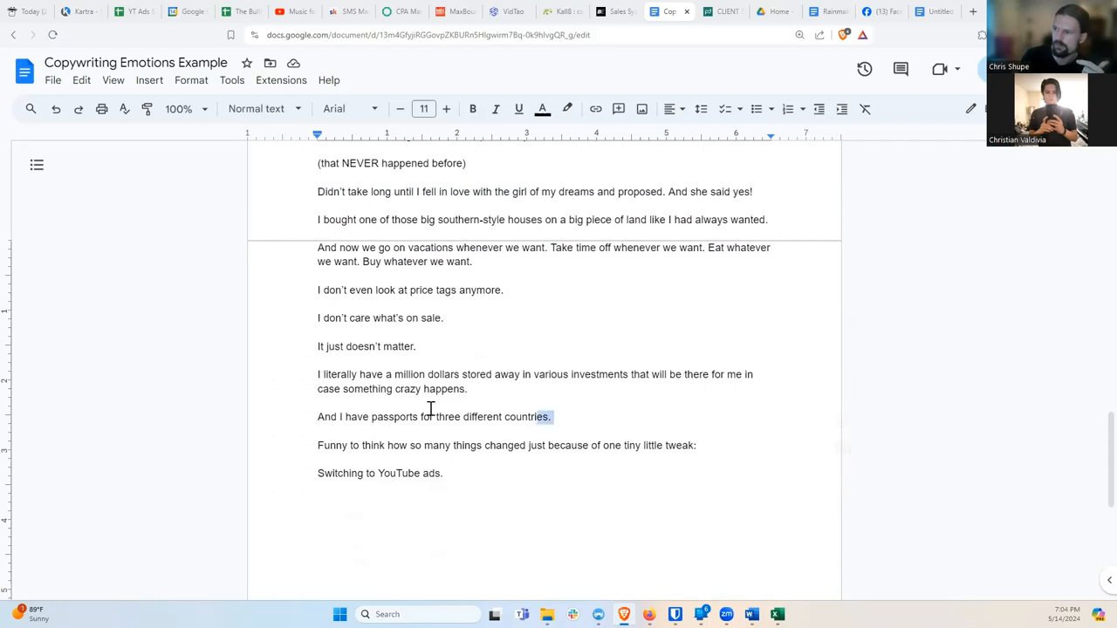
pyautogui.moveTo(318, 374); pyautogui.dragTo(550, 416)
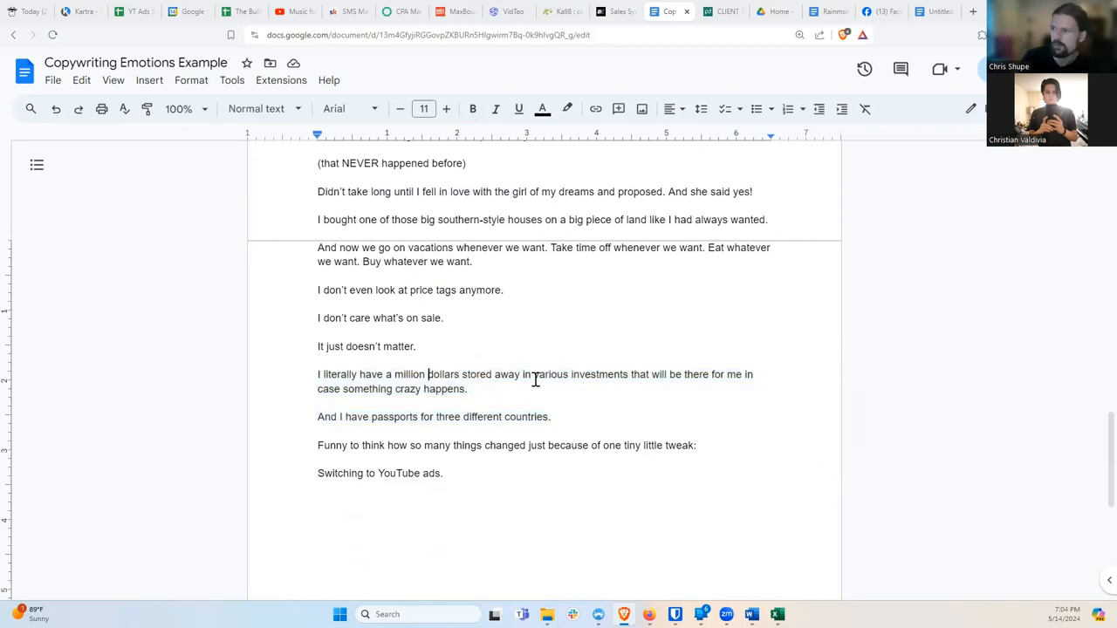
pyautogui.click(470, 389)
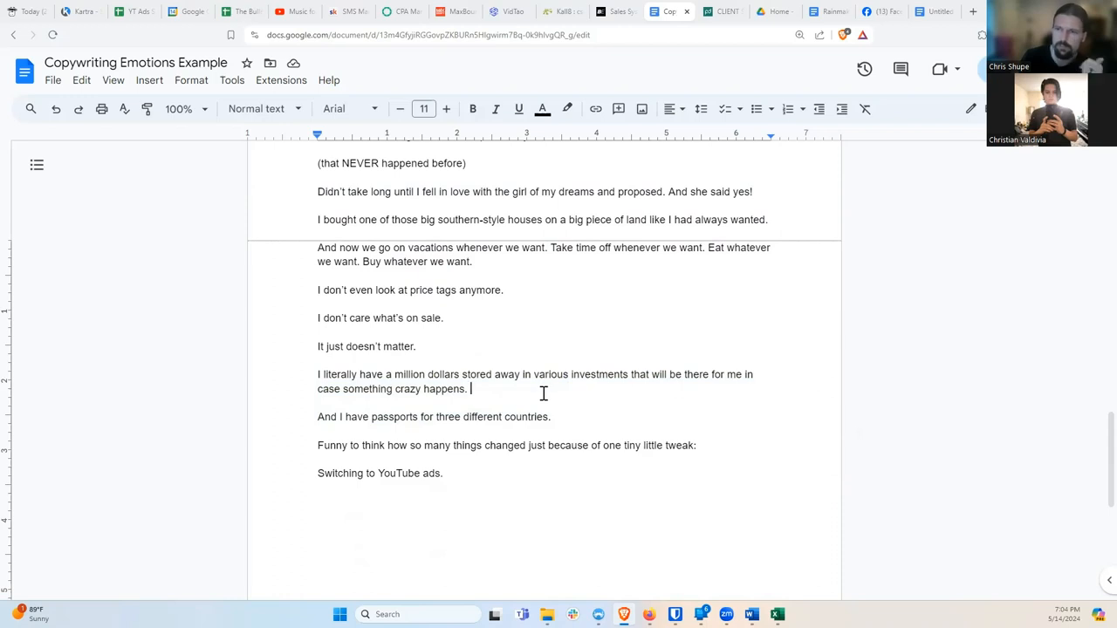
pyautogui.moveTo(536, 404)
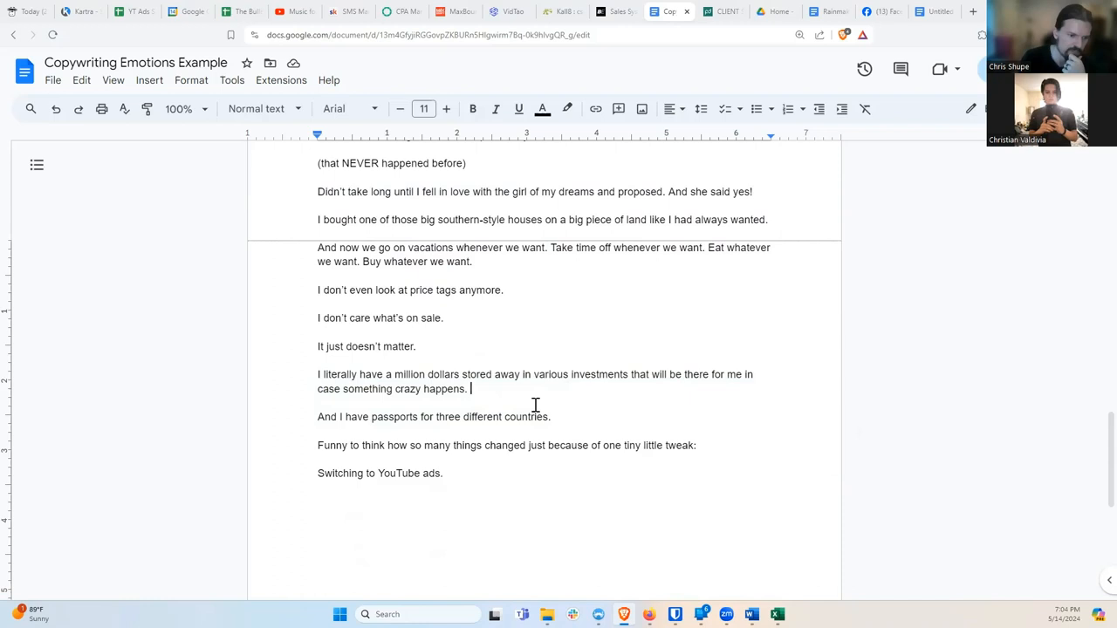
pyautogui.moveTo(494, 360)
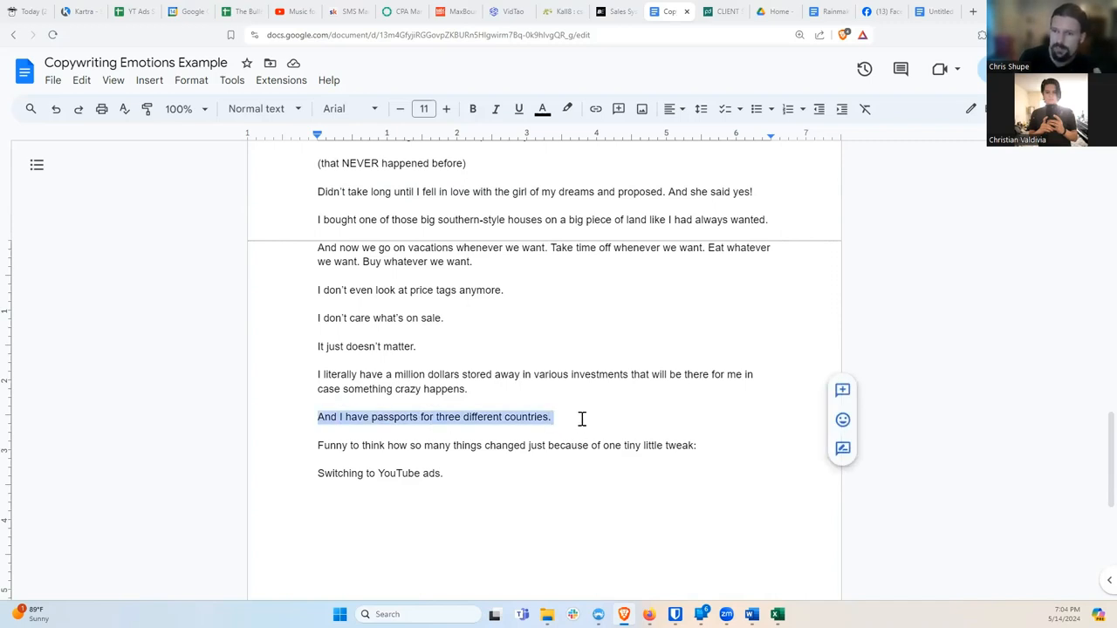
pyautogui.click(554, 416)
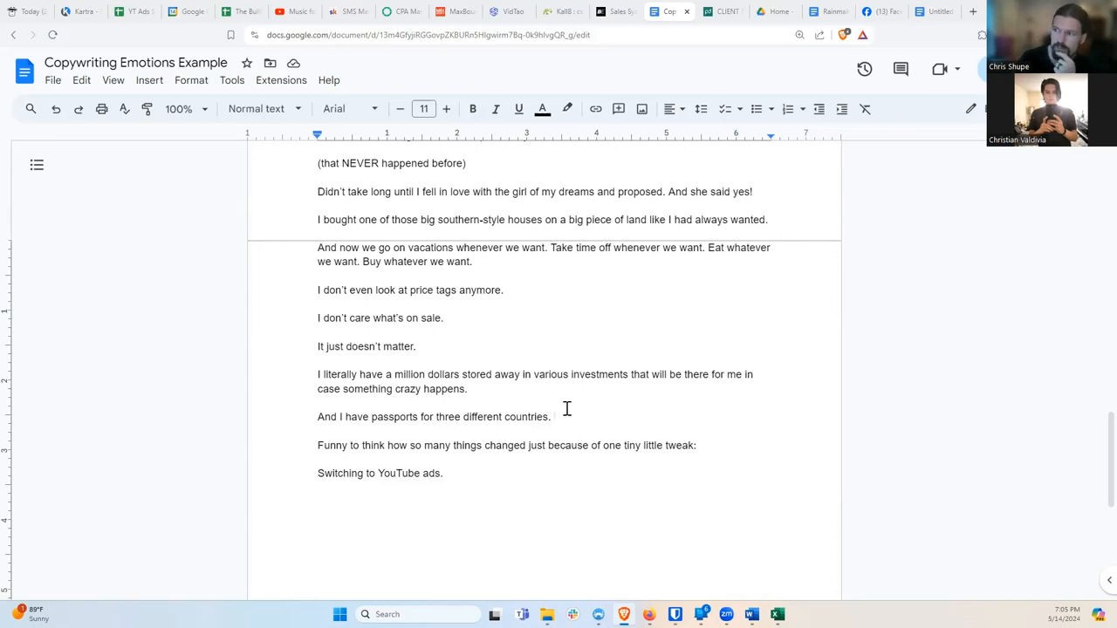
pyautogui.moveTo(558, 427)
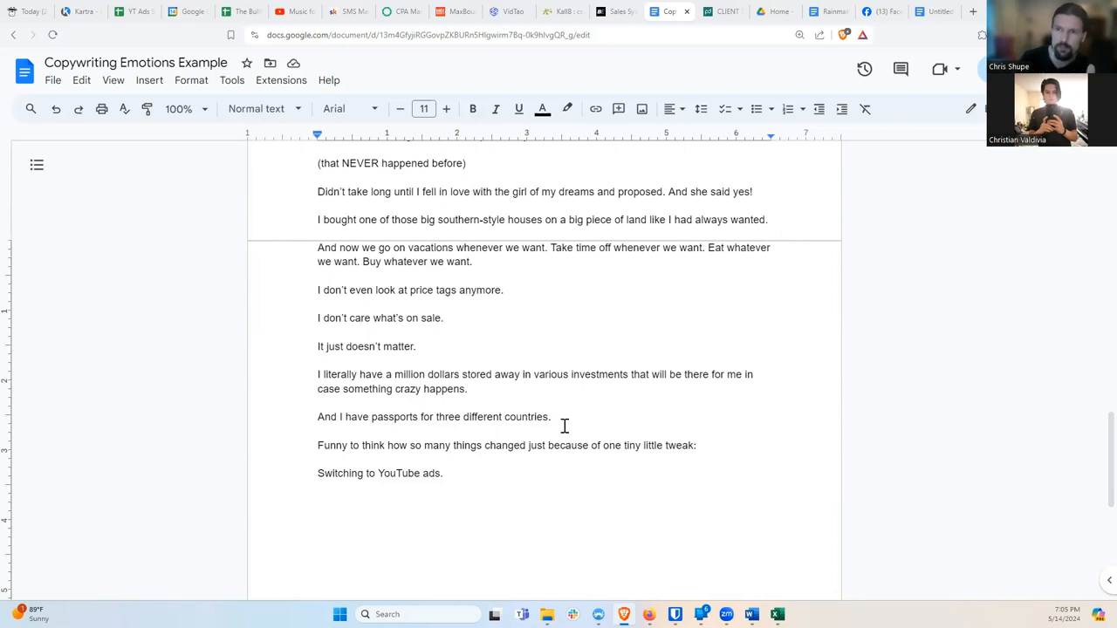
pyautogui.moveTo(571, 425)
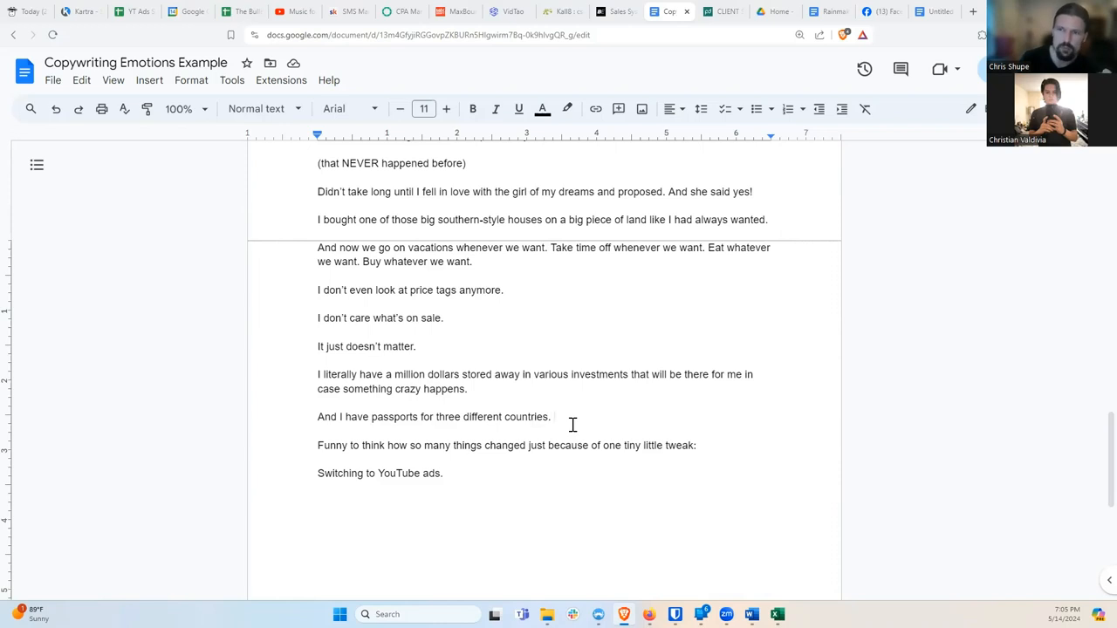
pyautogui.click(555, 416)
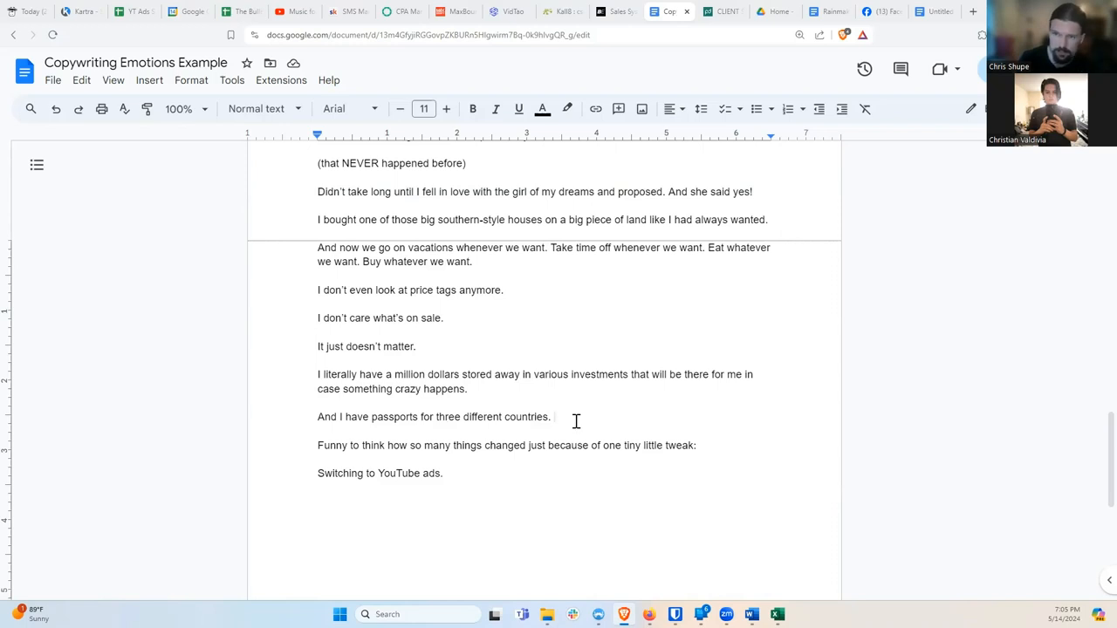
pyautogui.scroll(-3)
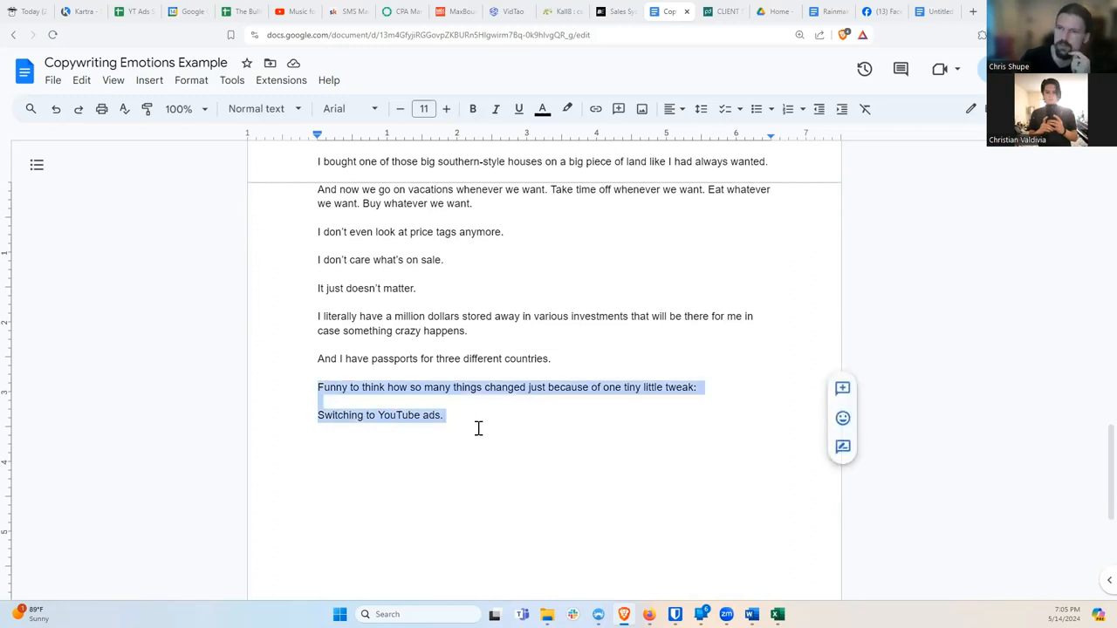
pyautogui.moveTo(487, 426)
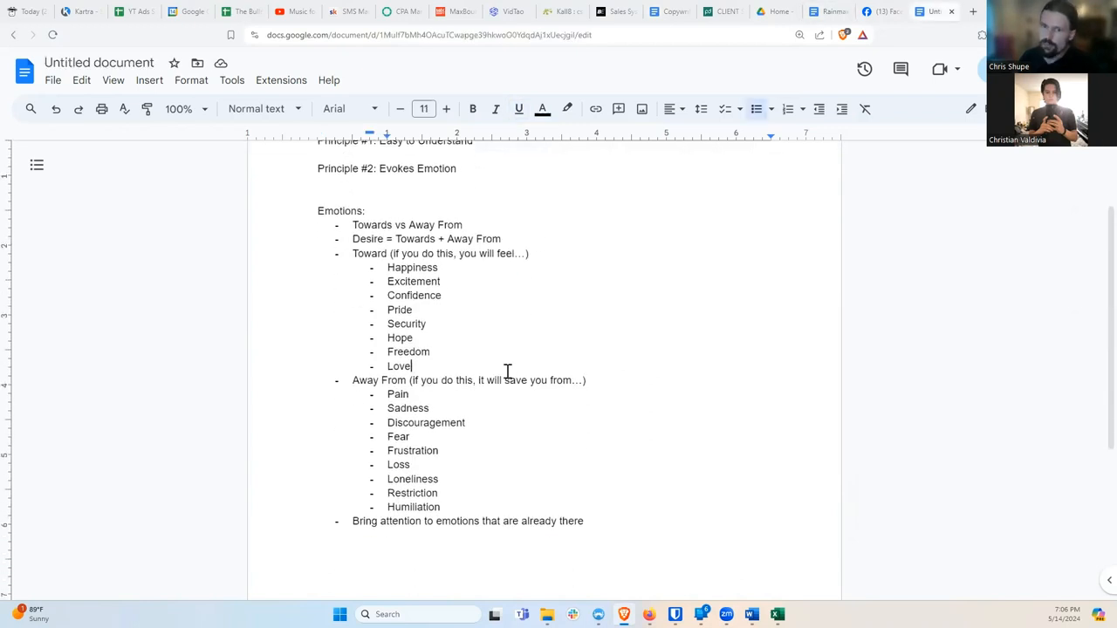
pyautogui.moveTo(417, 421)
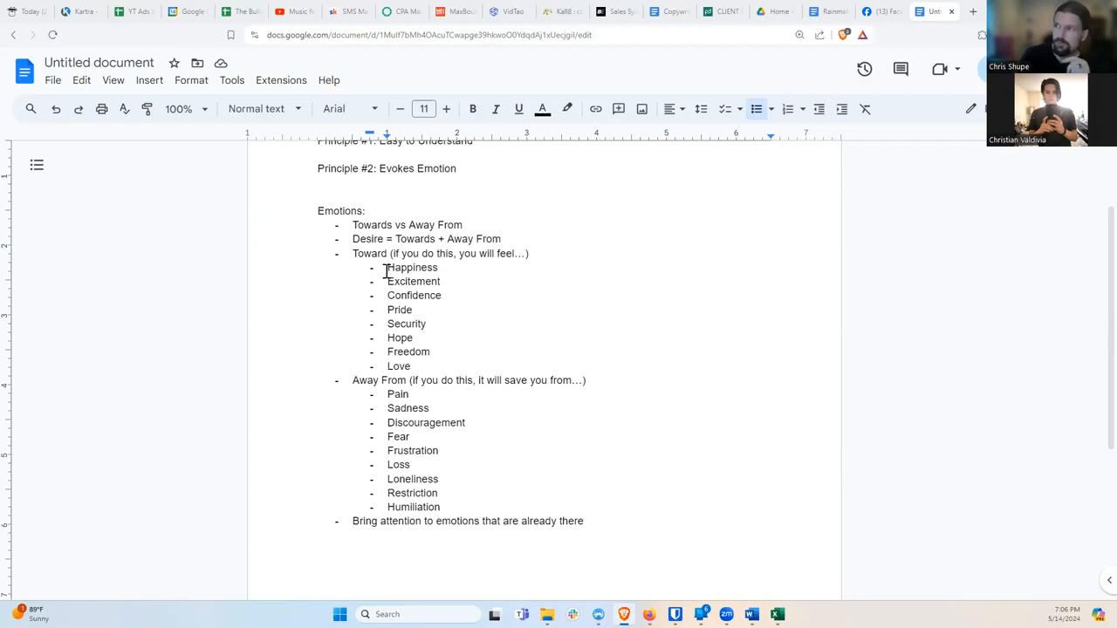
# Step: Highlight Happiness and other emotion words in the notes, then switch to the 'Rainmakers Info Sheet' document
pyautogui.doubleClick(412, 268)
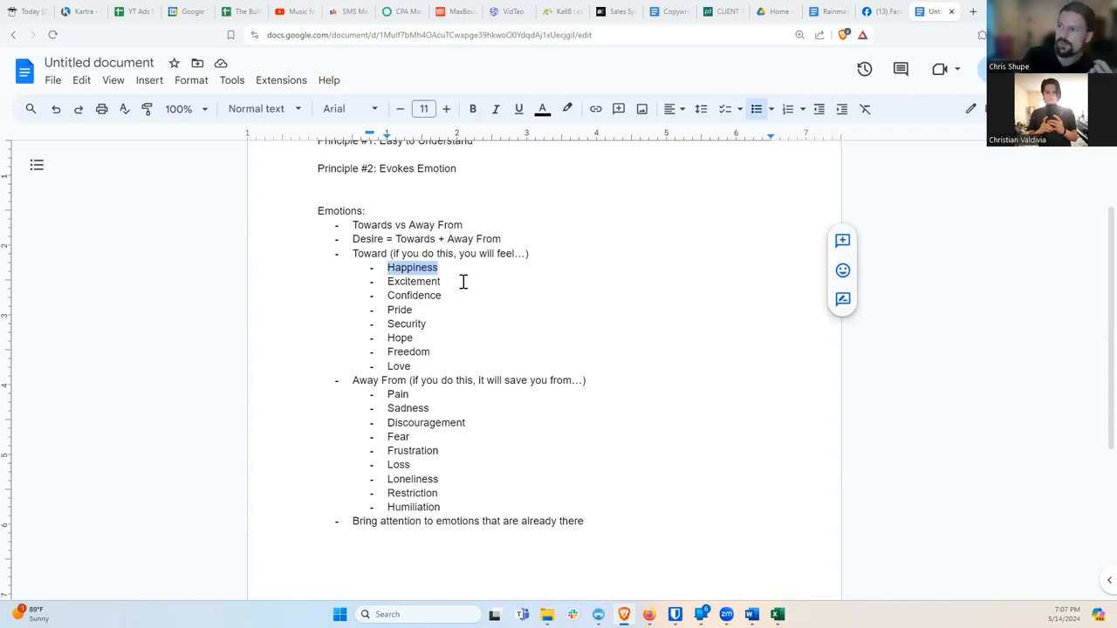
pyautogui.doubleClick(413, 281)
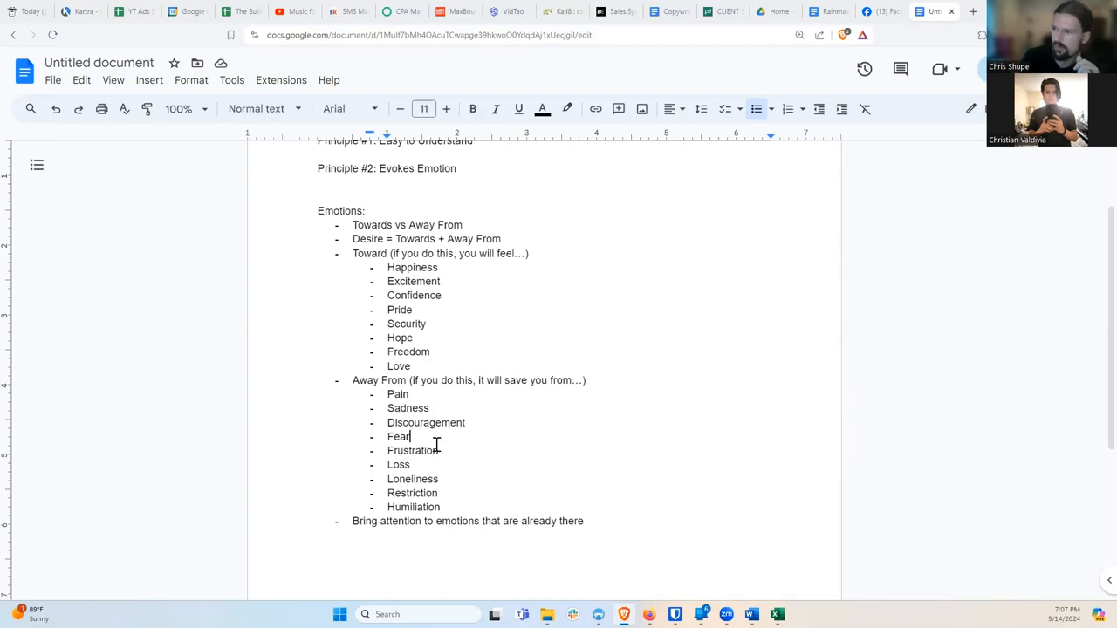
pyautogui.doubleClick(398, 436)
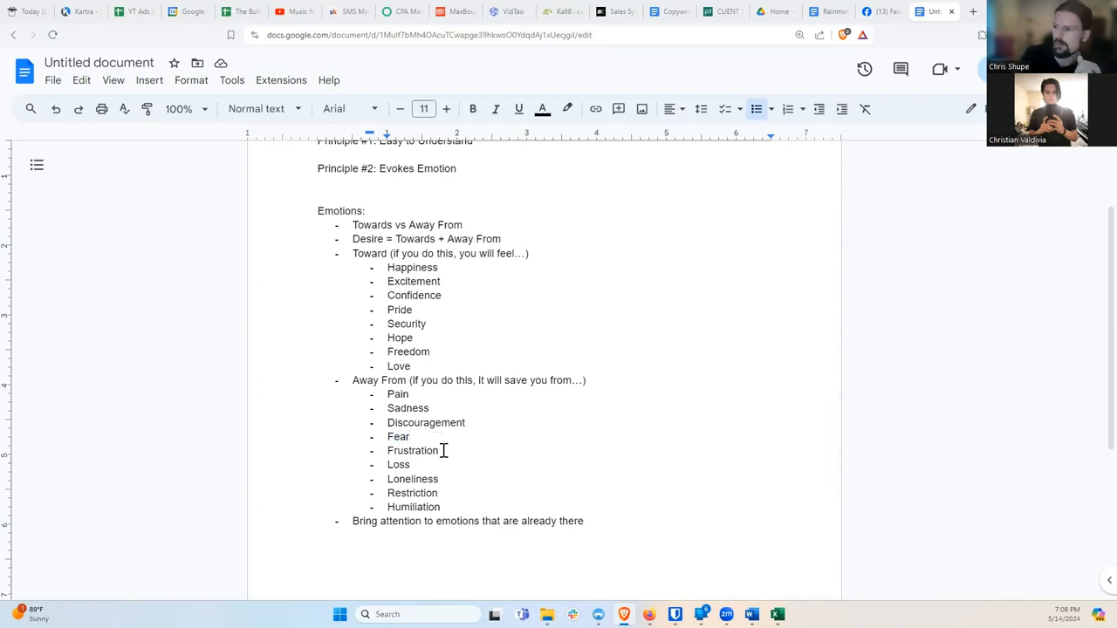
pyautogui.moveTo(439, 471)
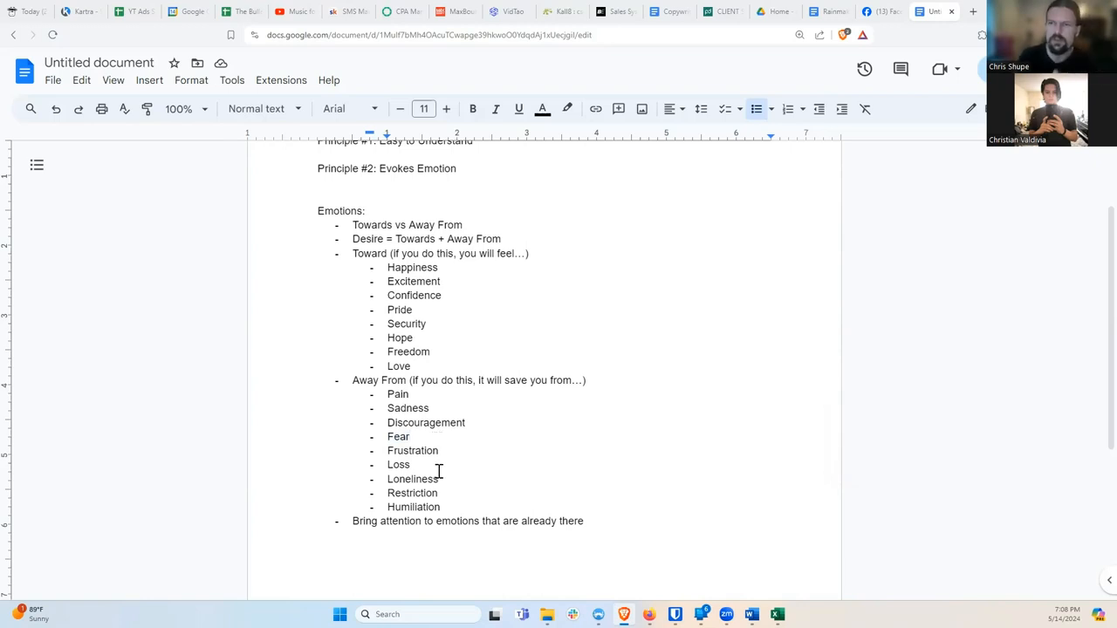
pyautogui.moveTo(438, 281)
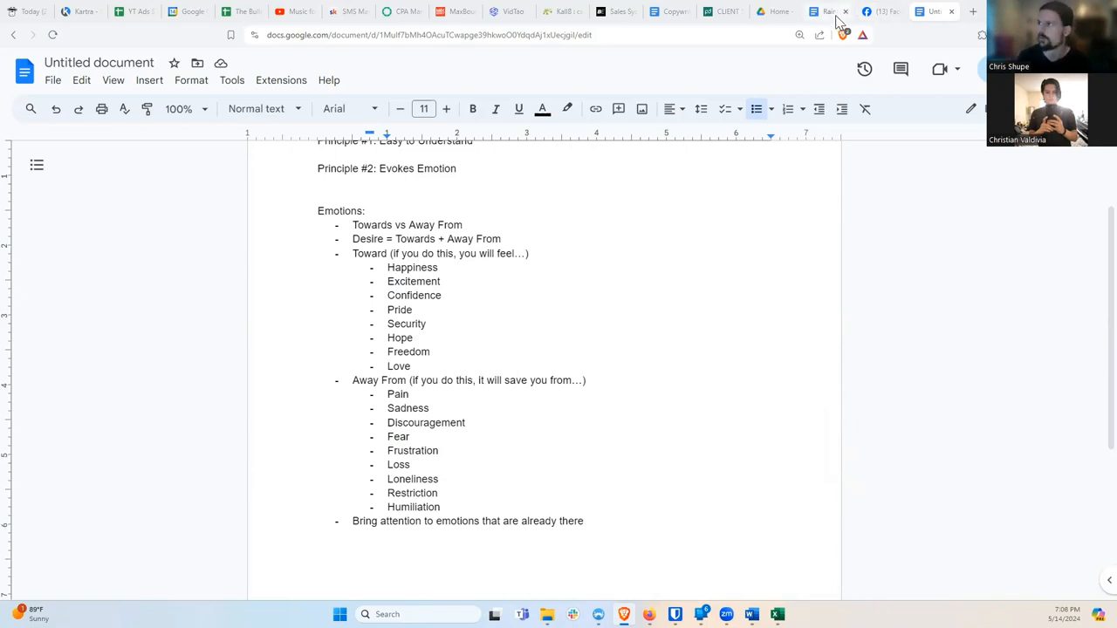
pyautogui.click(827, 10)
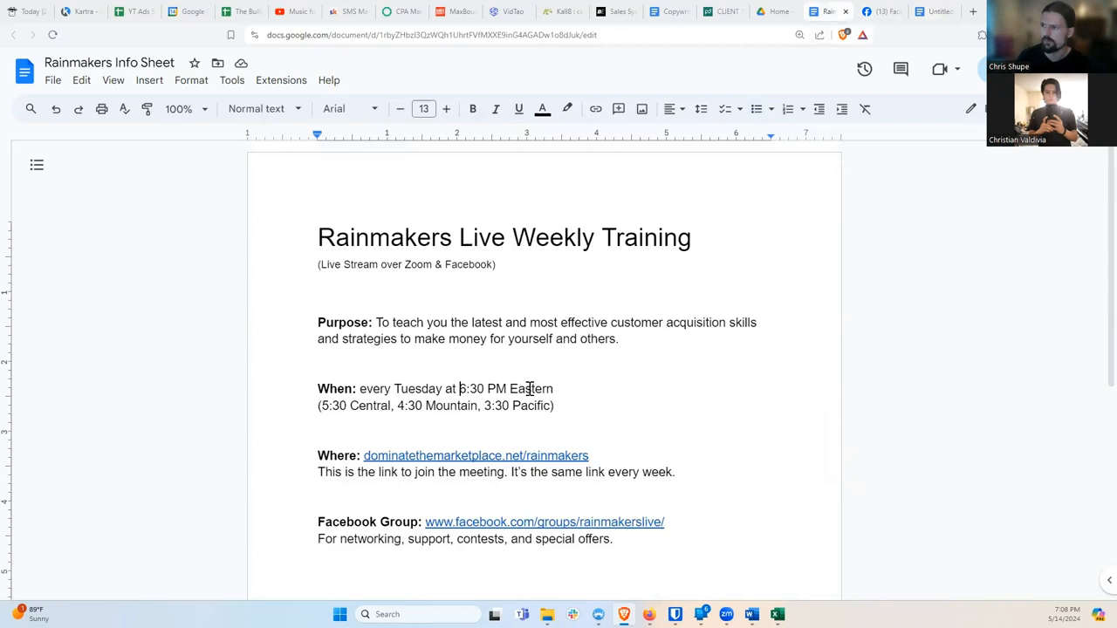